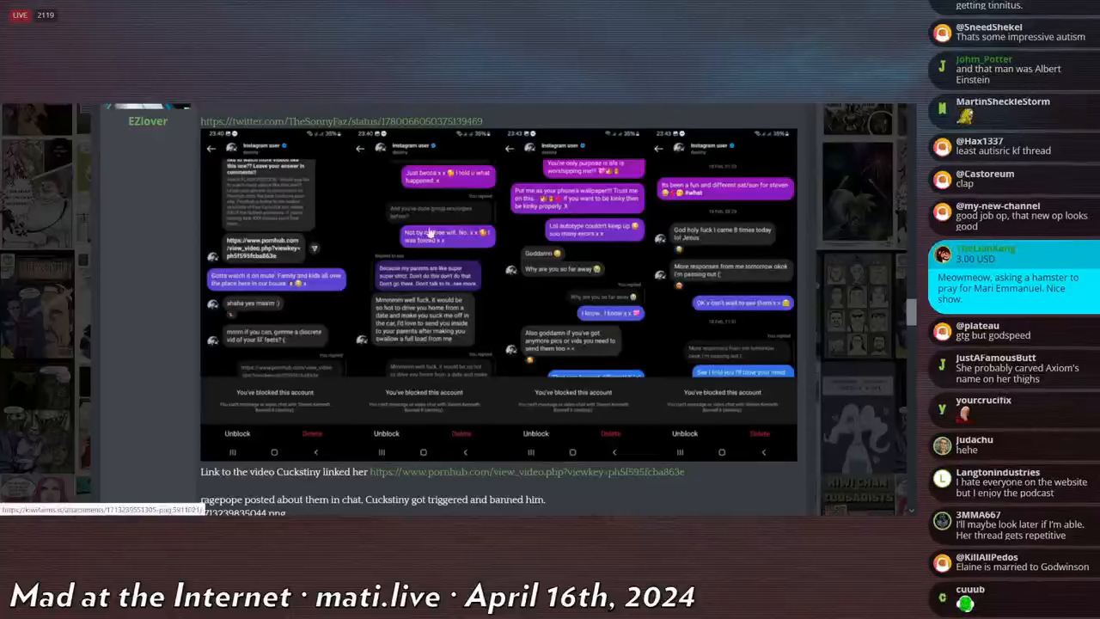
- Scroll down the thread post to reach its attached chat screenshot and open it in the image viewer
scroll(down, 3)
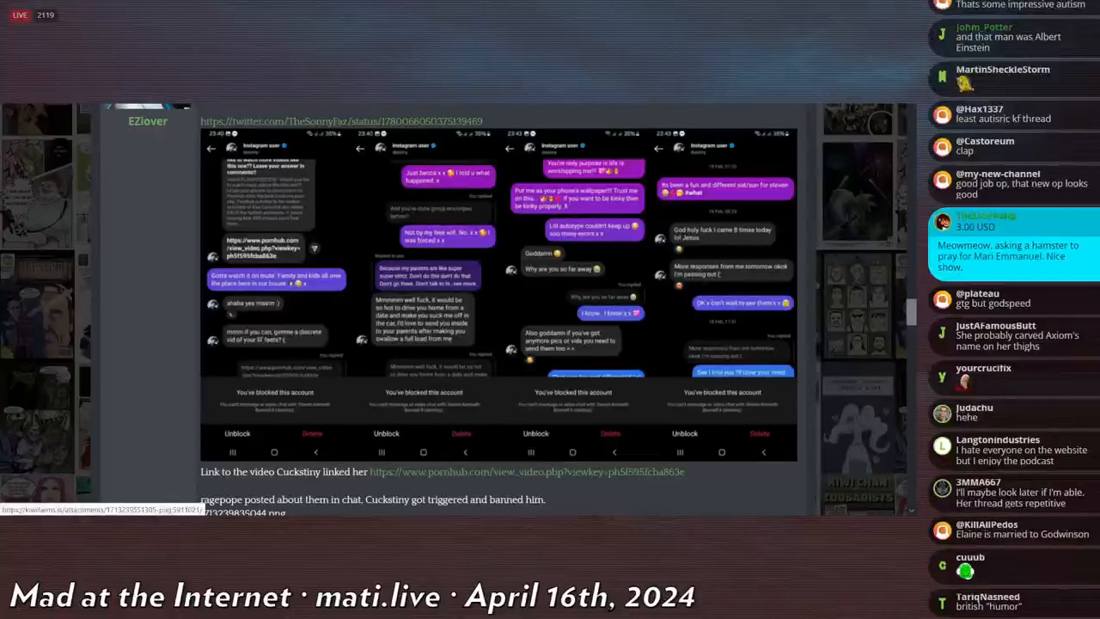
scroll(down, 3)
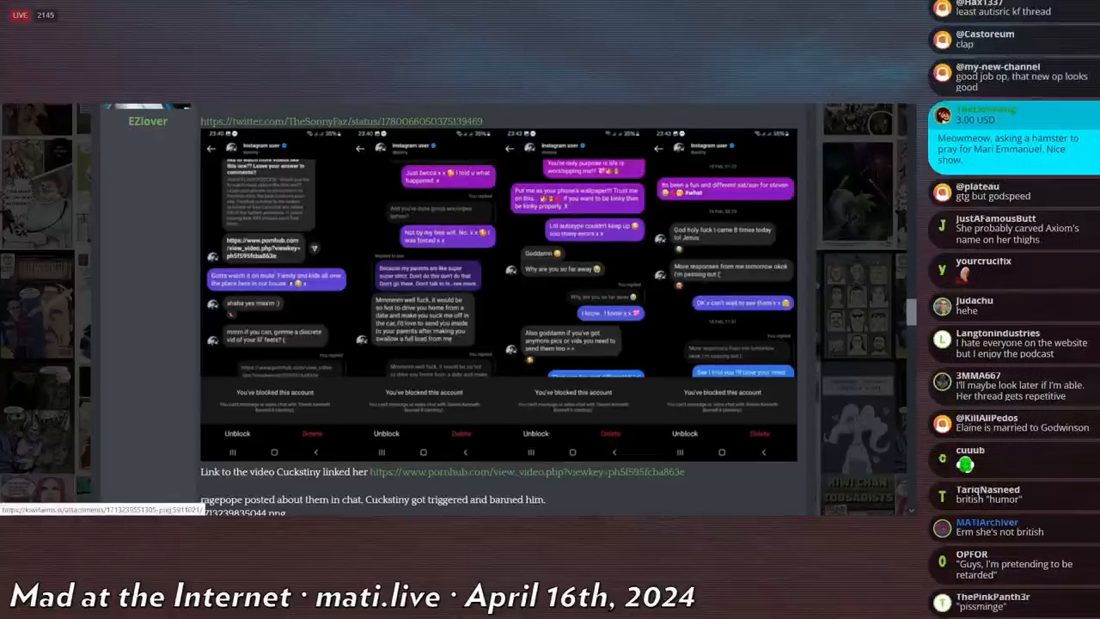
scroll(down, 3)
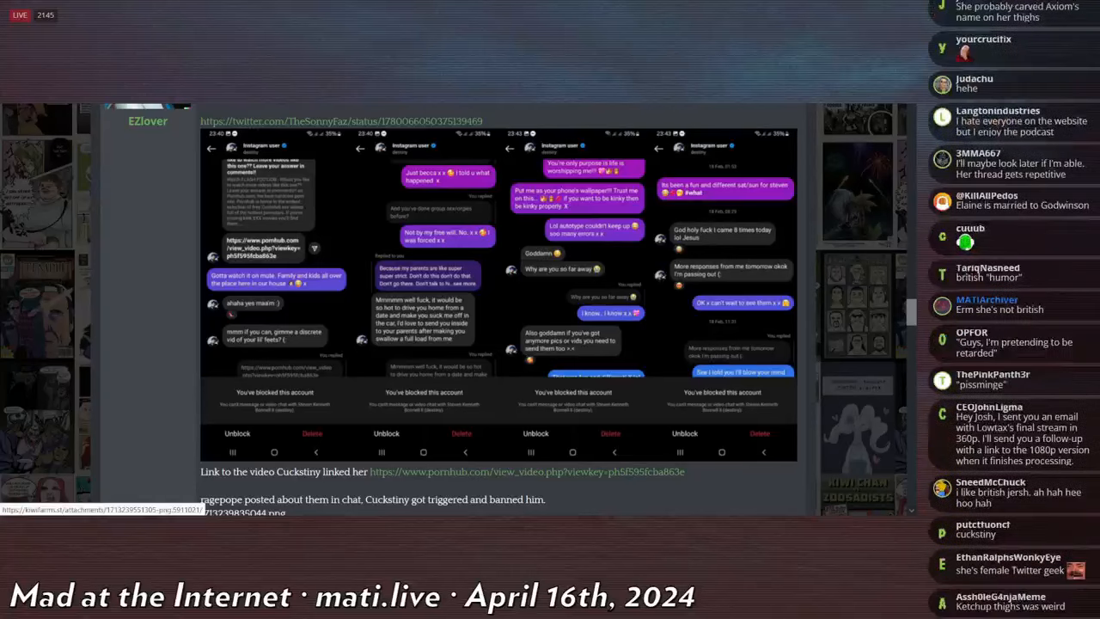
scroll(down, 3)
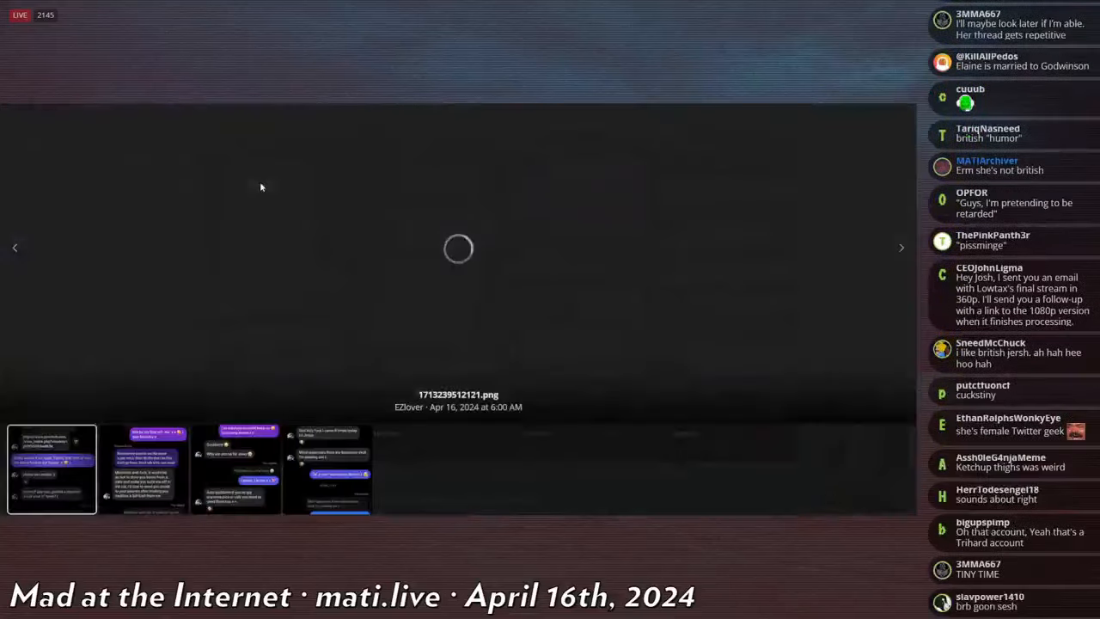
- Dismiss the still-loading lightbox so the post with its chat screenshots shows again
click(234, 467)
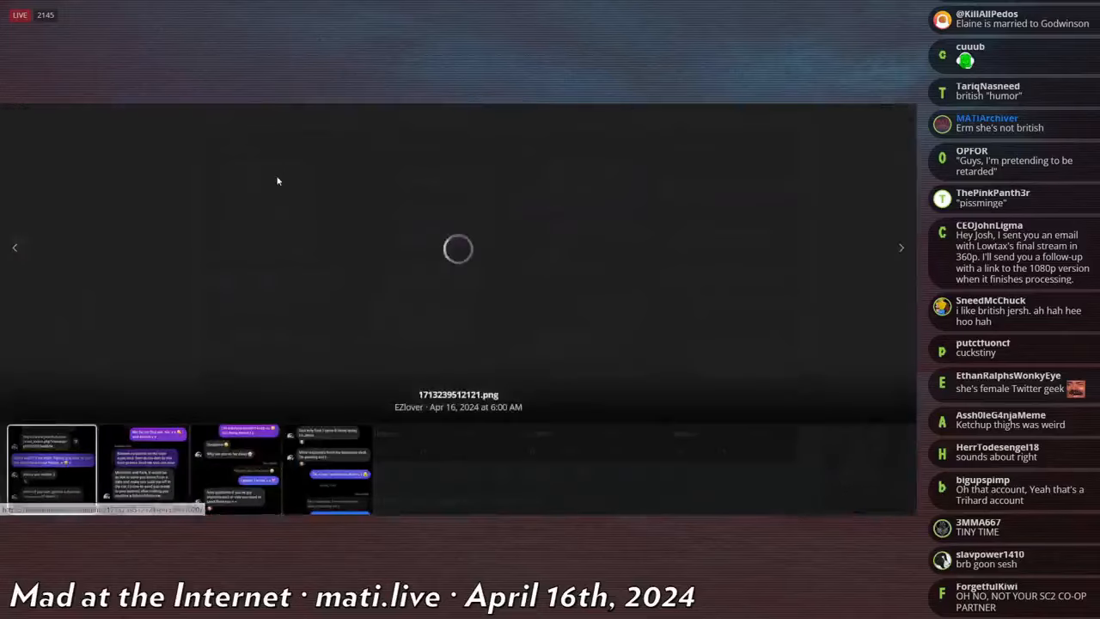
click(52, 468)
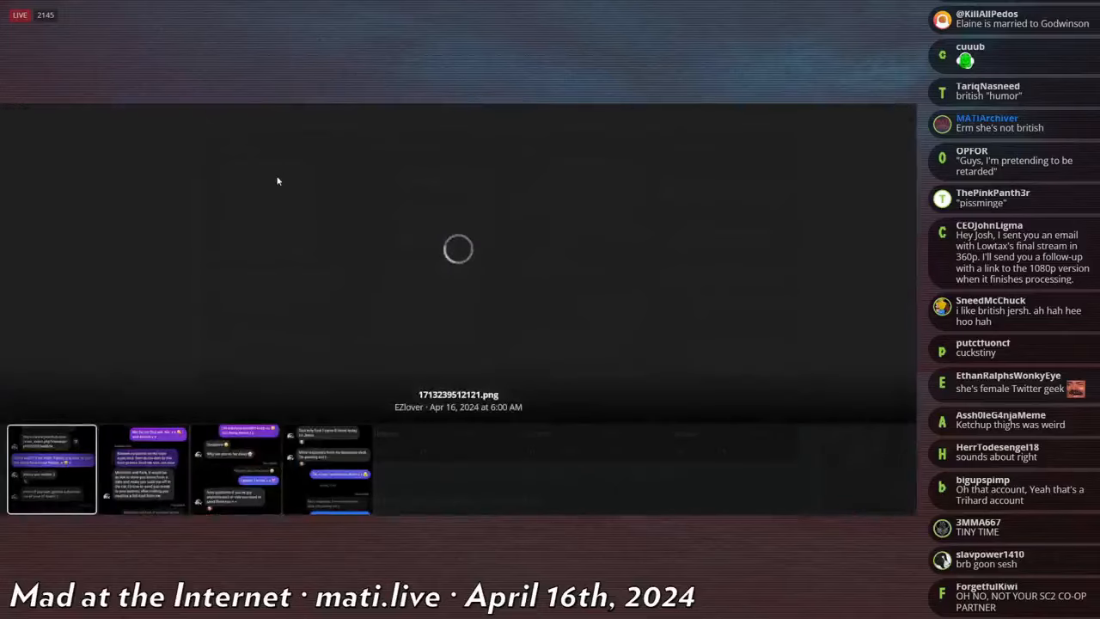
click(145, 468)
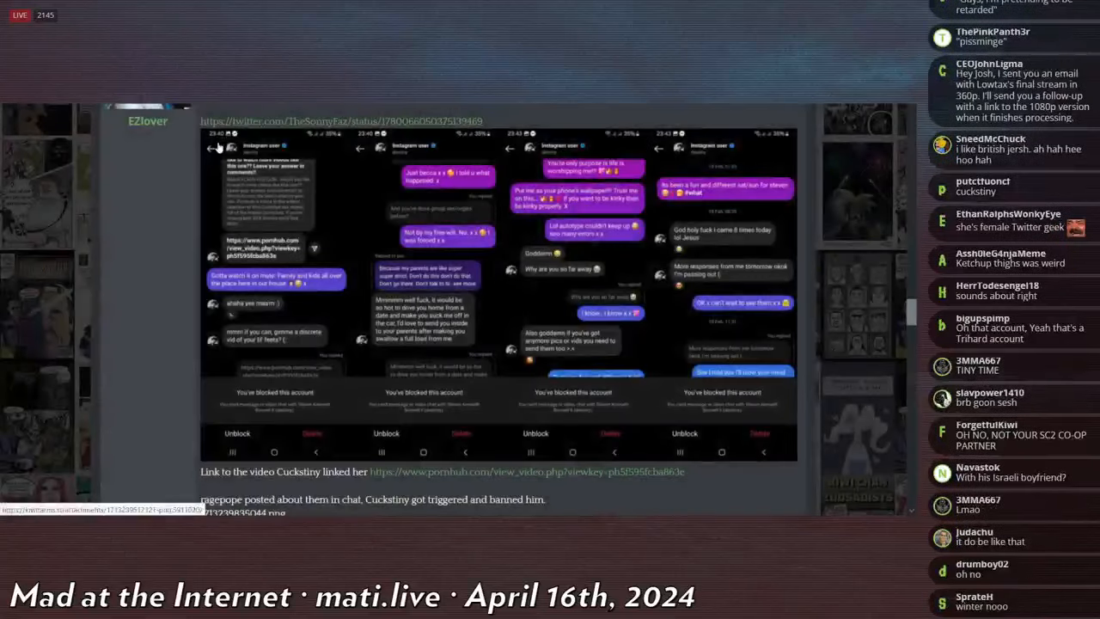
mouse_move(158, 158)
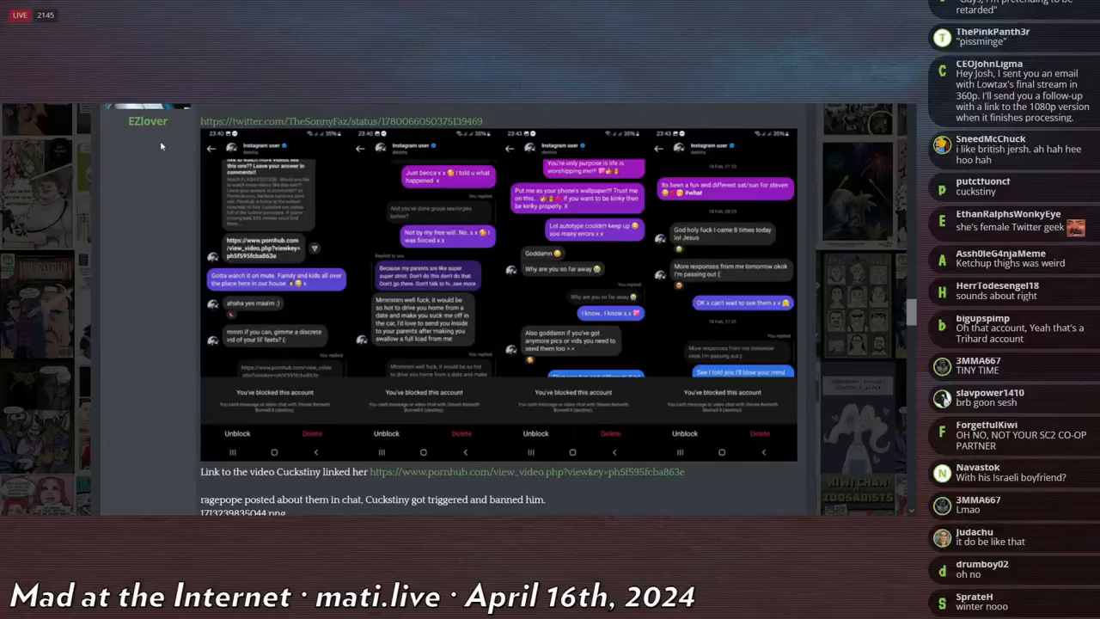
scroll(down, 3)
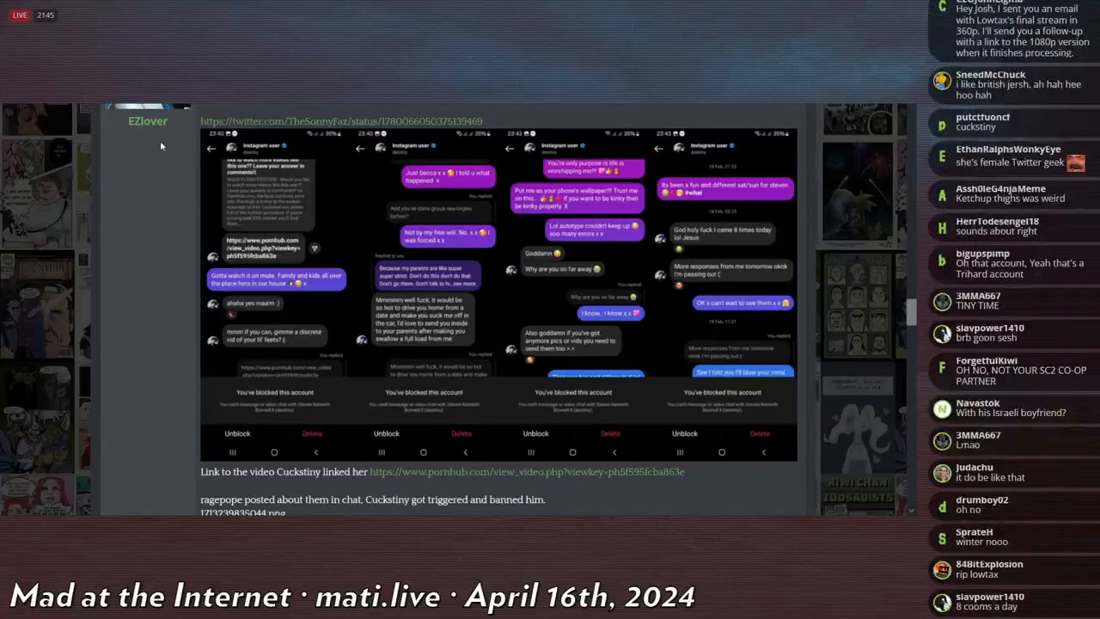
scroll(down, 3)
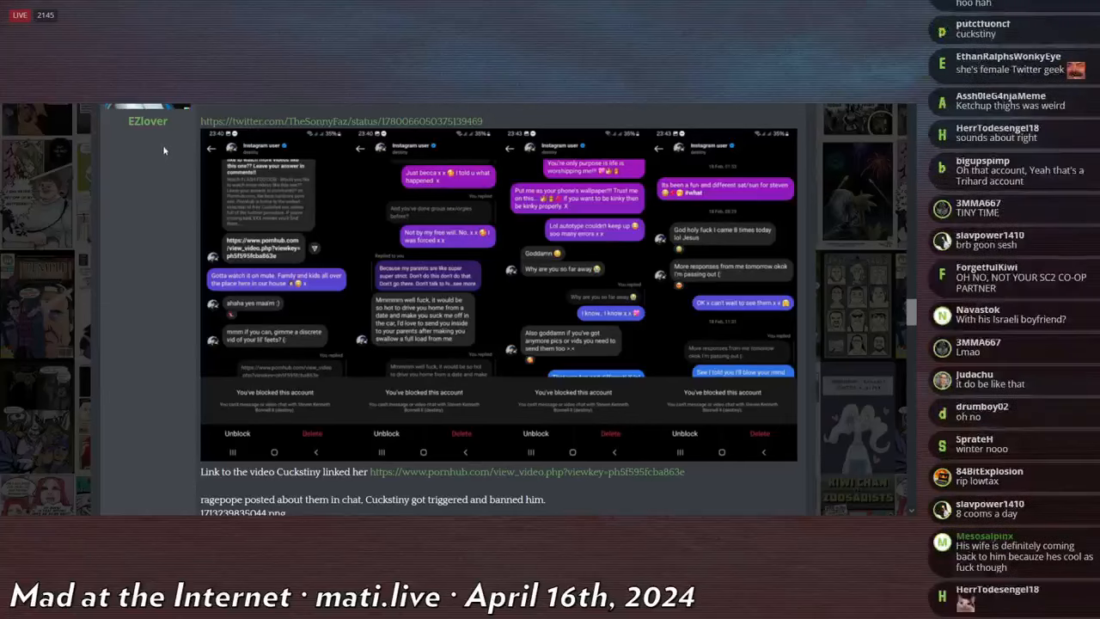
scroll(down, 3)
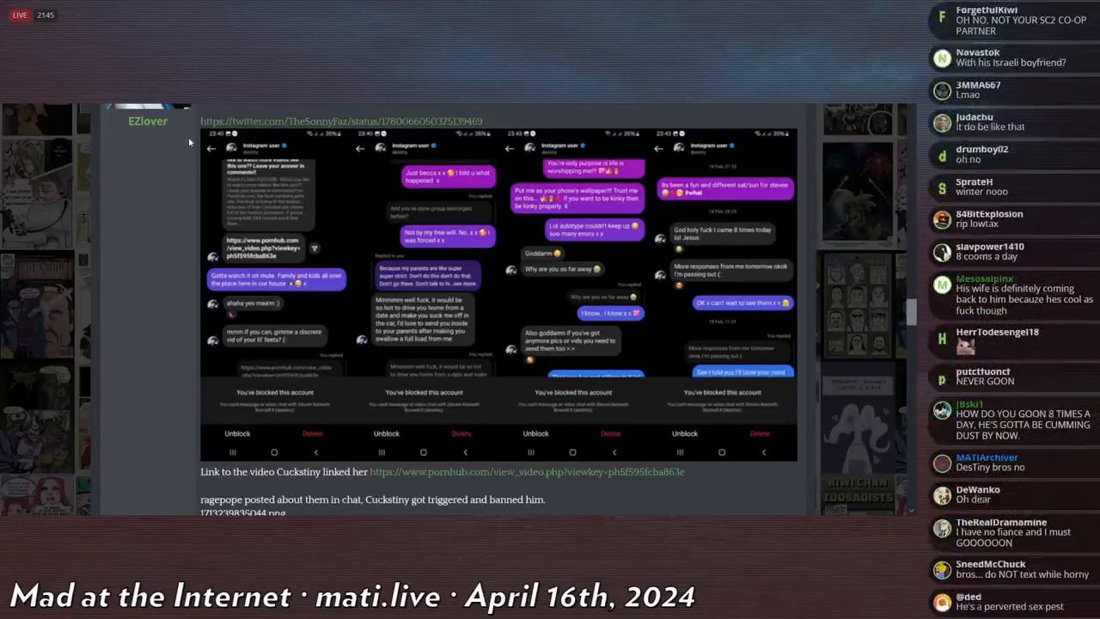
scroll(down, 3)
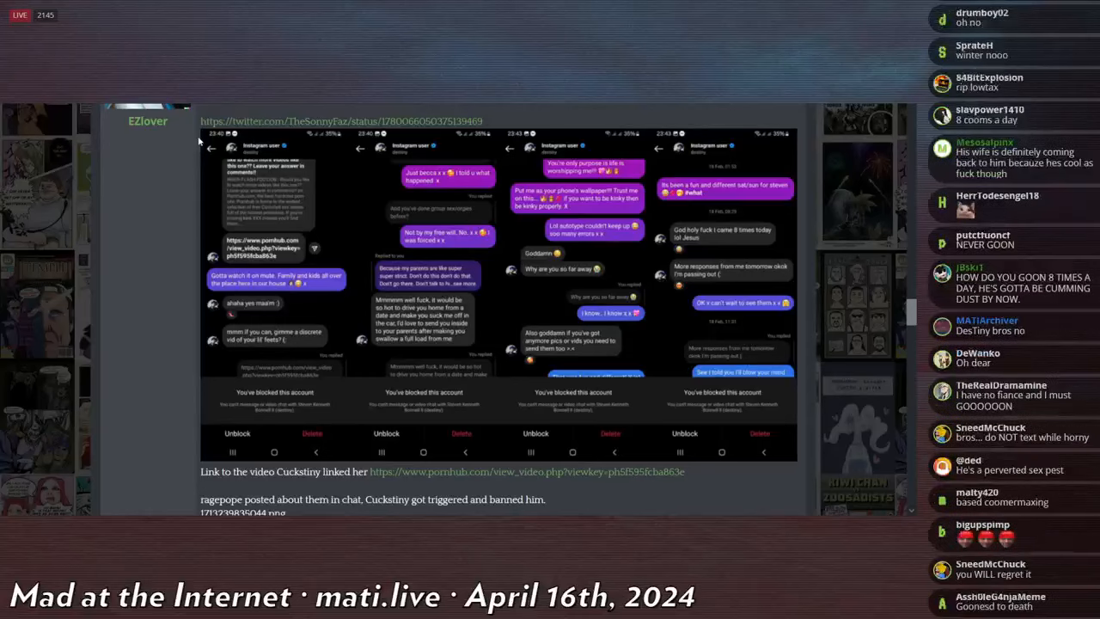
scroll(down, 3)
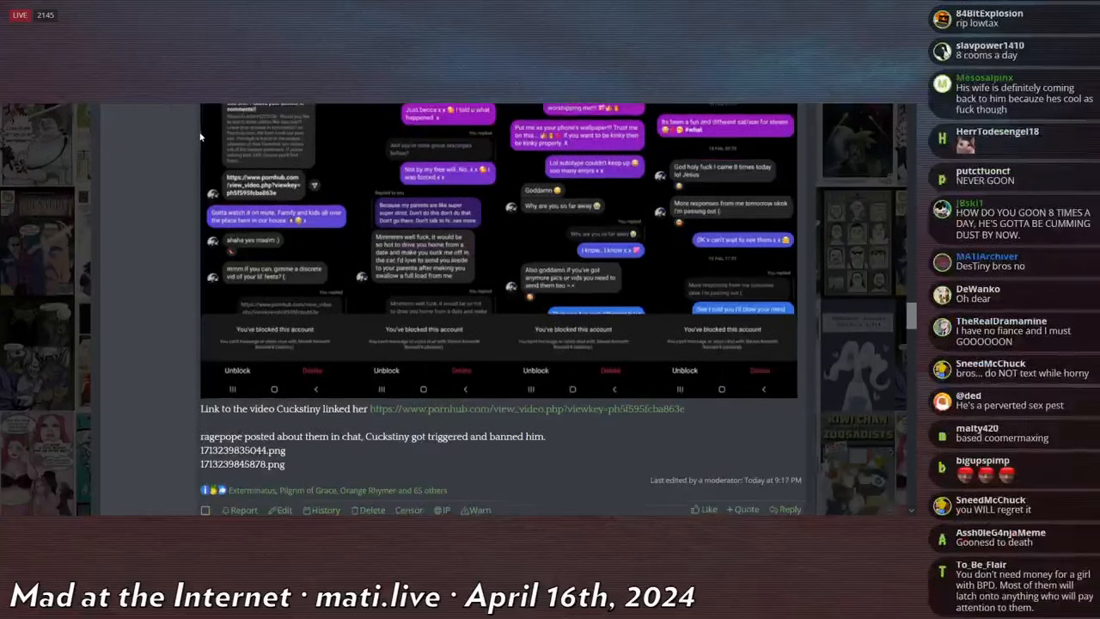
scroll(down, 3)
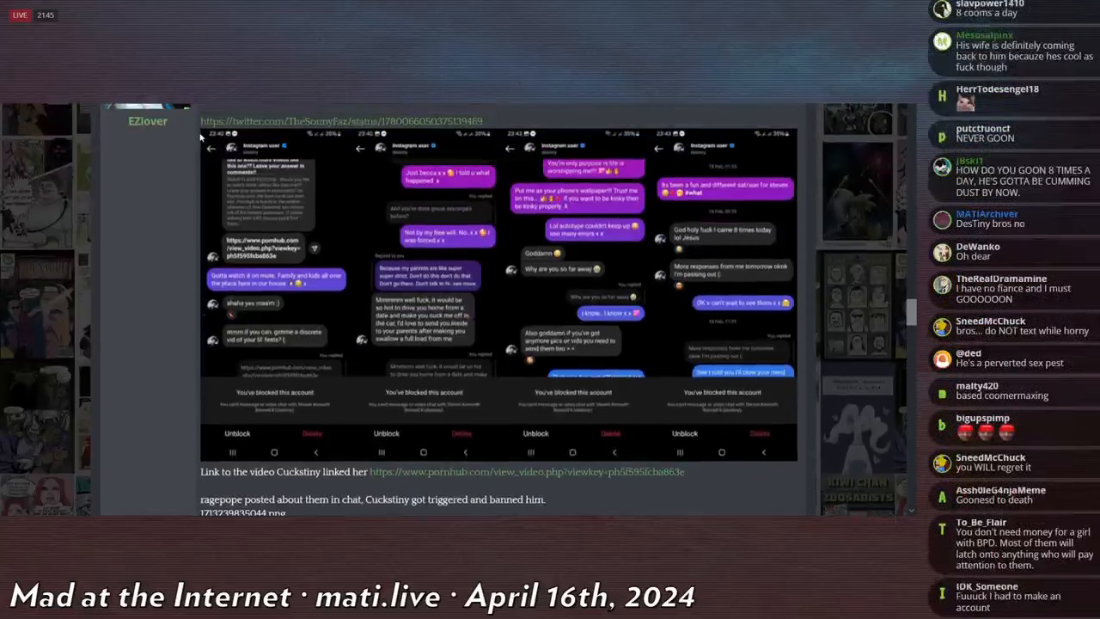
scroll(down, 3)
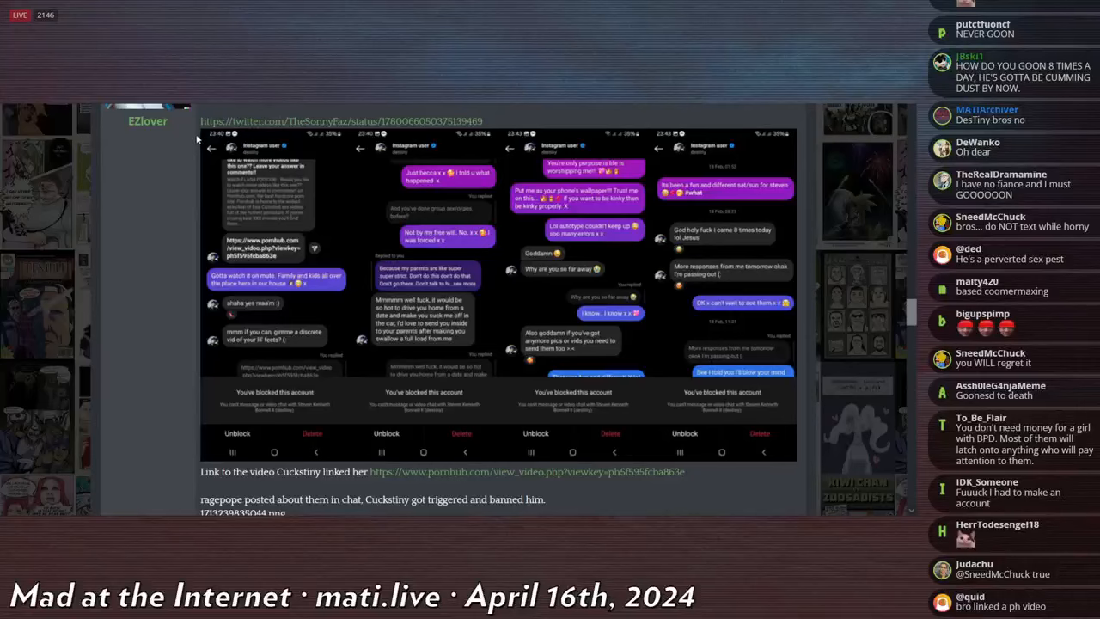
scroll(down, 3)
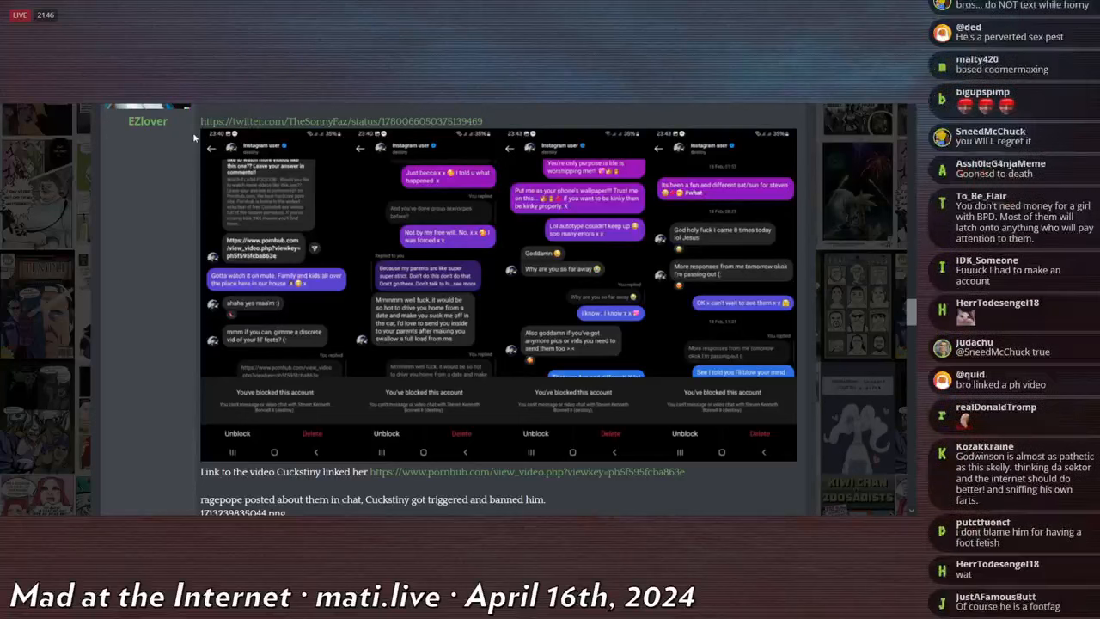
scroll(down, 3)
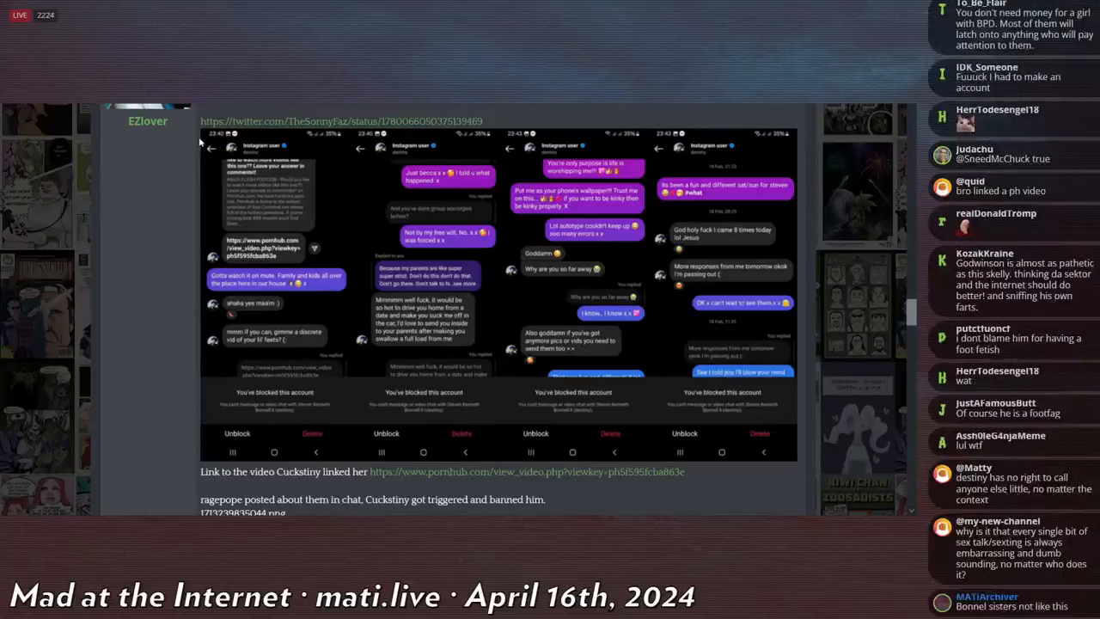
scroll(down, 3)
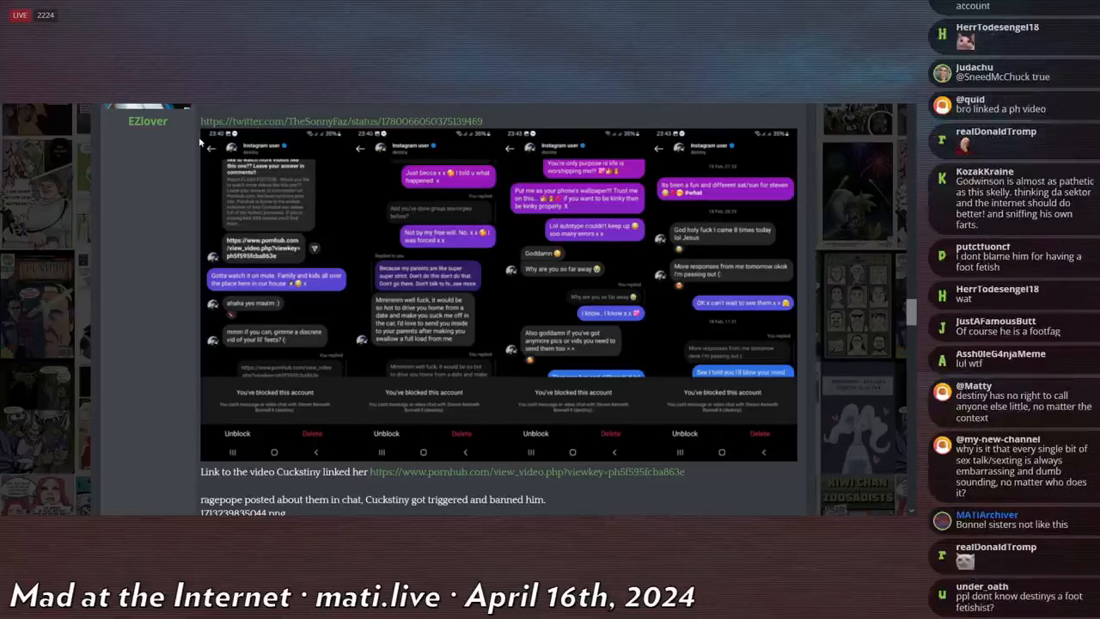
scroll(down, 3)
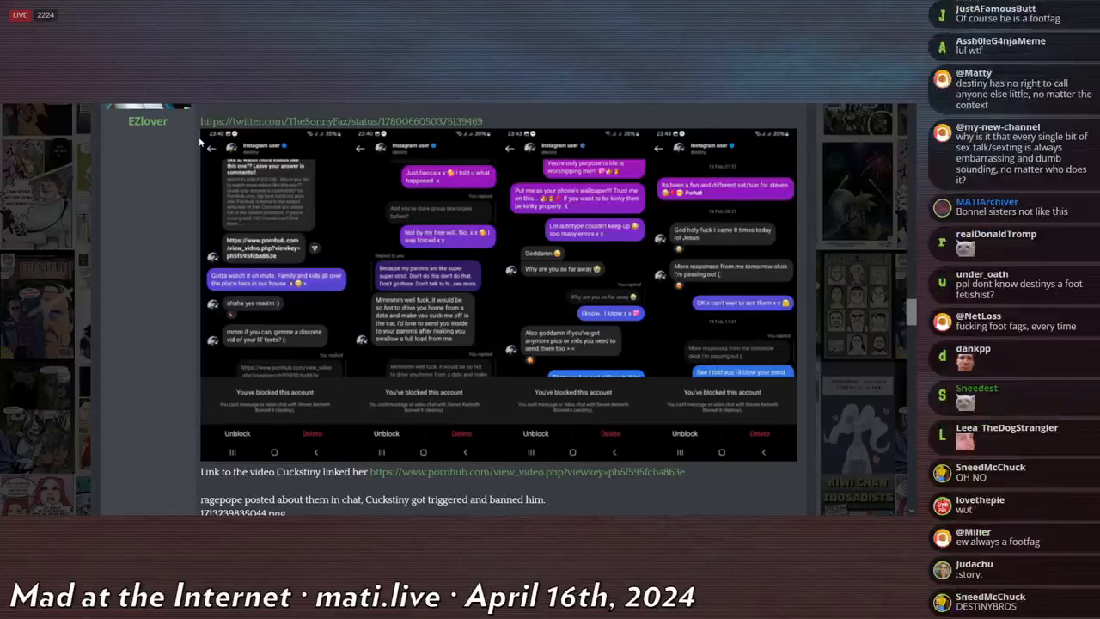
scroll(down, 3)
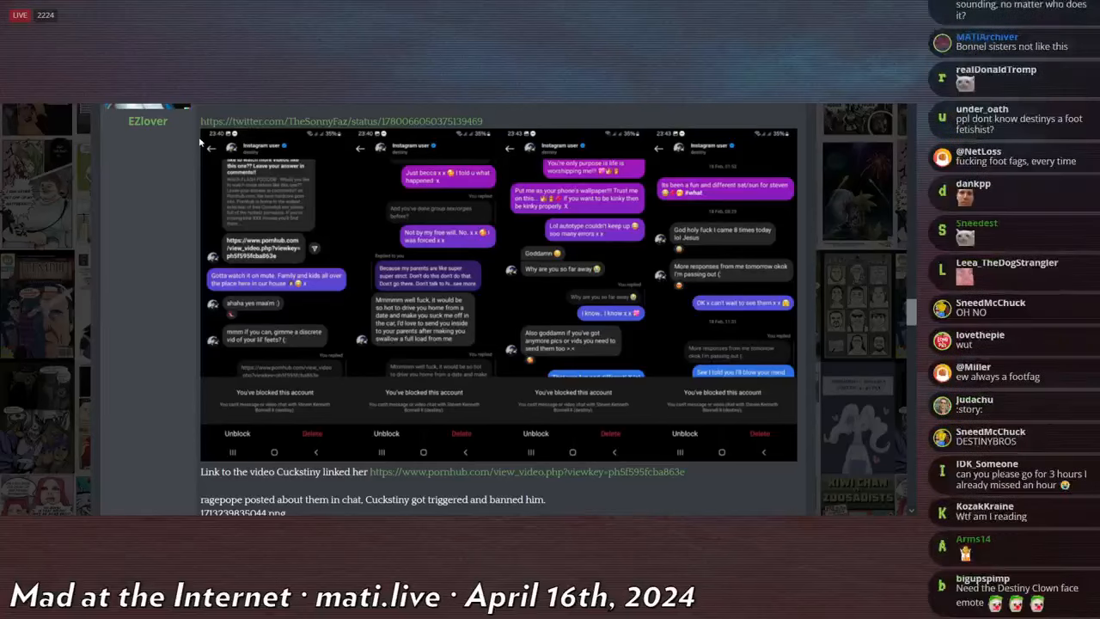
scroll(down, 3)
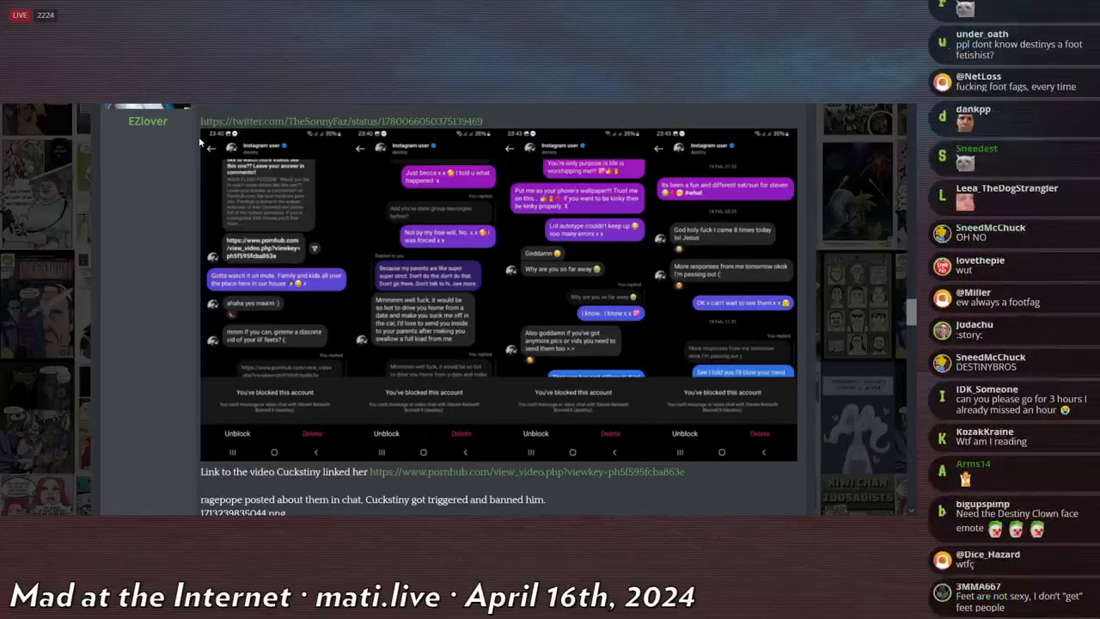
scroll(down, 3)
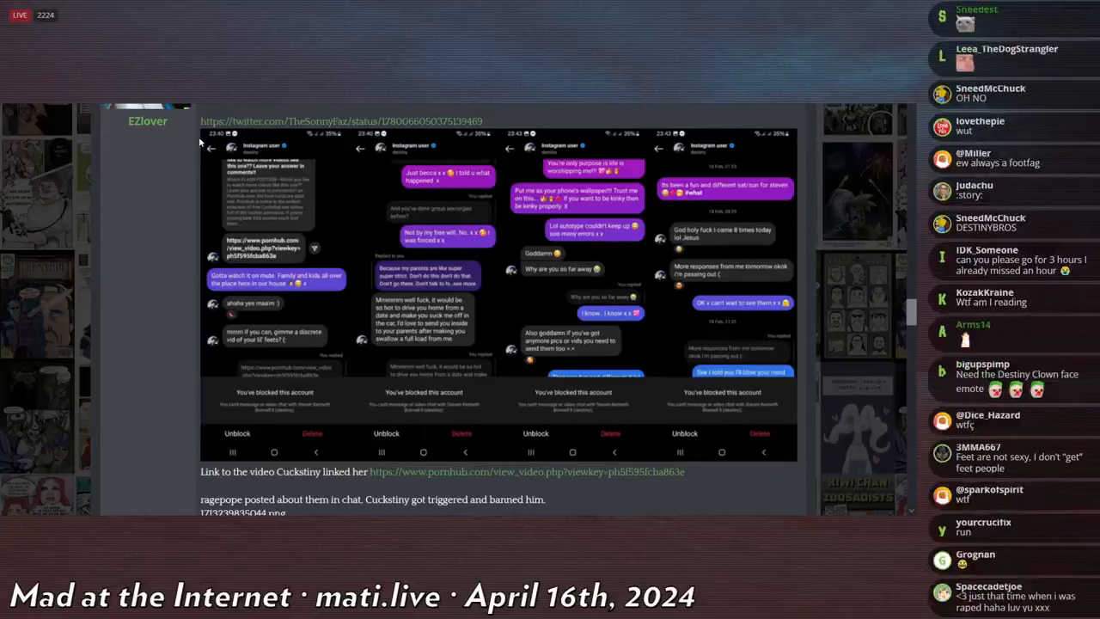
scroll(down, 3)
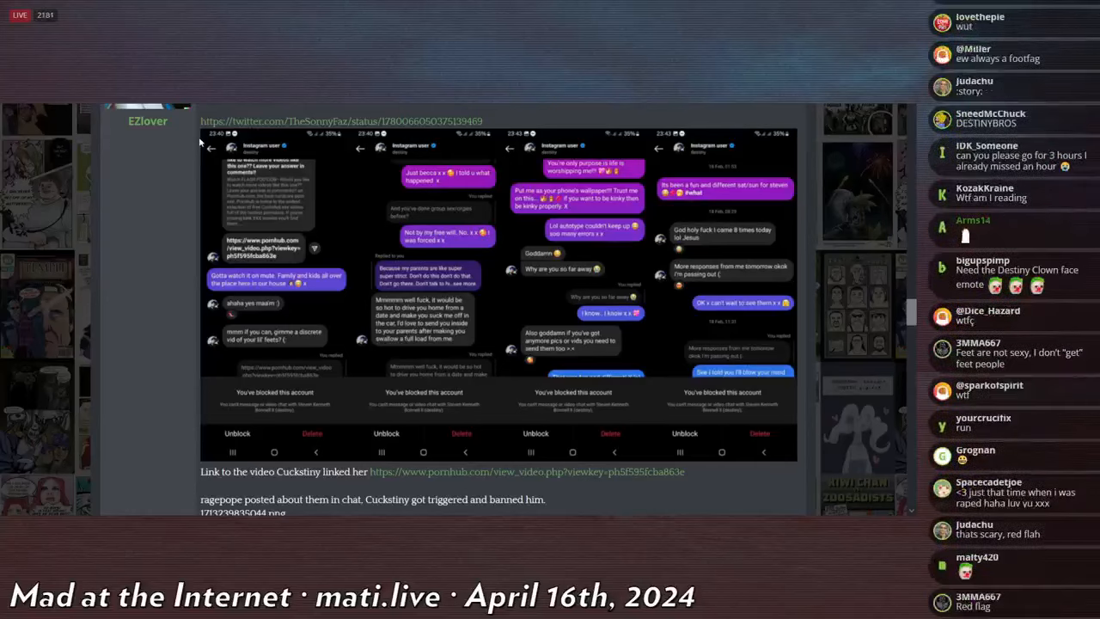
scroll(down, 3)
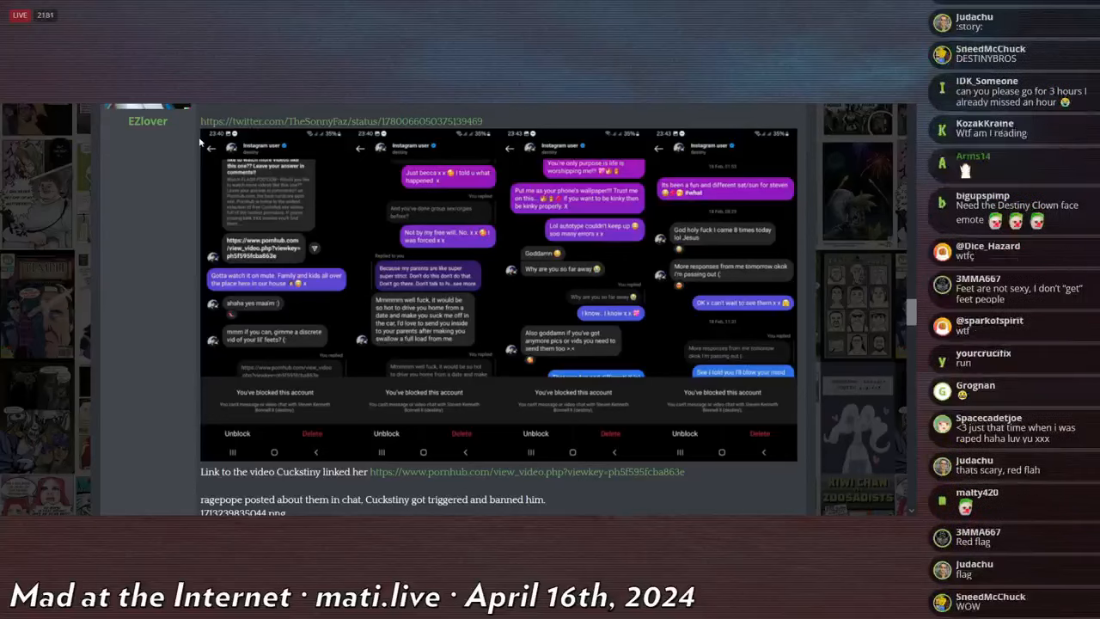
scroll(down, 3)
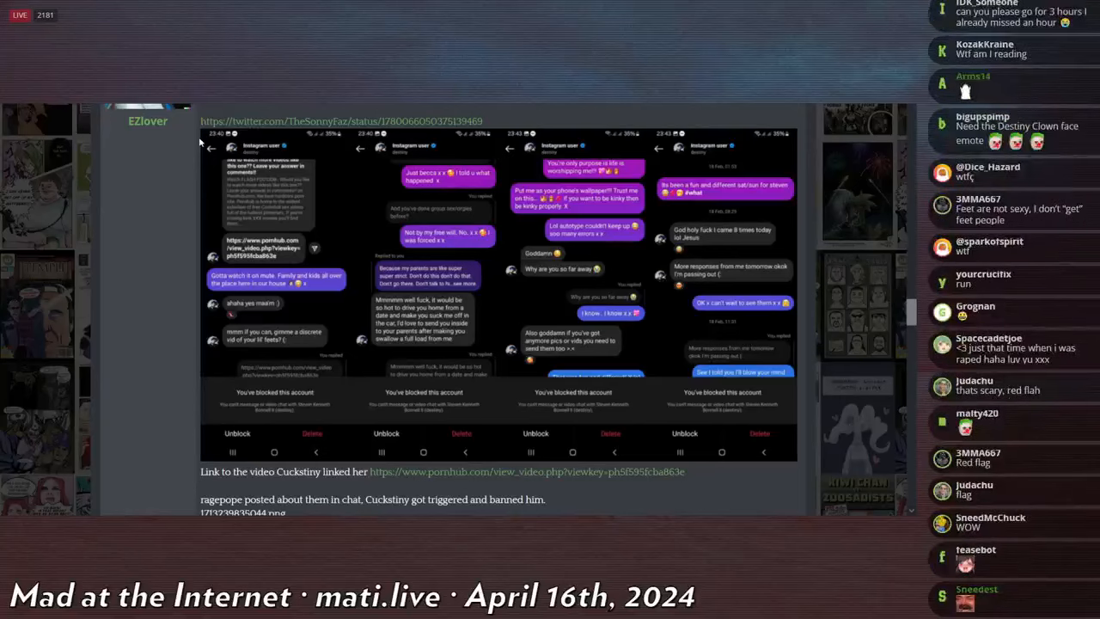
scroll(down, 3)
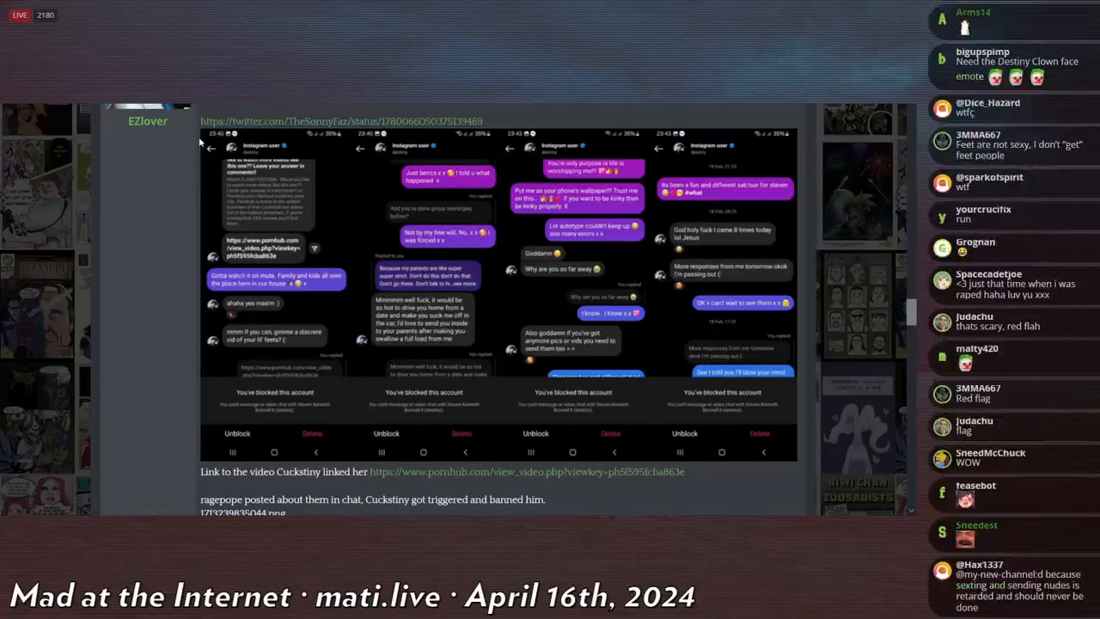
scroll(down, 3)
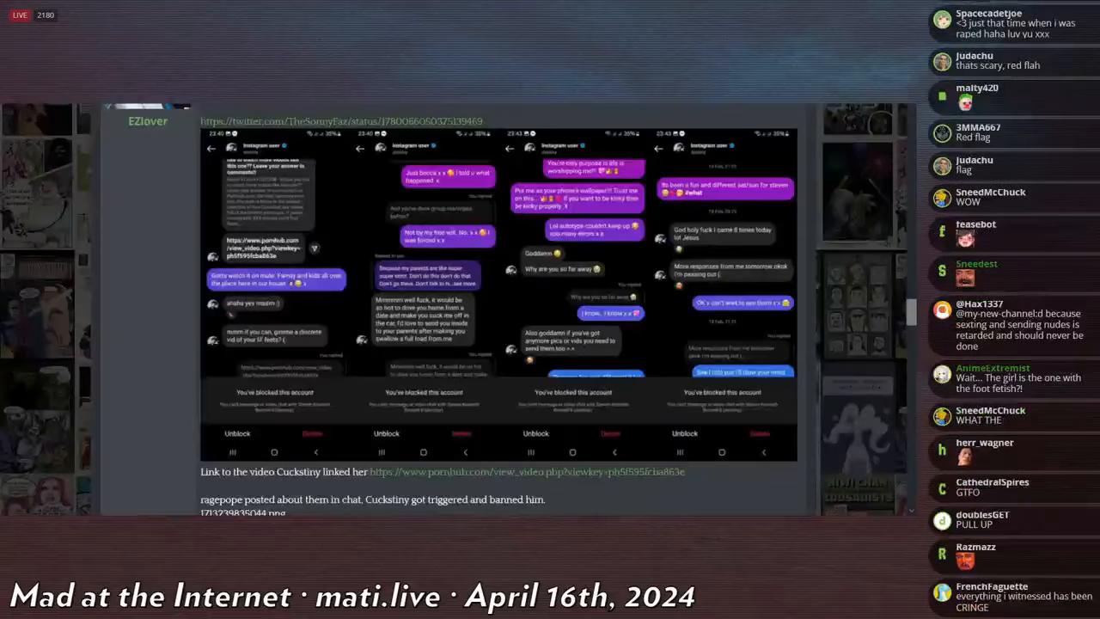
scroll(down, 3)
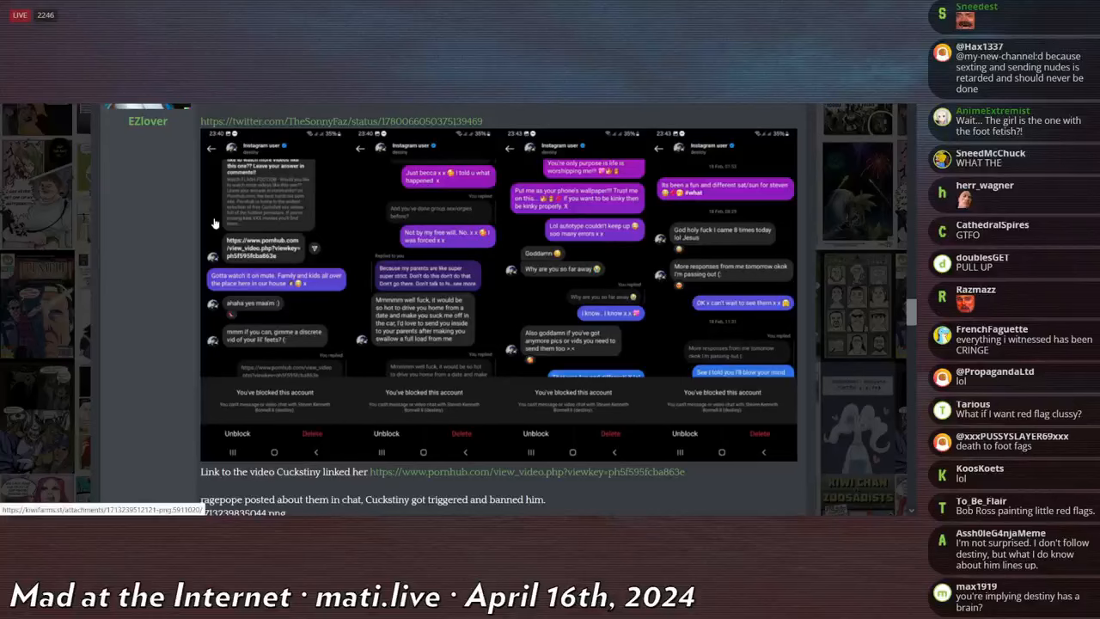
scroll(down, 3)
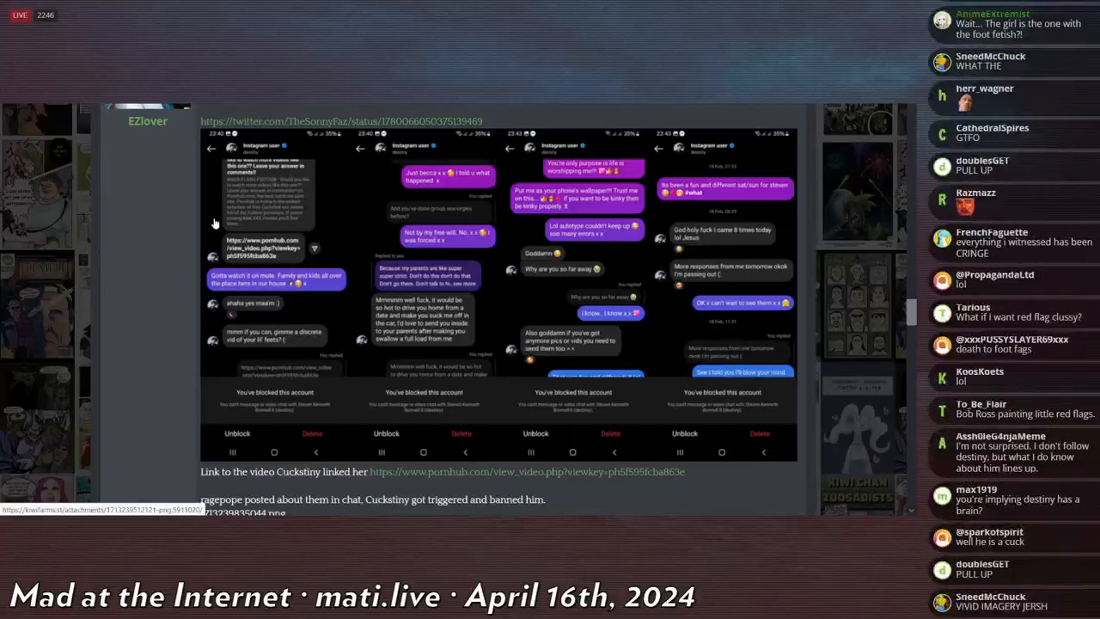
scroll(down, 3)
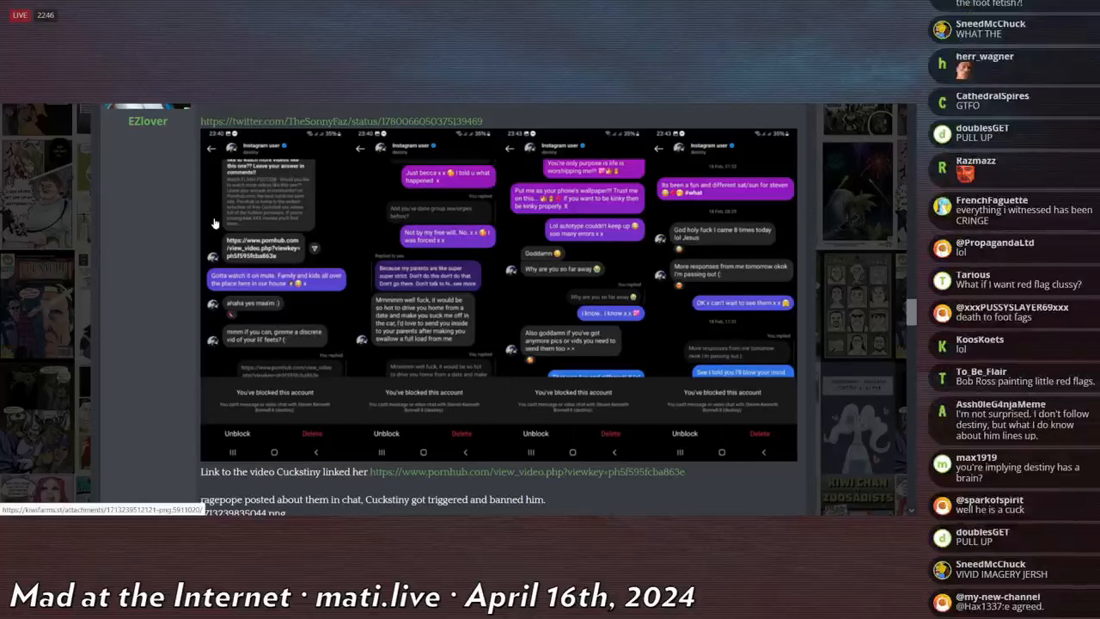
scroll(down, 3)
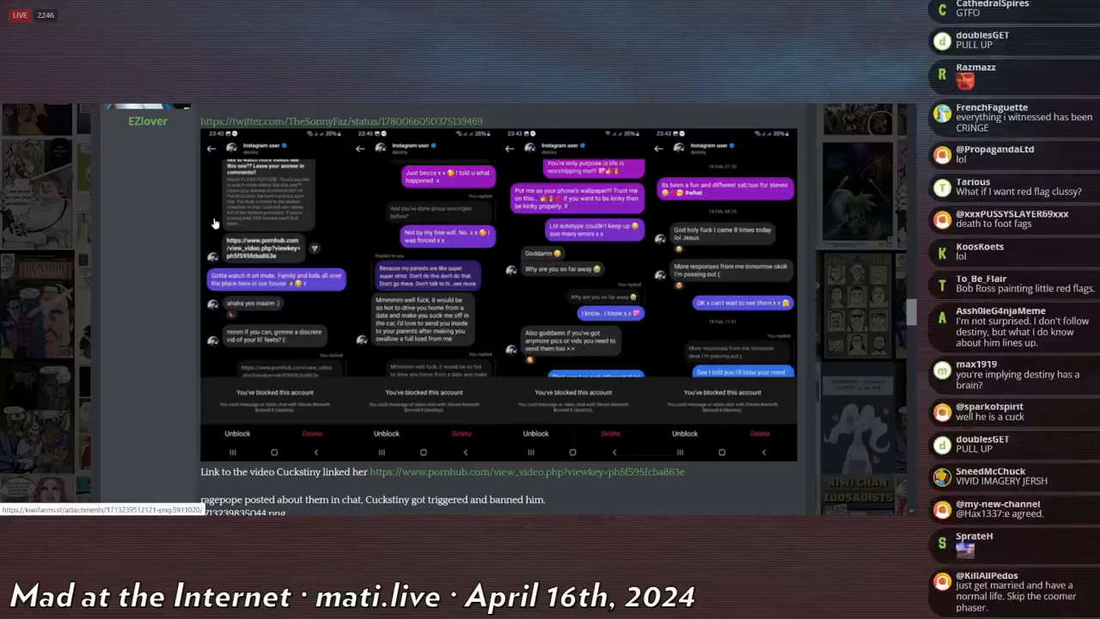
scroll(down, 3)
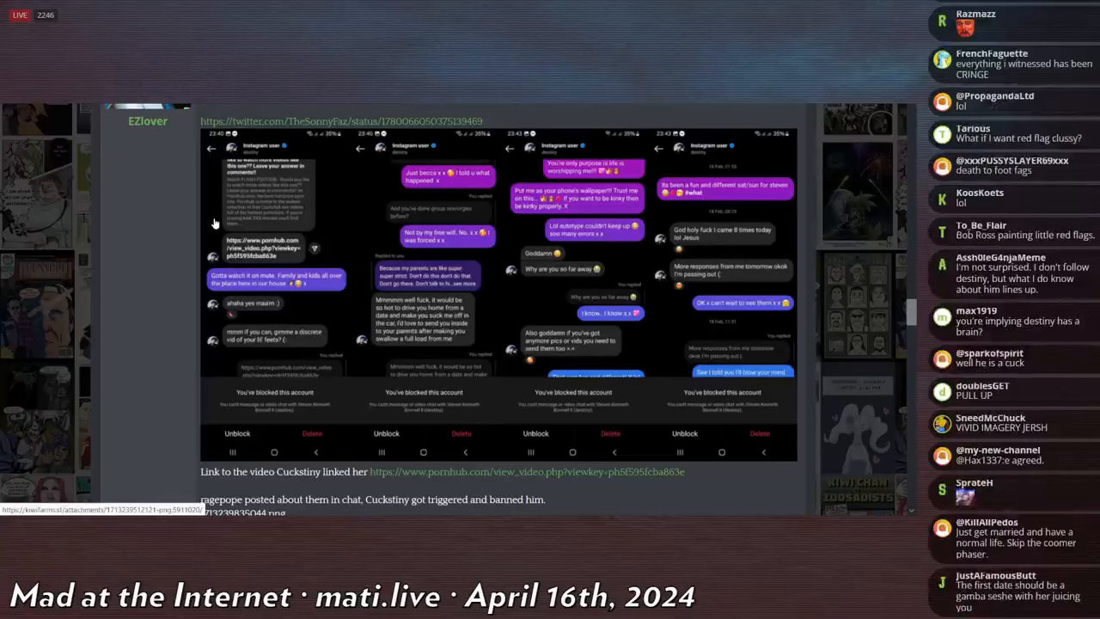
scroll(down, 3)
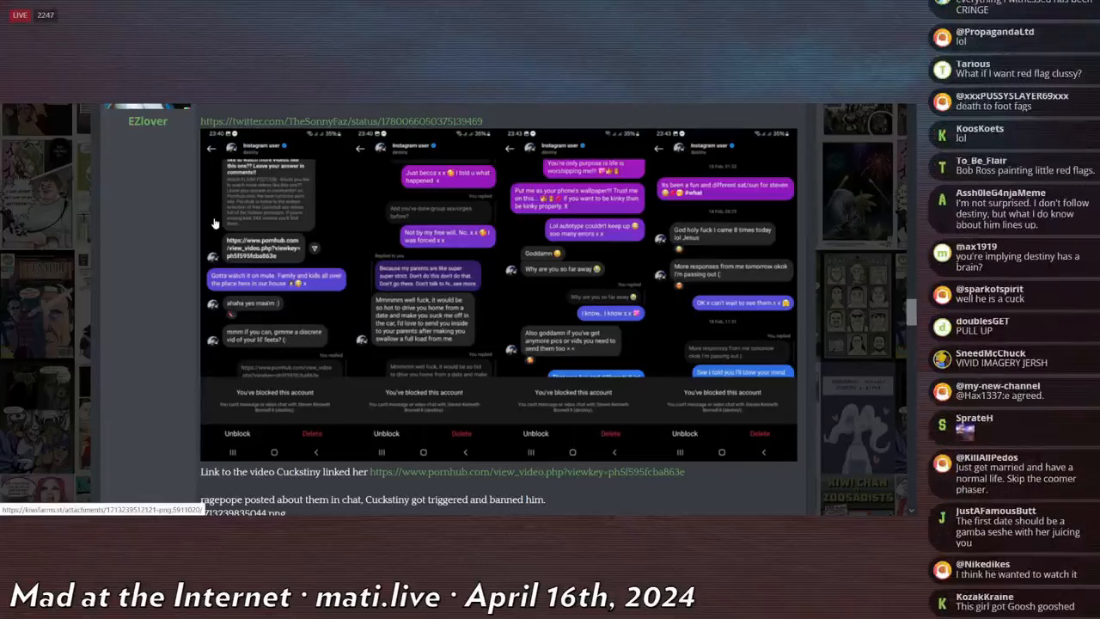
scroll(down, 3)
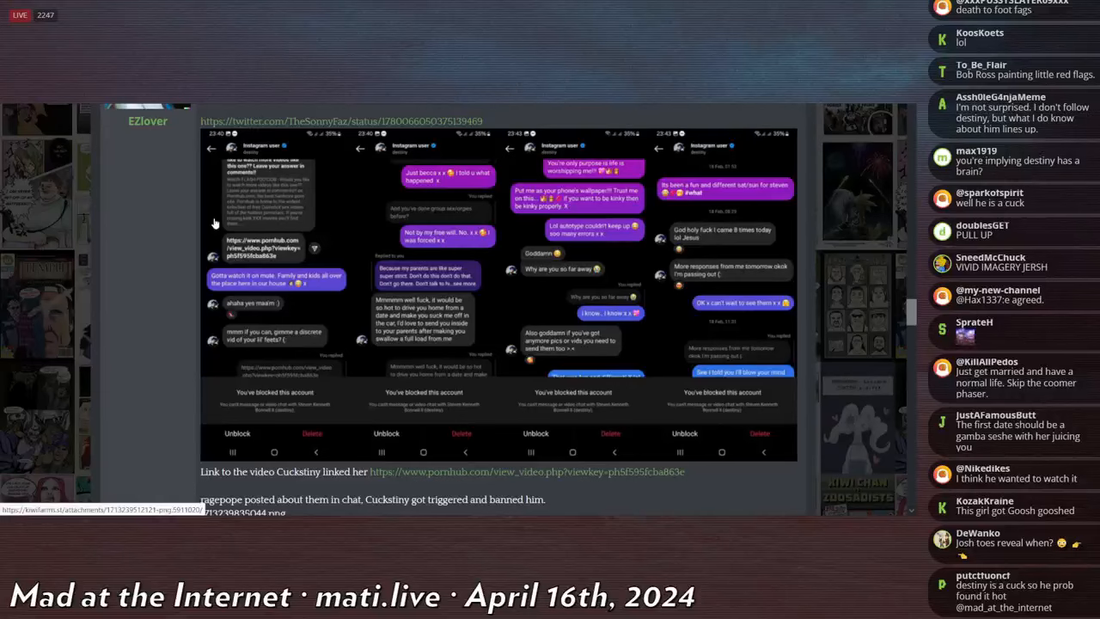
scroll(down, 3)
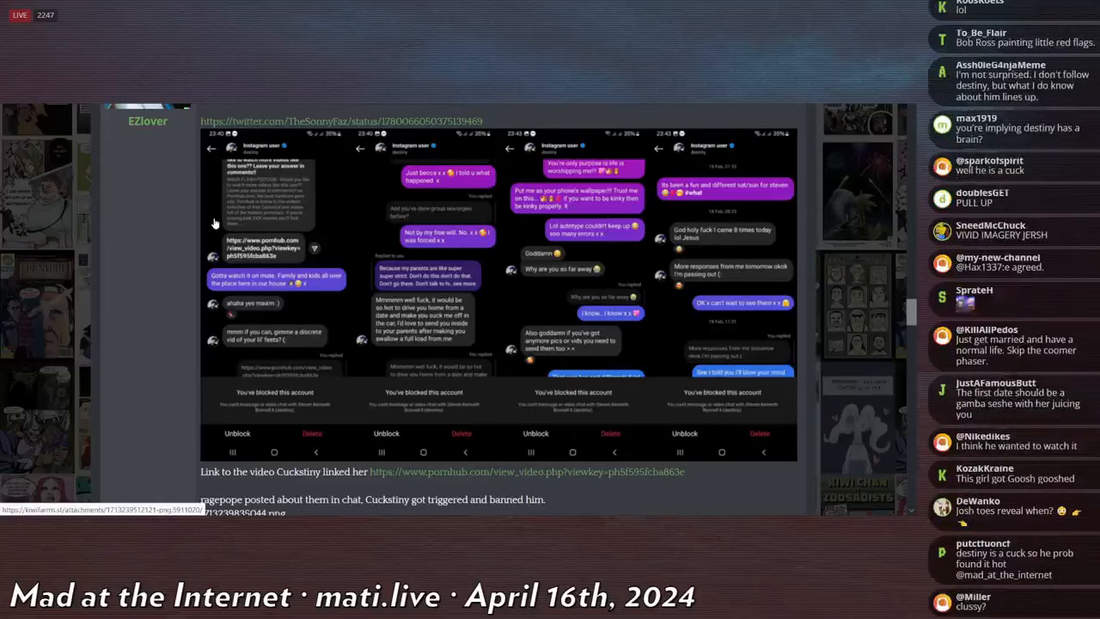
scroll(down, 3)
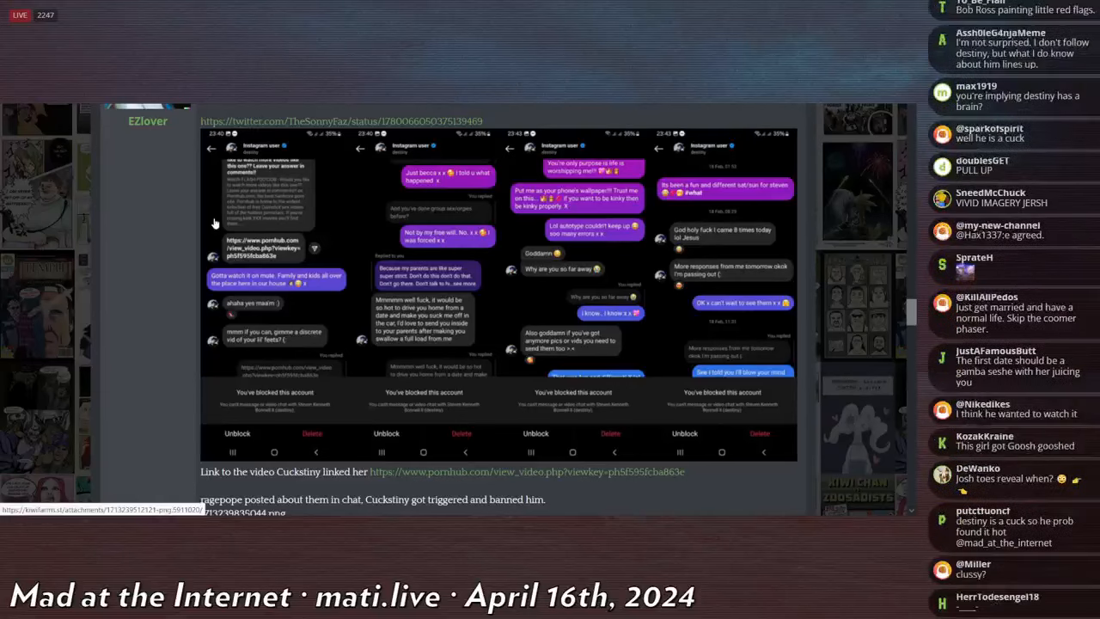
scroll(down, 3)
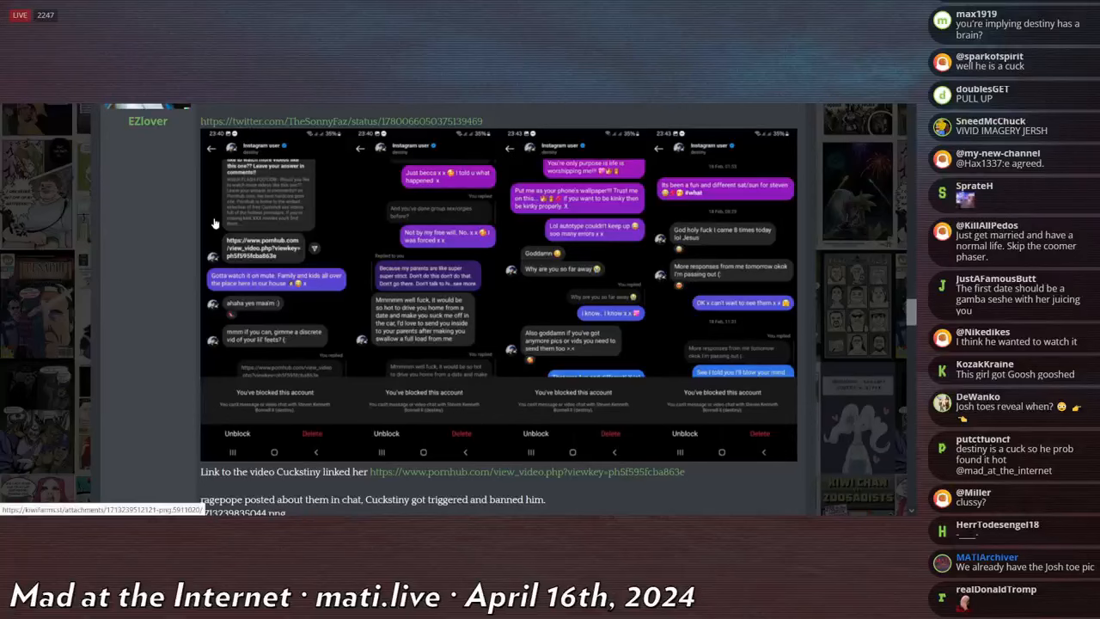
scroll(down, 3)
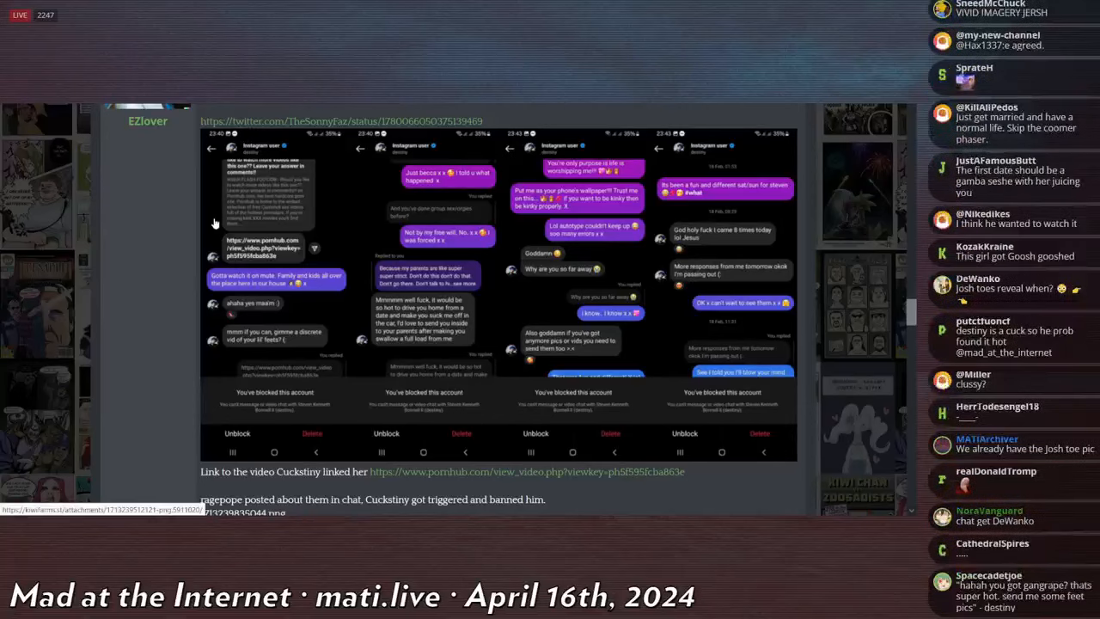
scroll(down, 3)
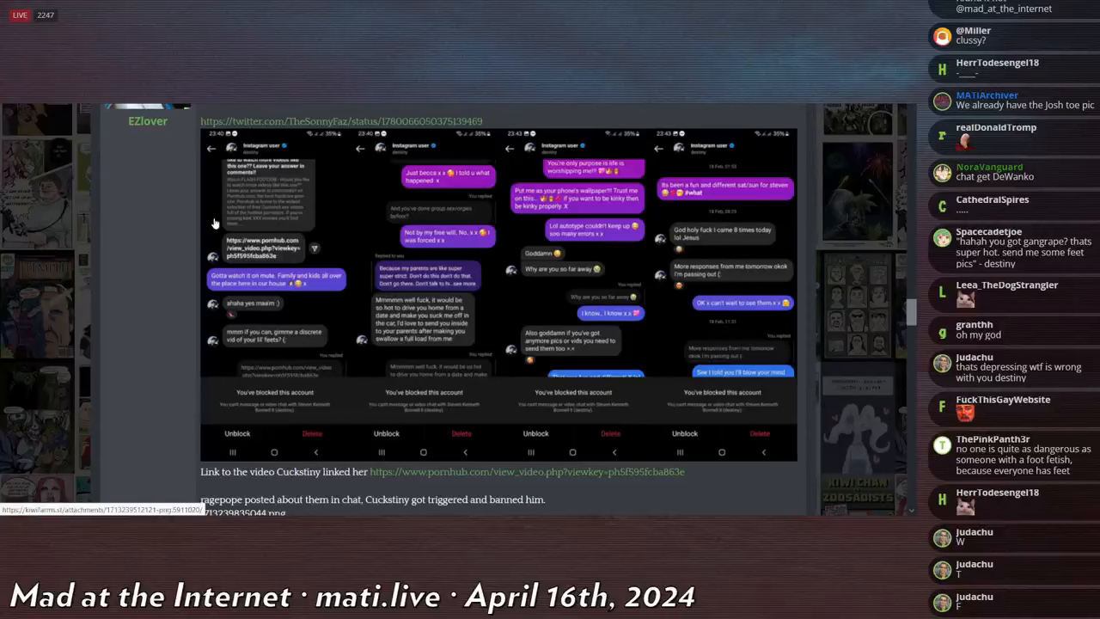
scroll(down, 3)
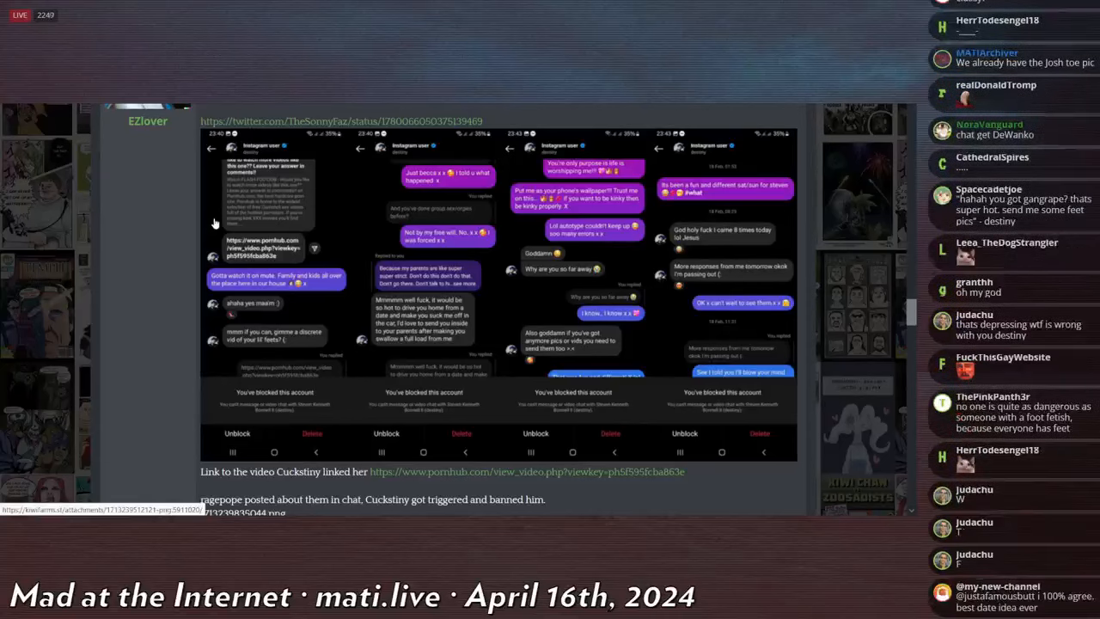
scroll(down, 3)
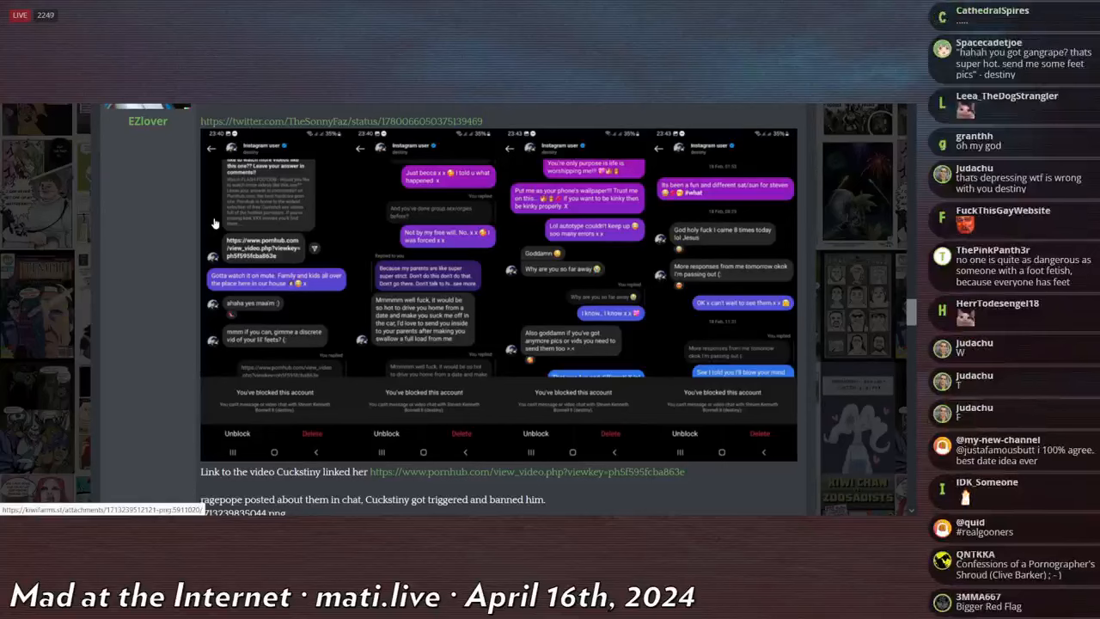
scroll(down, 3)
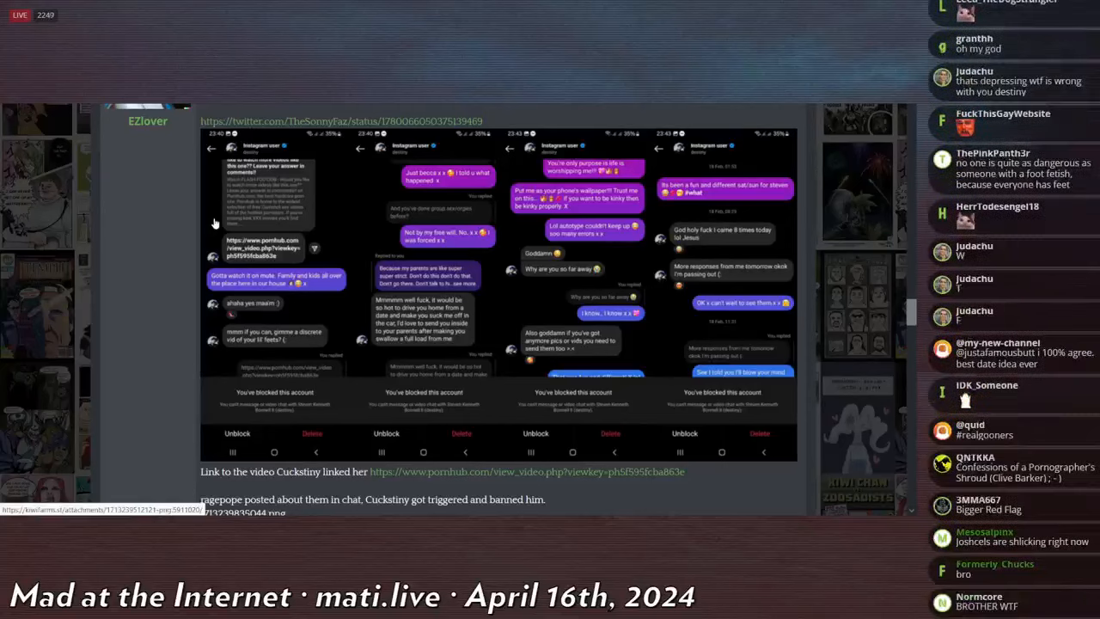
scroll(down, 3)
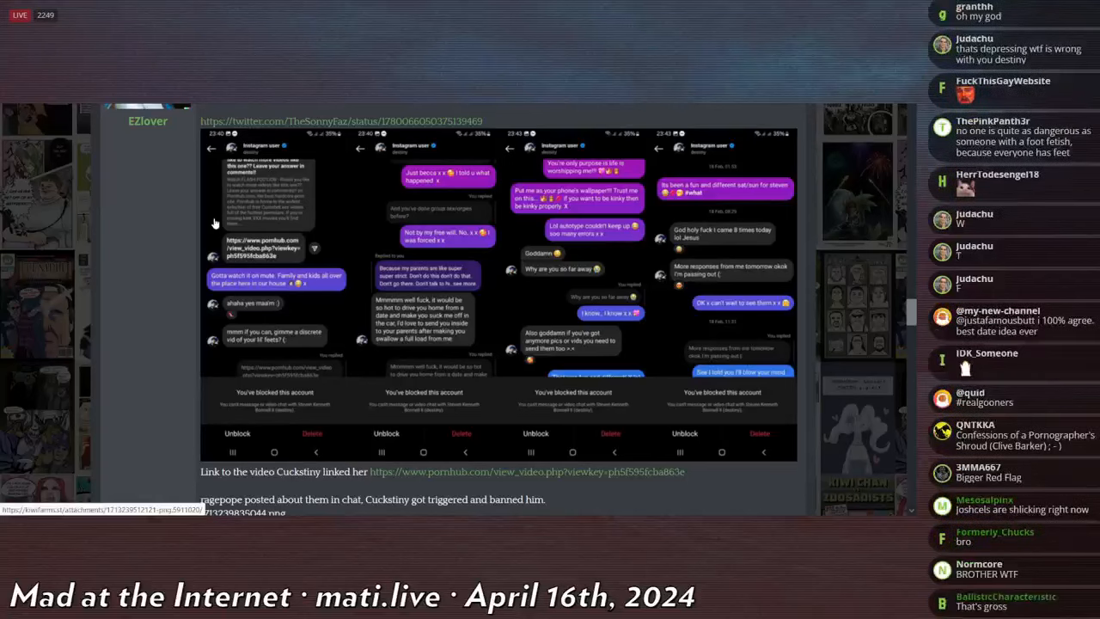
scroll(down, 3)
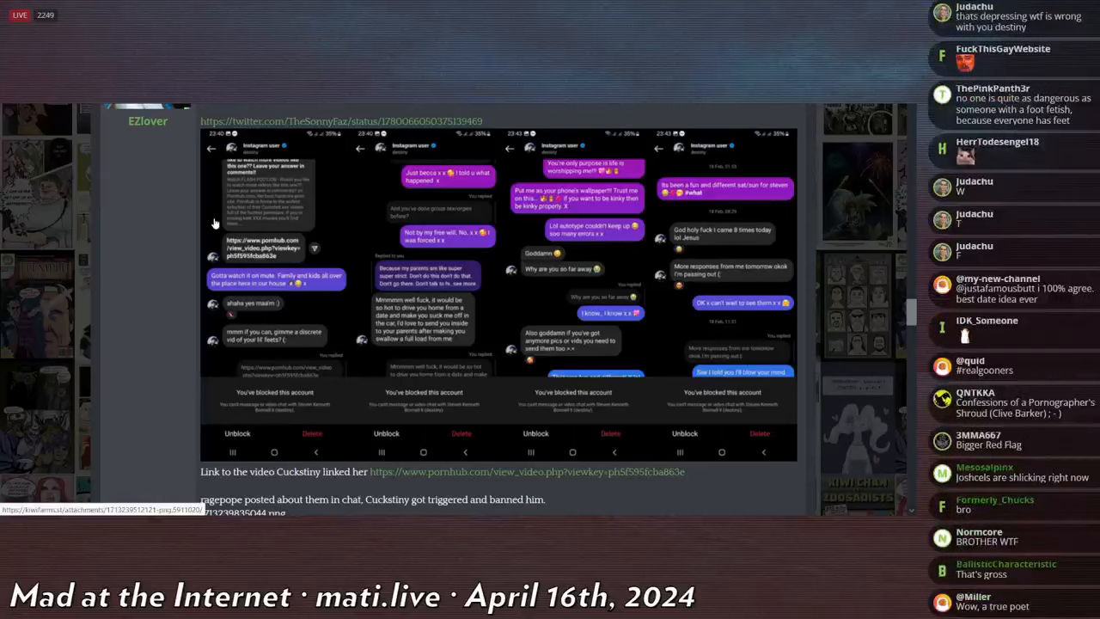
scroll(down, 3)
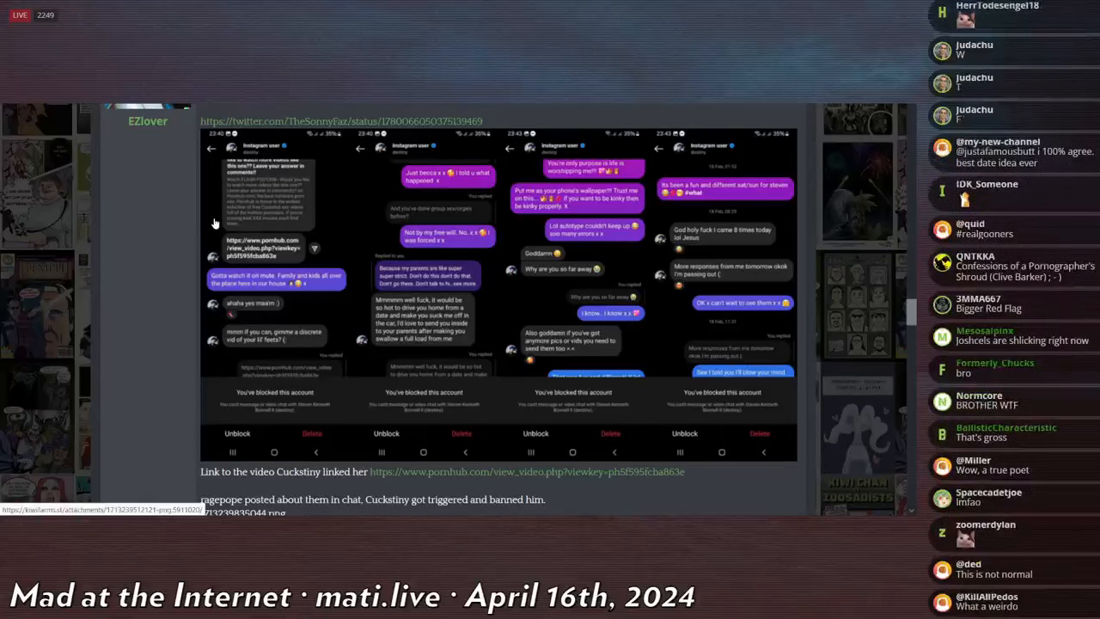
scroll(down, 3)
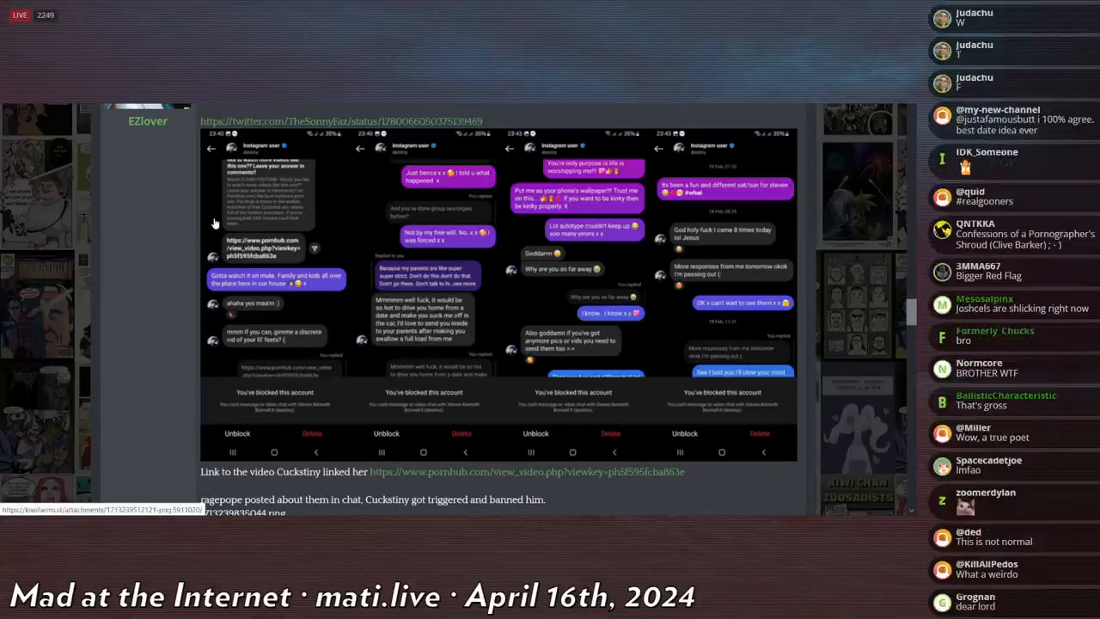
scroll(down, 3)
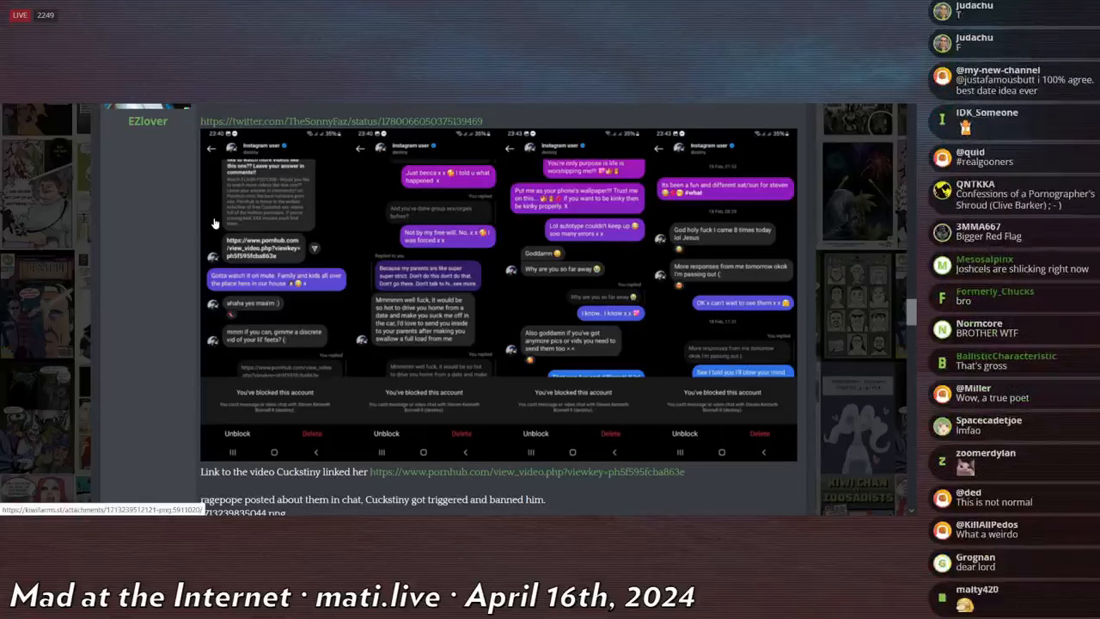
scroll(down, 3)
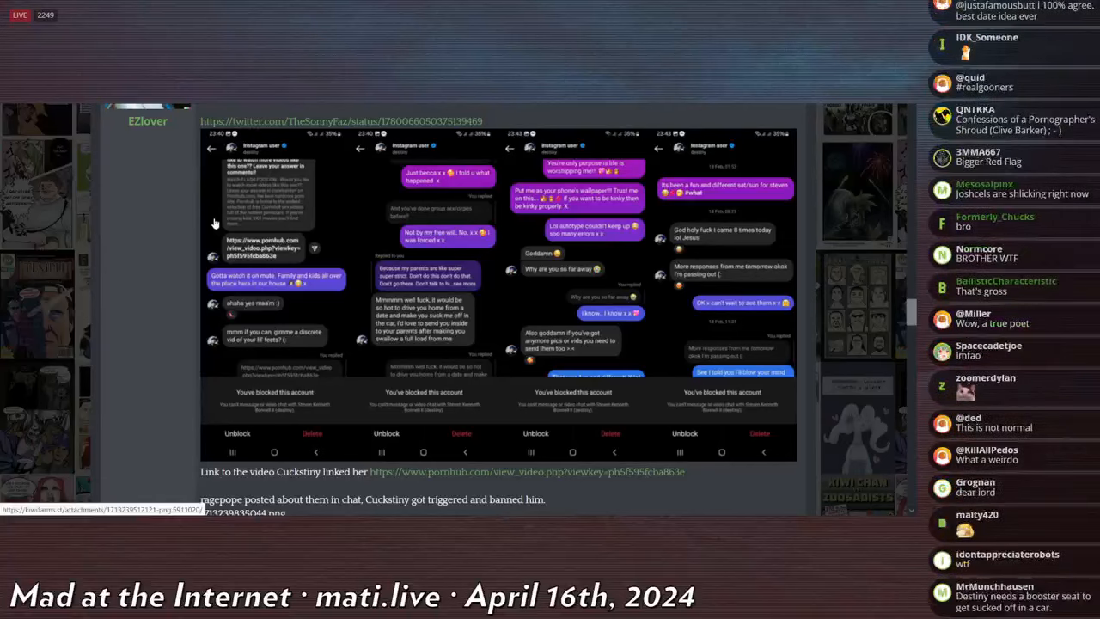
scroll(down, 3)
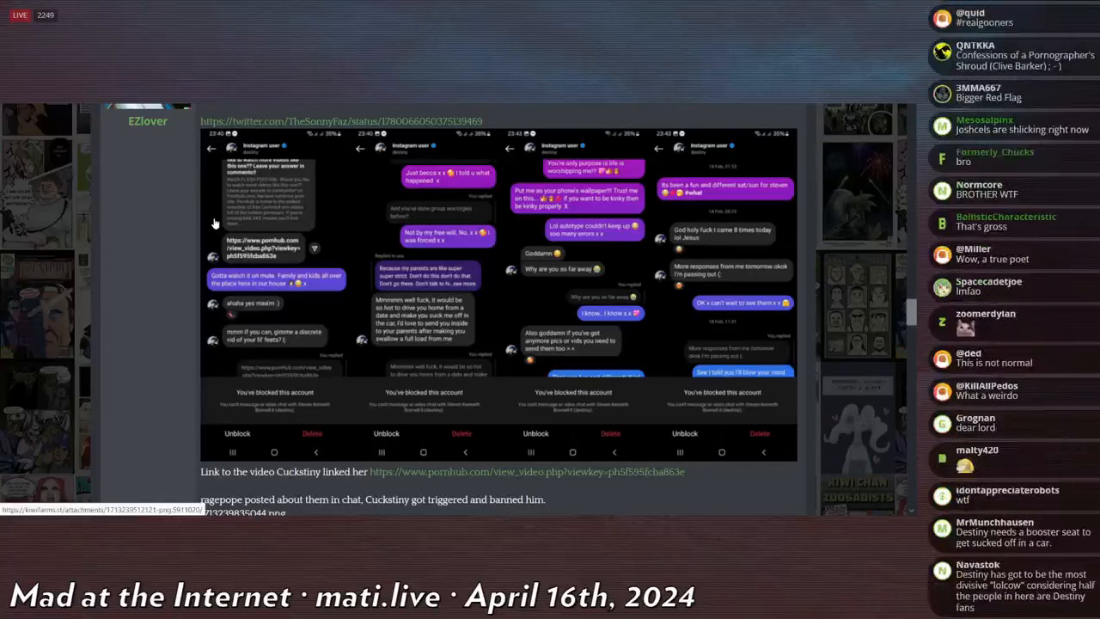
scroll(down, 3)
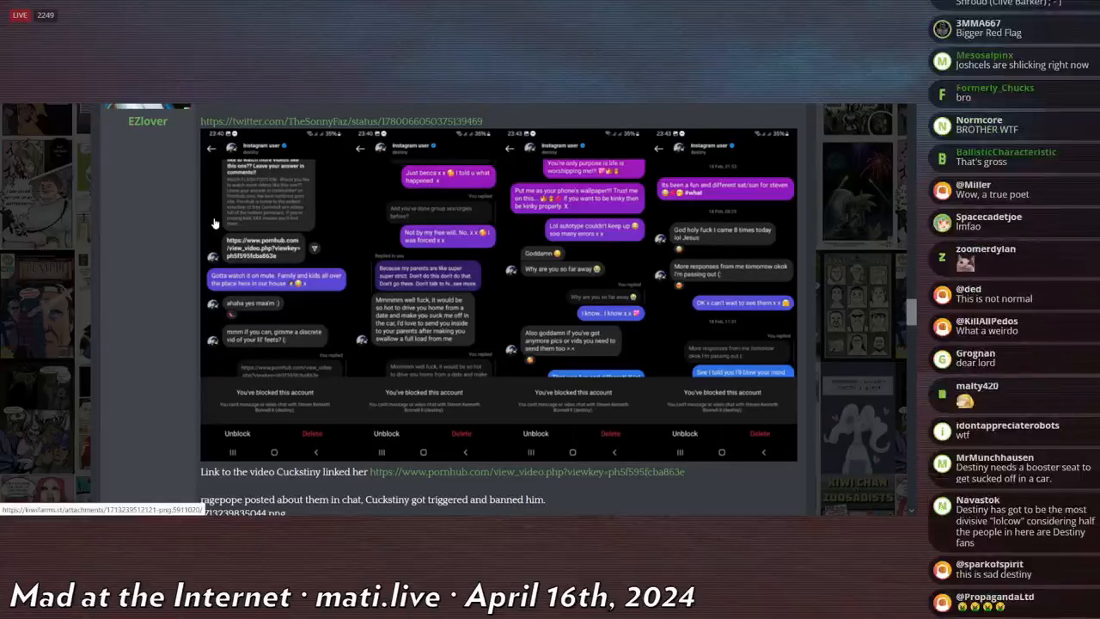
scroll(down, 3)
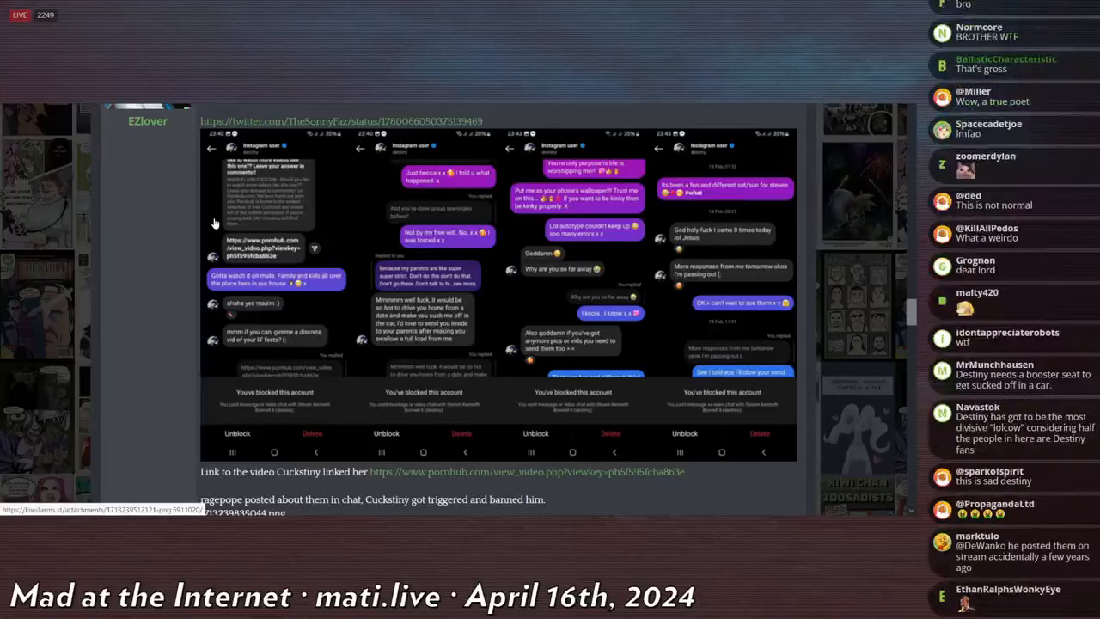
scroll(down, 3)
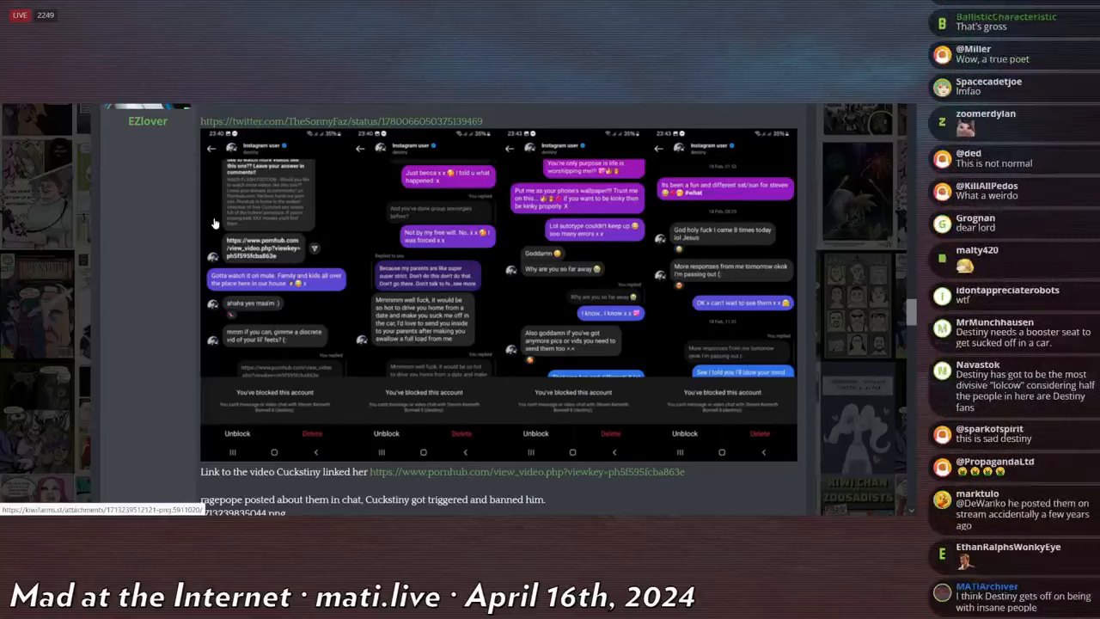
scroll(down, 3)
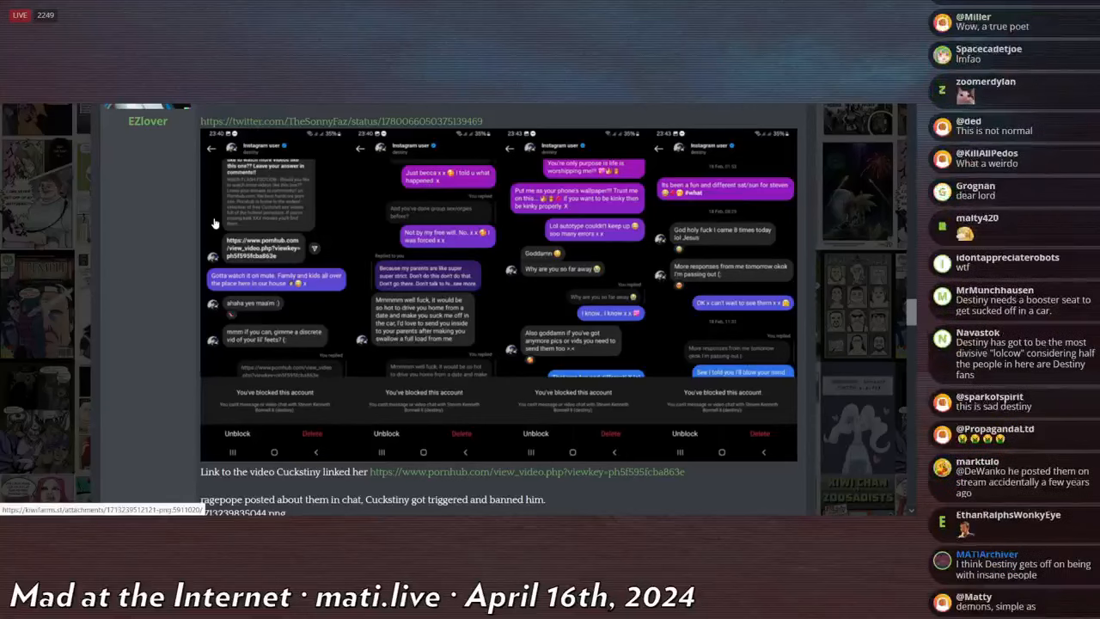
scroll(down, 3)
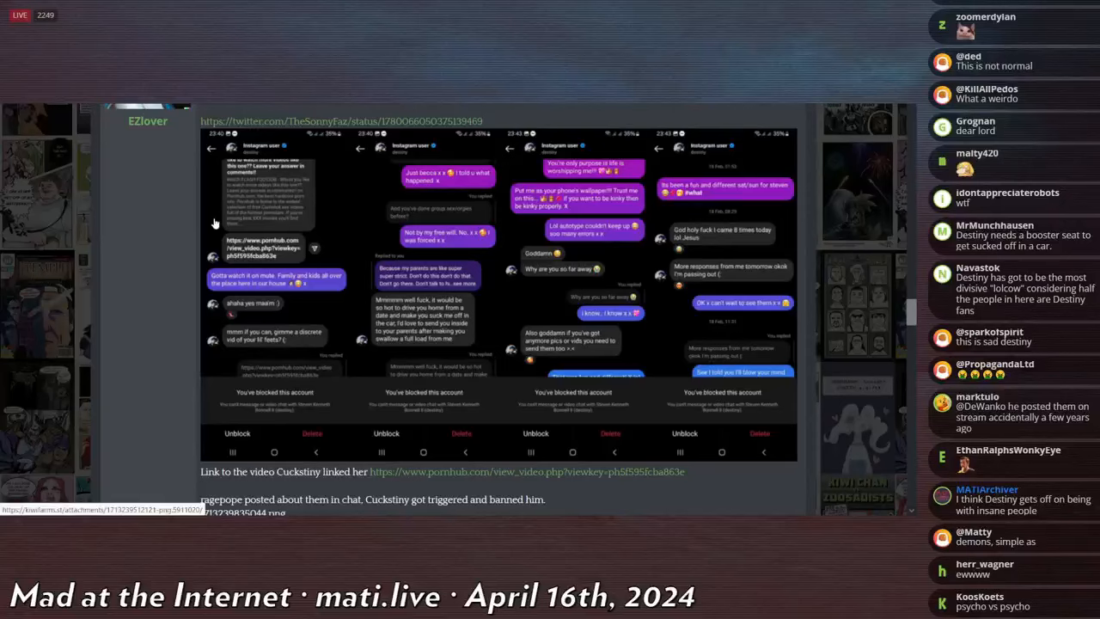
scroll(down, 3)
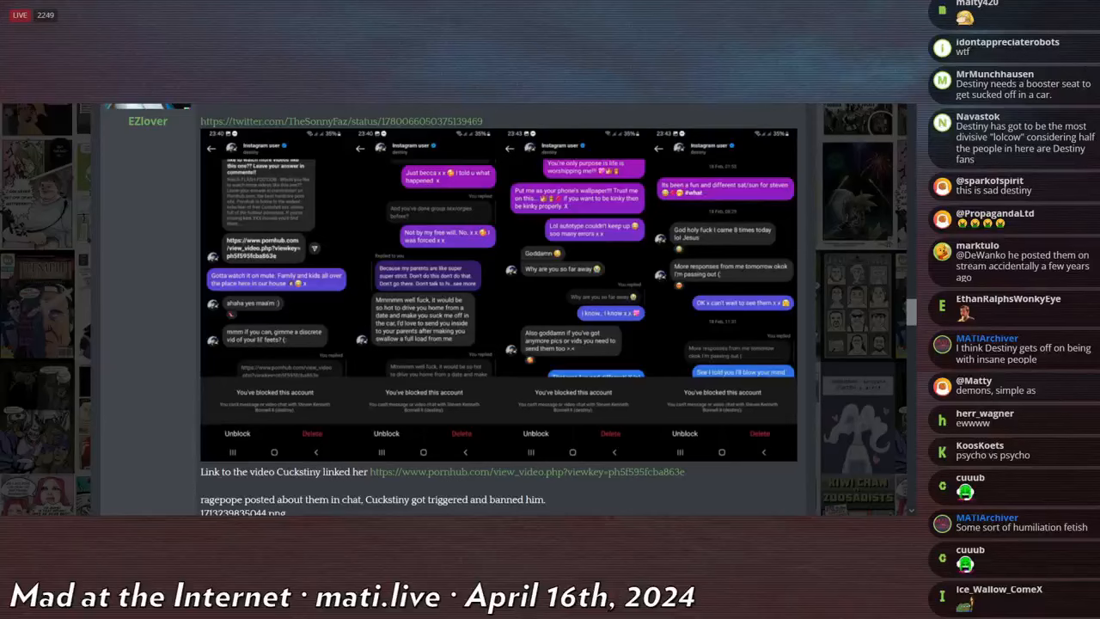
scroll(down, 3)
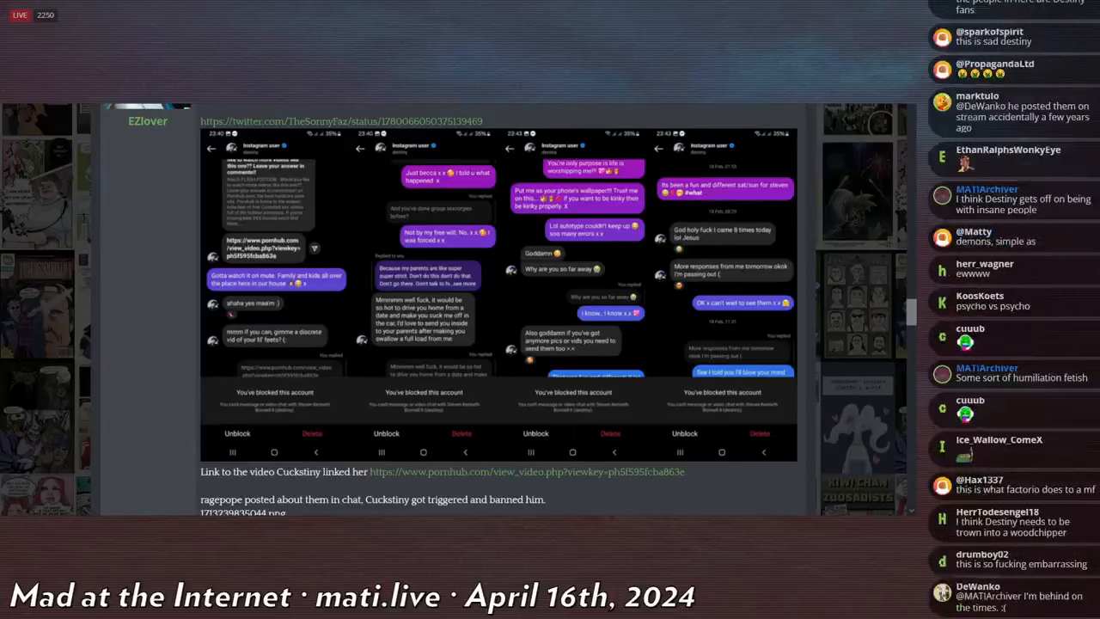
scroll(down, 3)
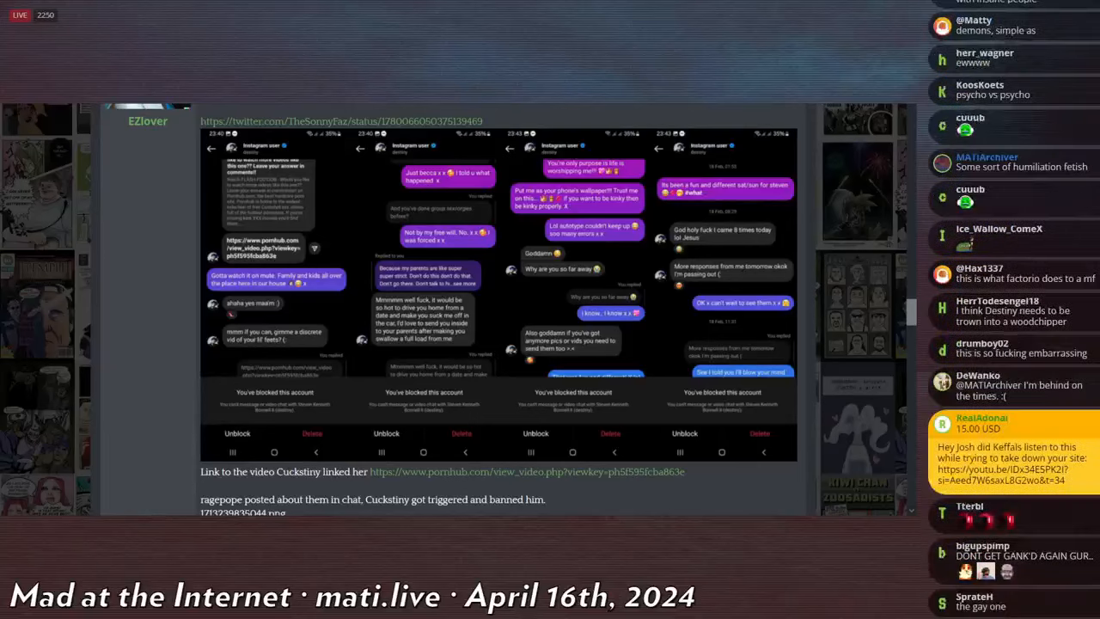
scroll(down, 3)
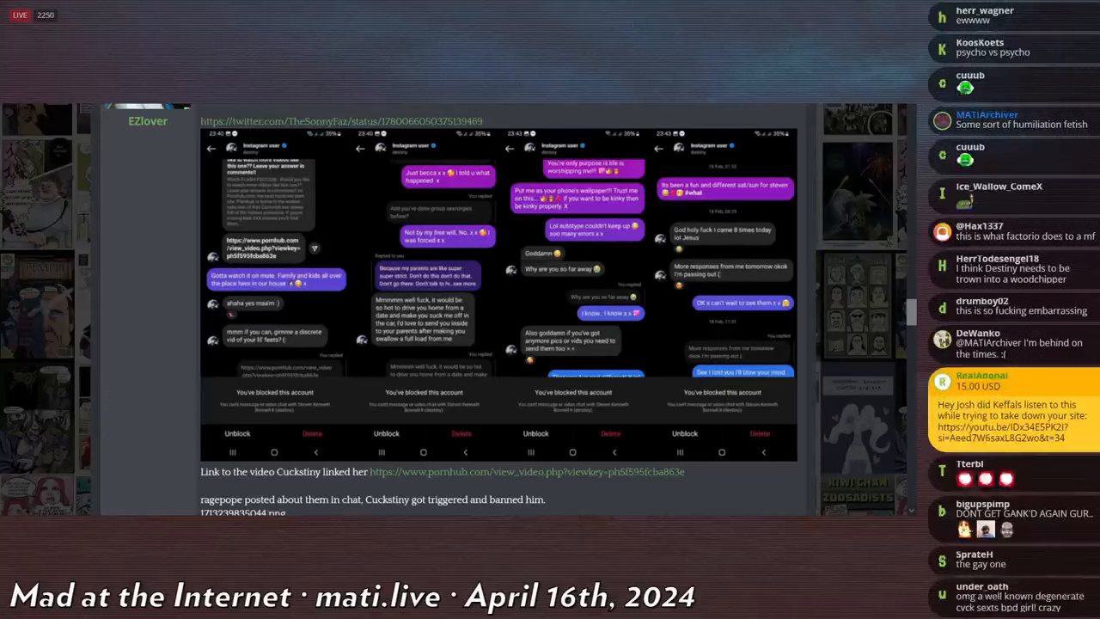
scroll(down, 3)
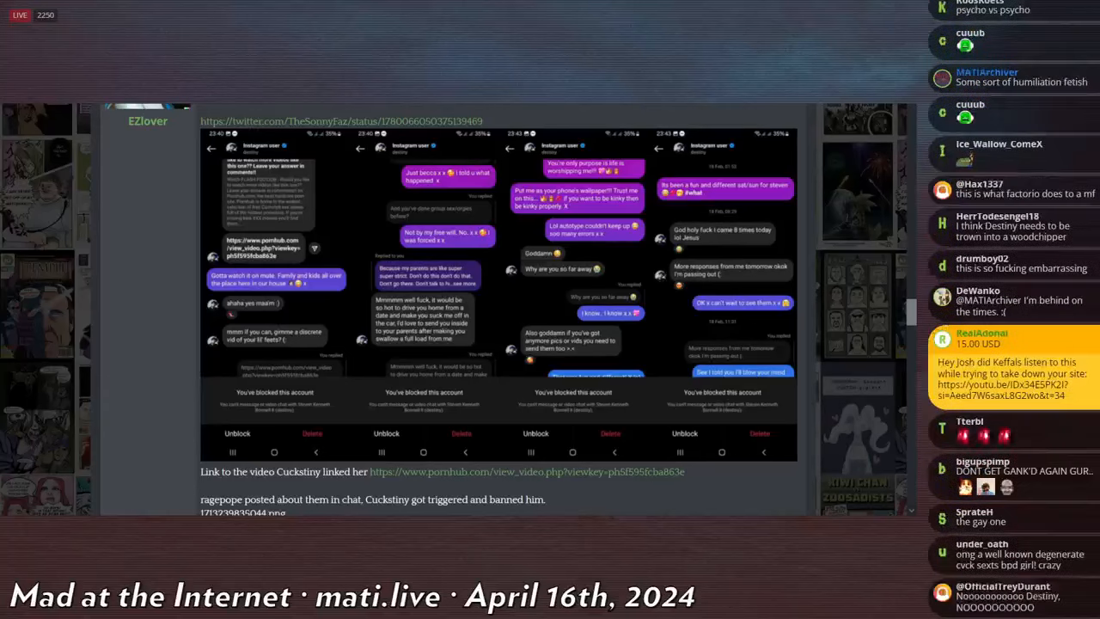
scroll(down, 3)
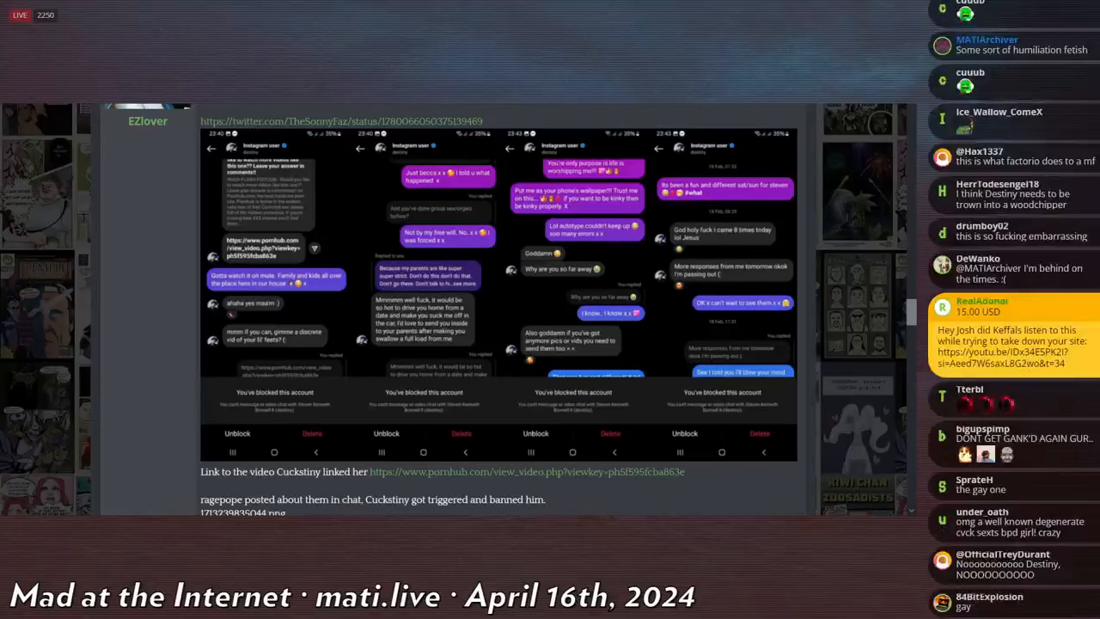
scroll(down, 3)
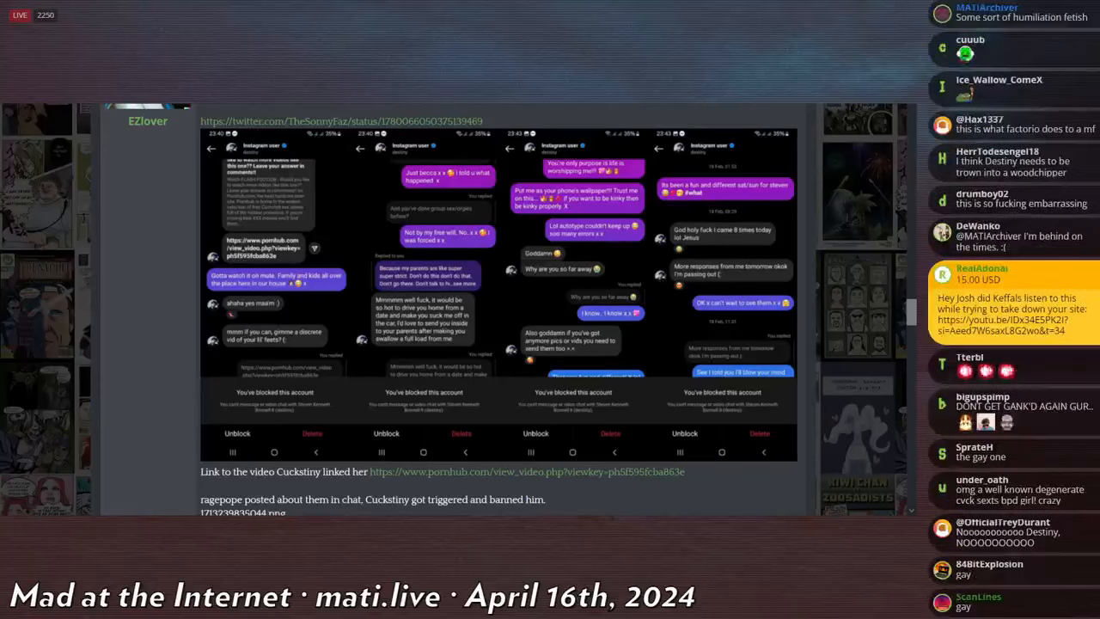
scroll(down, 3)
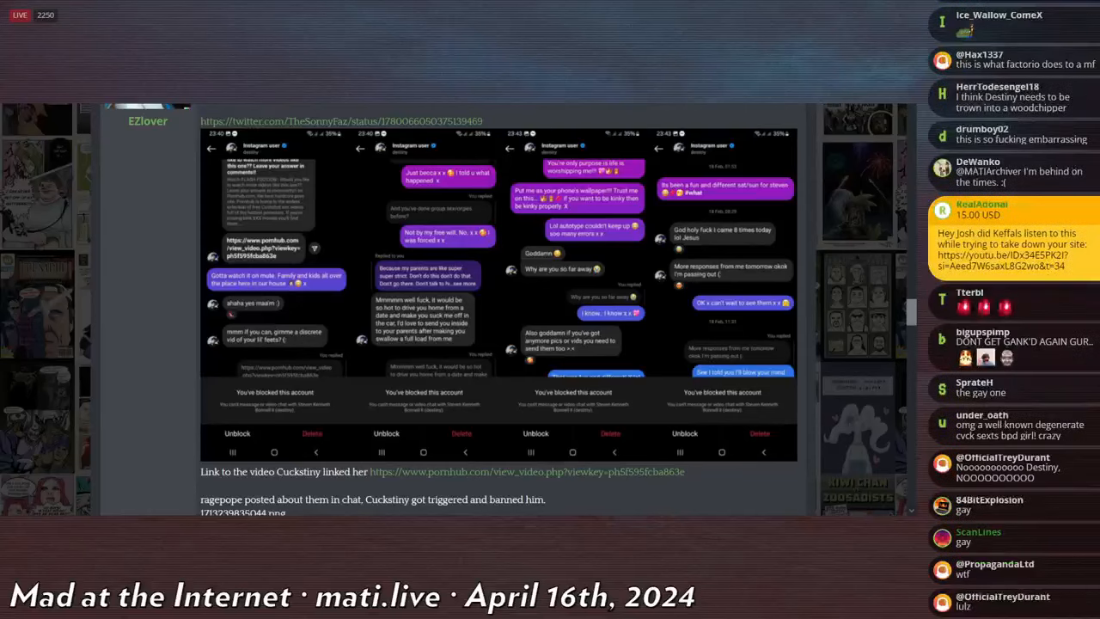
scroll(down, 3)
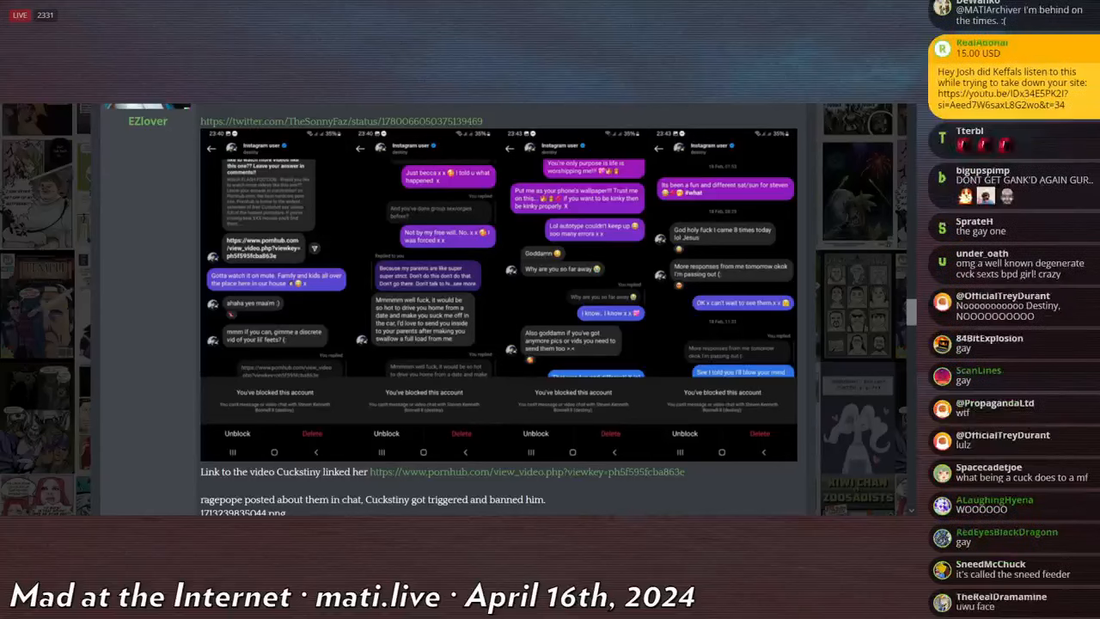
scroll(down, 3)
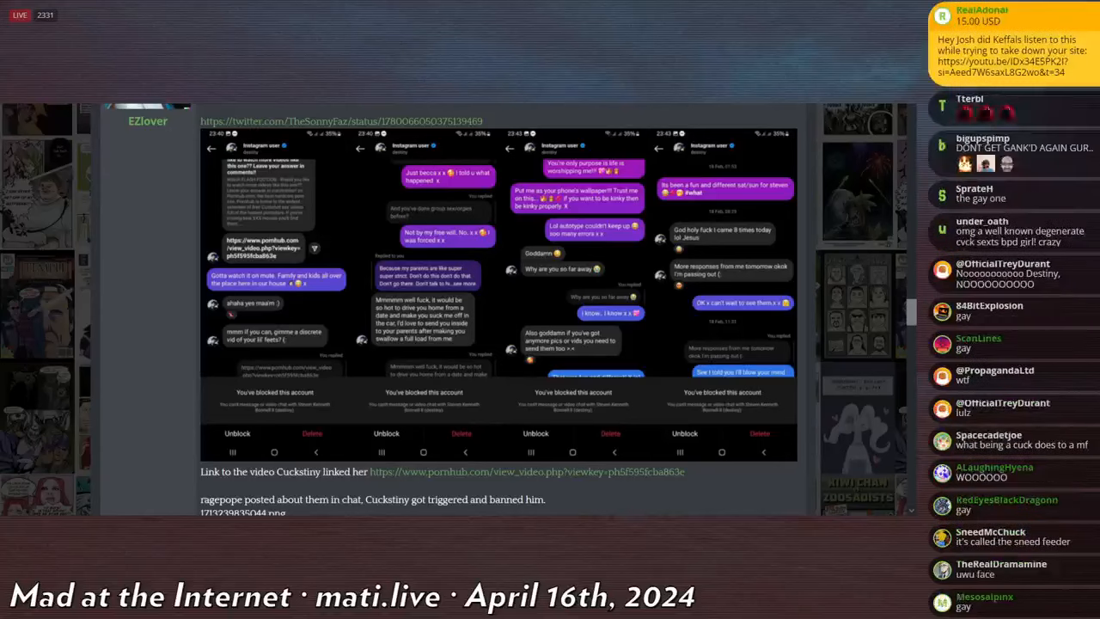
scroll(down, 3)
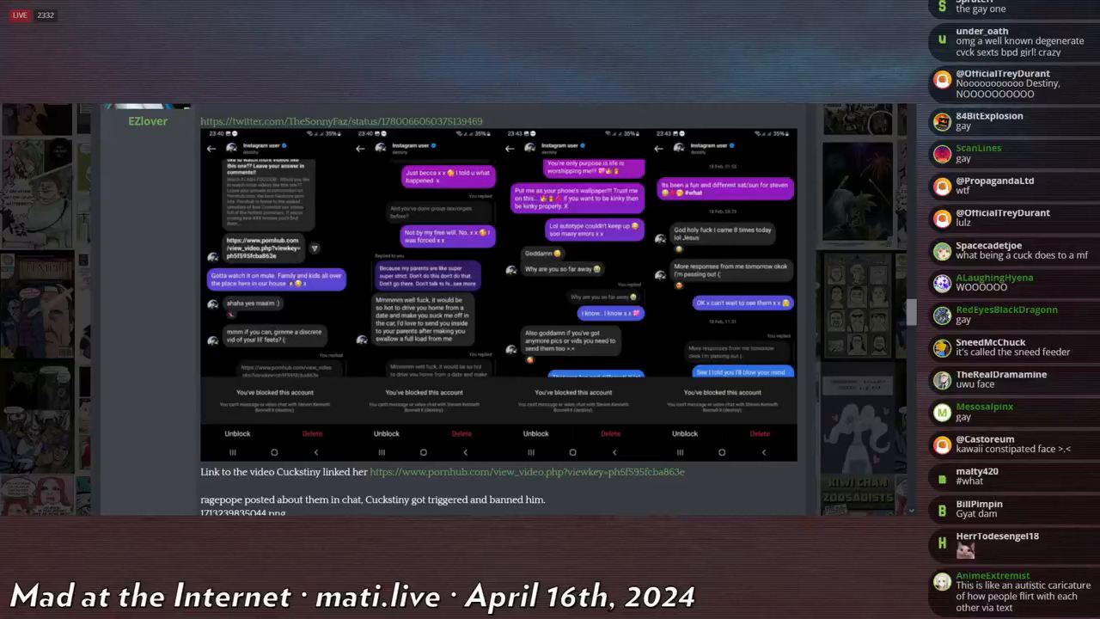
scroll(down, 3)
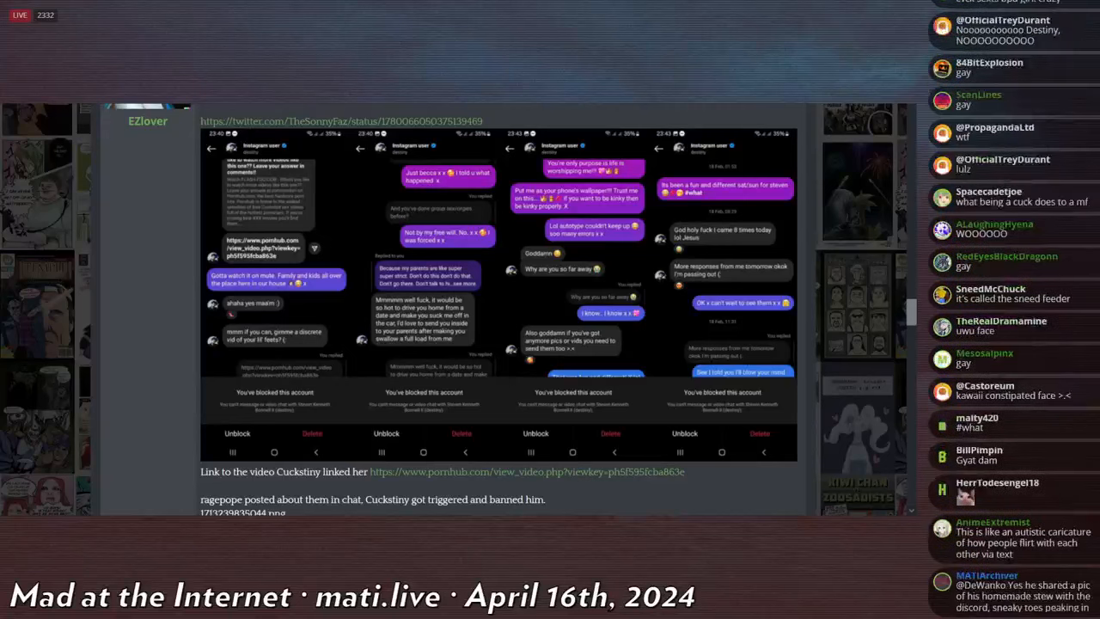
scroll(down, 3)
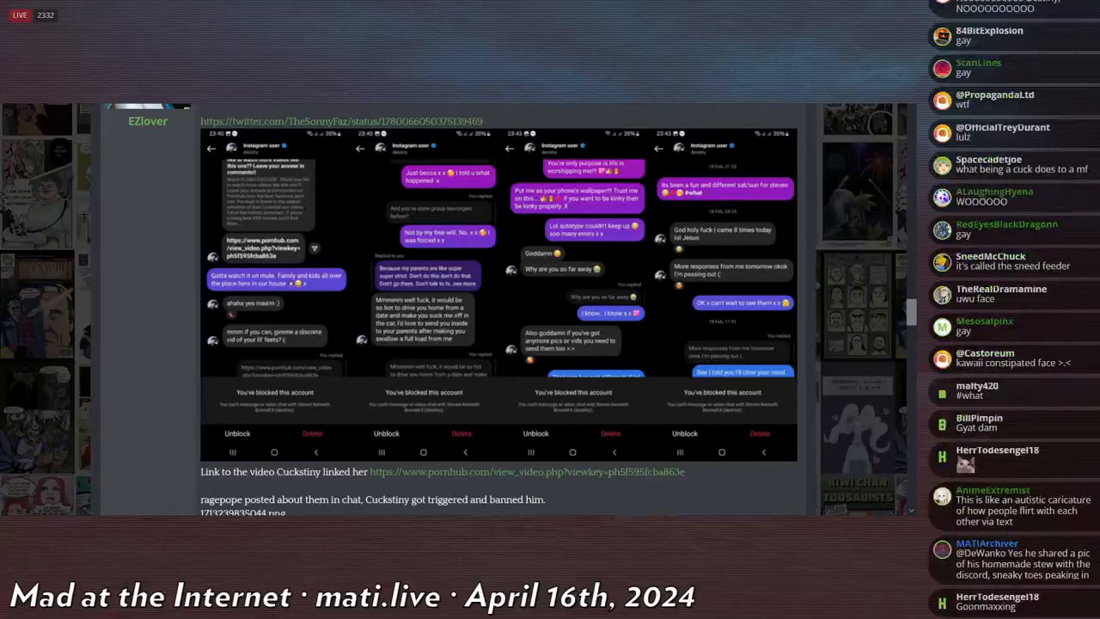
scroll(down, 3)
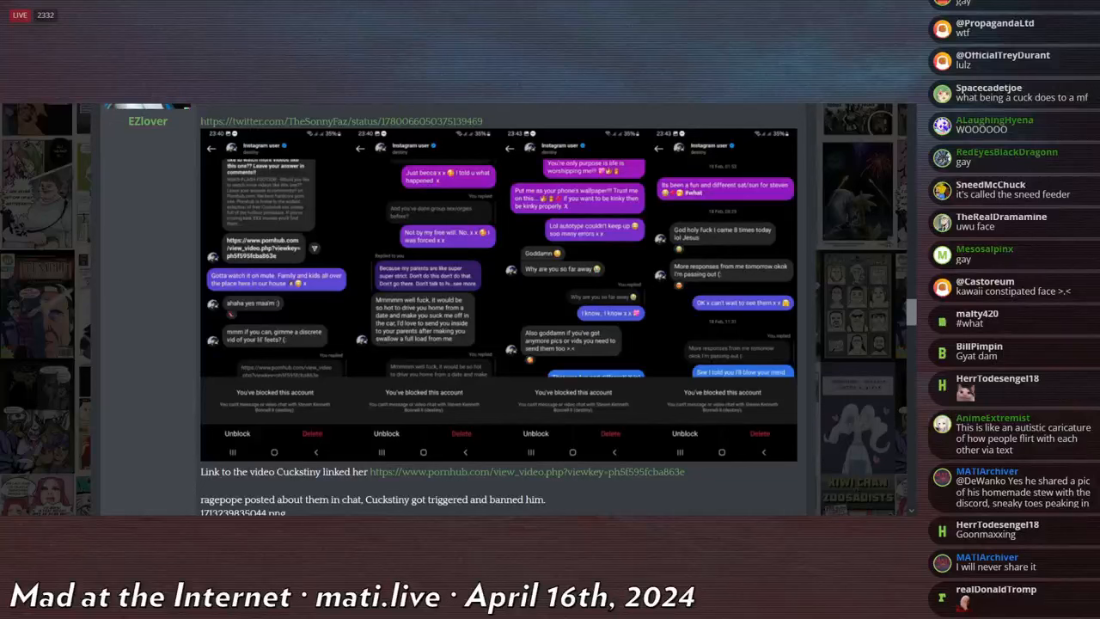
scroll(down, 3)
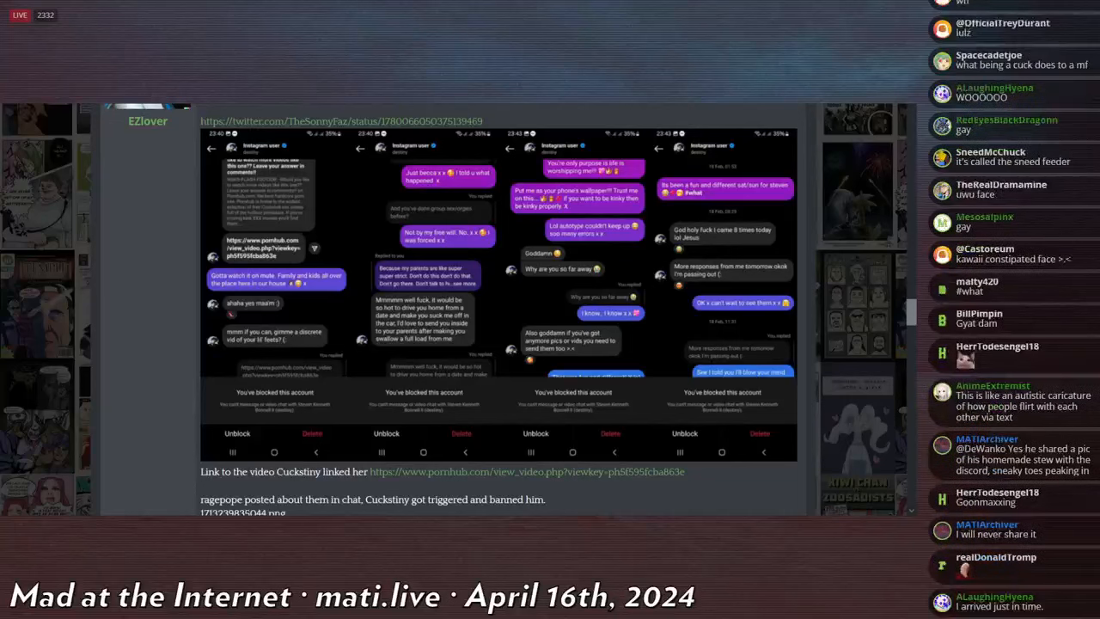
scroll(down, 3)
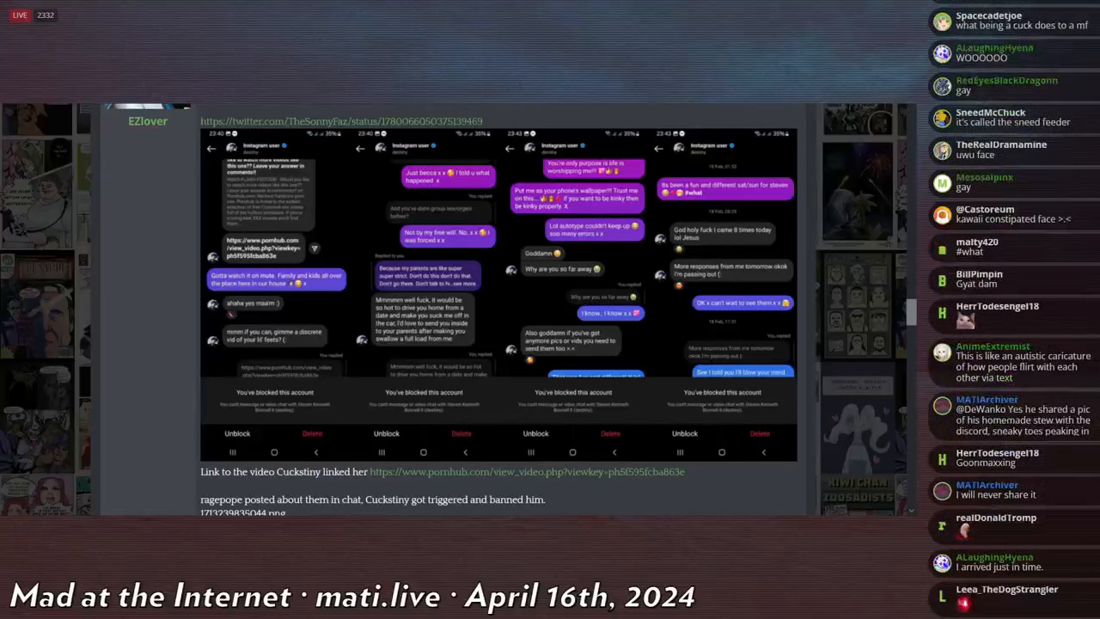
scroll(down, 3)
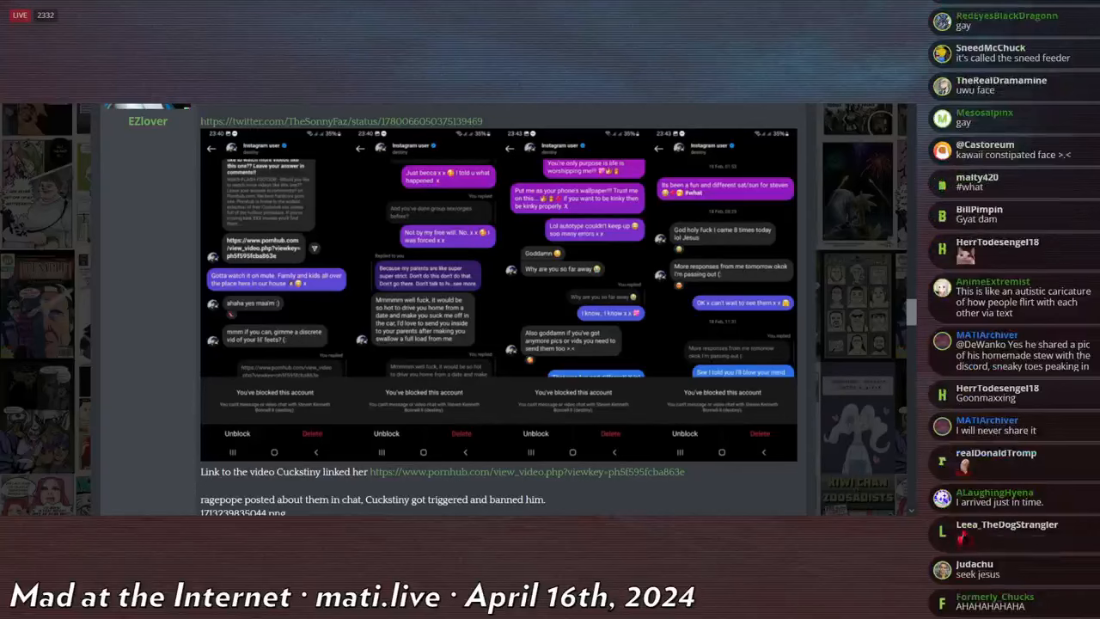
scroll(down, 3)
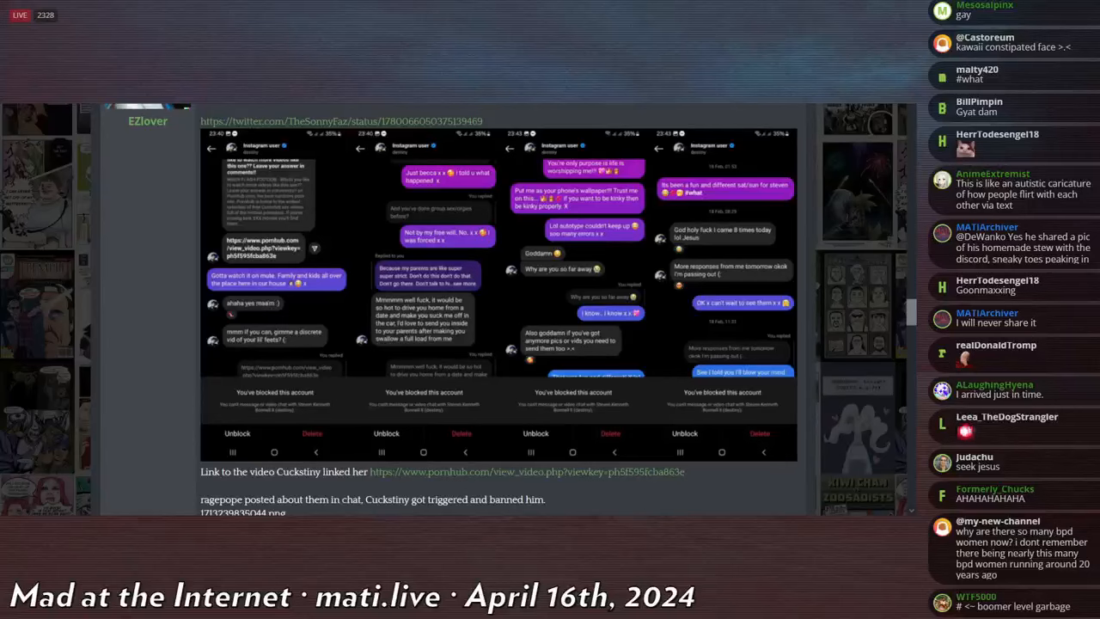
scroll(down, 3)
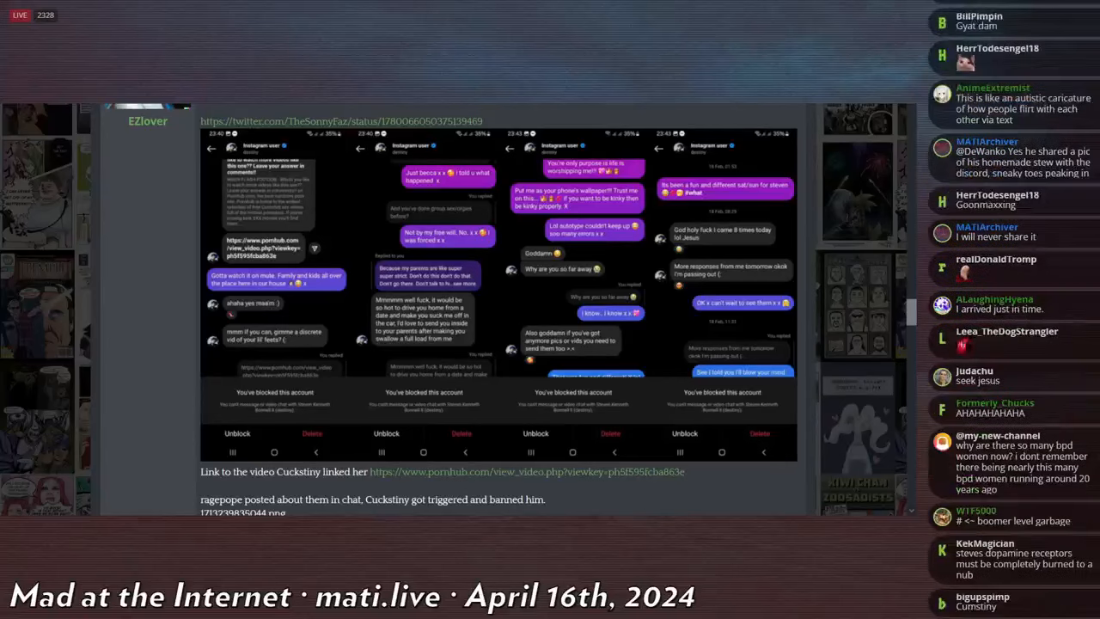
scroll(down, 3)
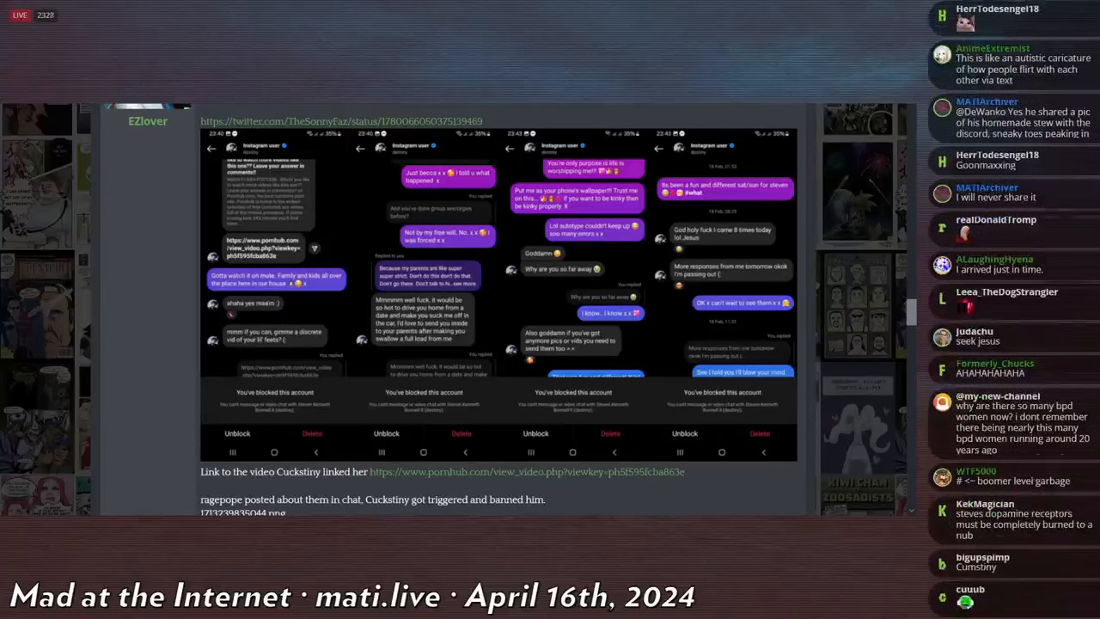
scroll(down, 3)
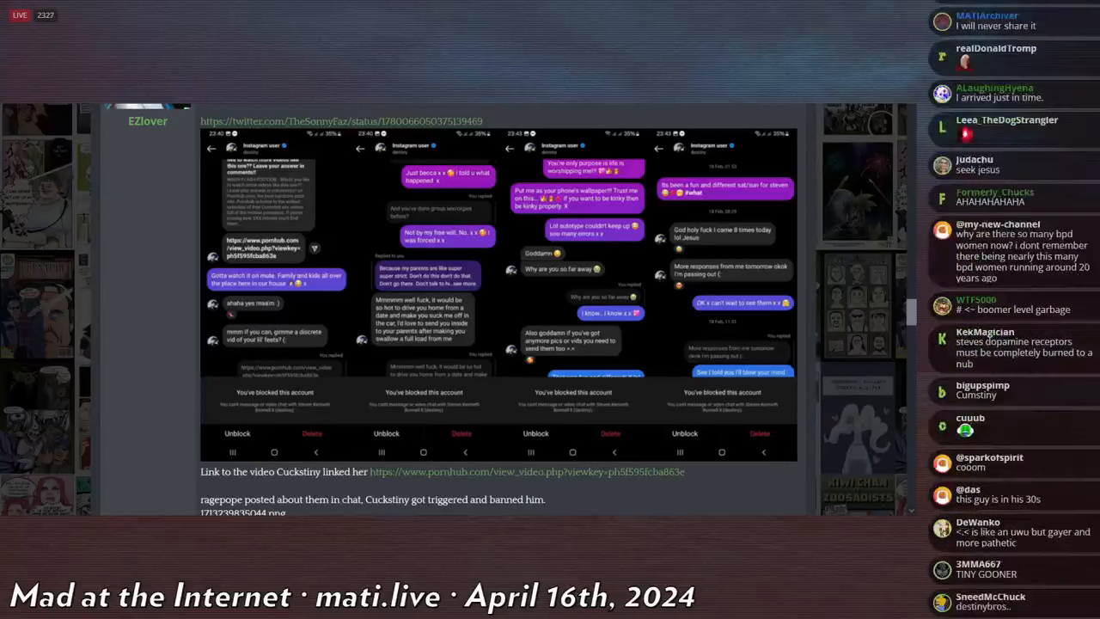
scroll(down, 3)
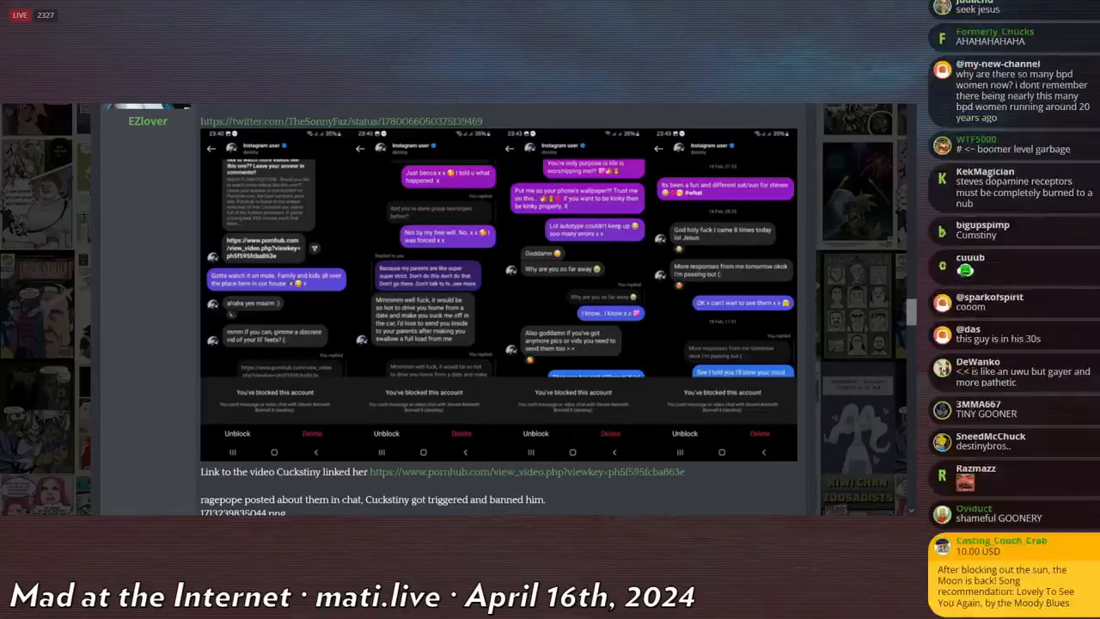
scroll(down, 3)
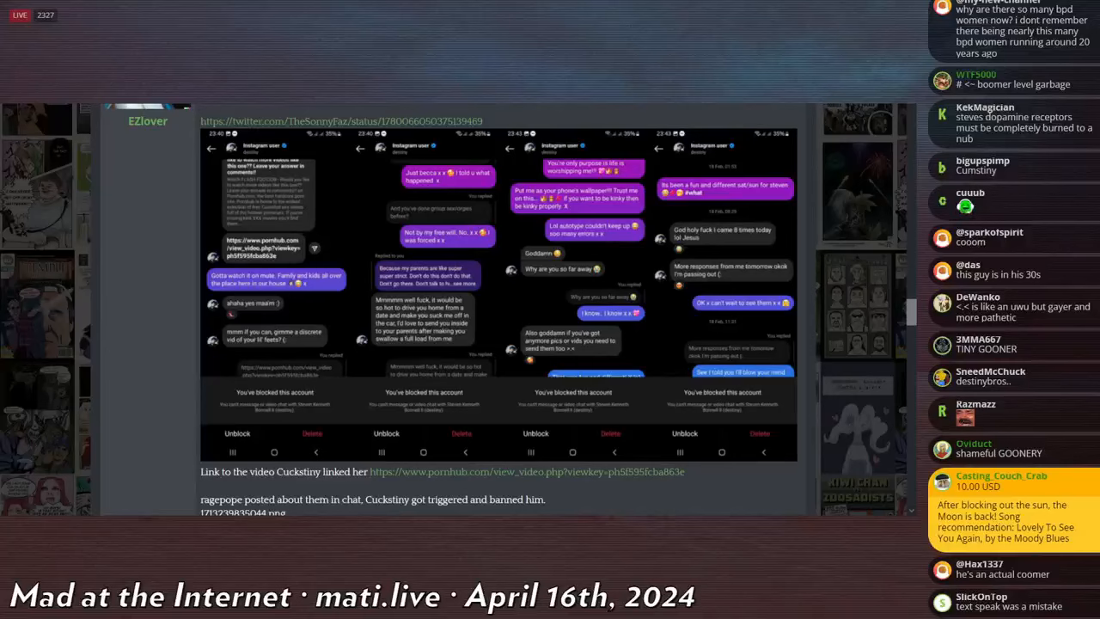
scroll(down, 3)
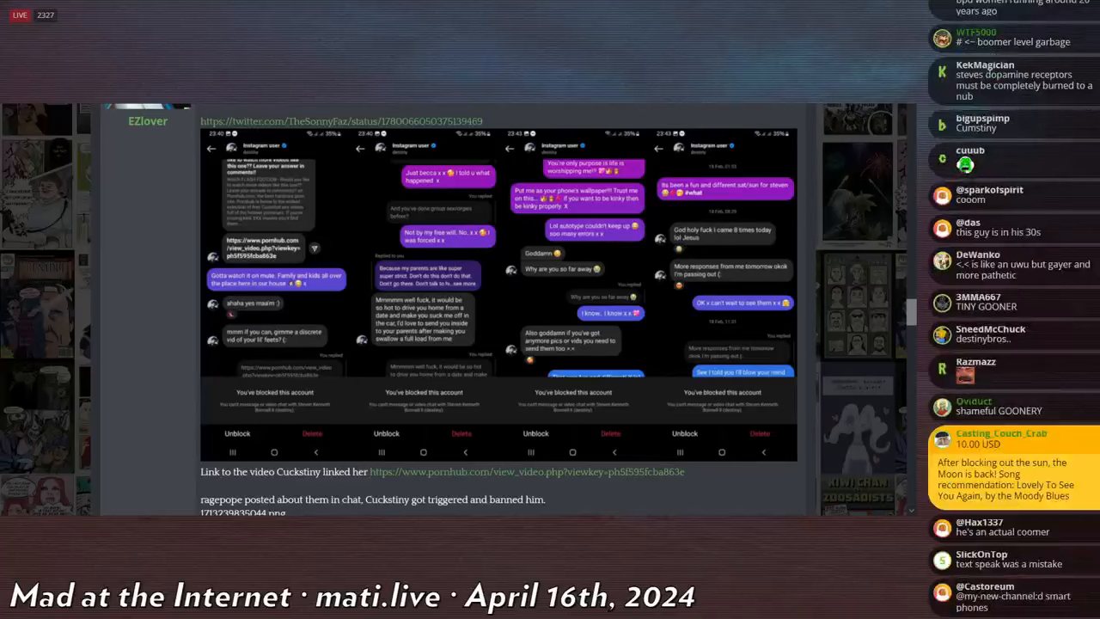
scroll(down, 3)
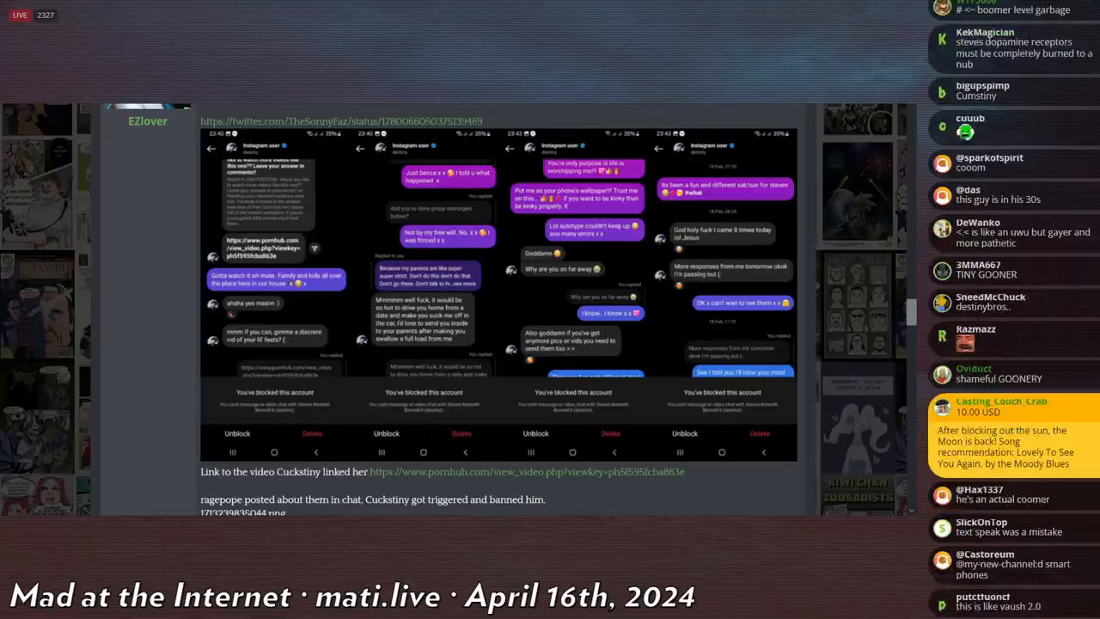
scroll(down, 3)
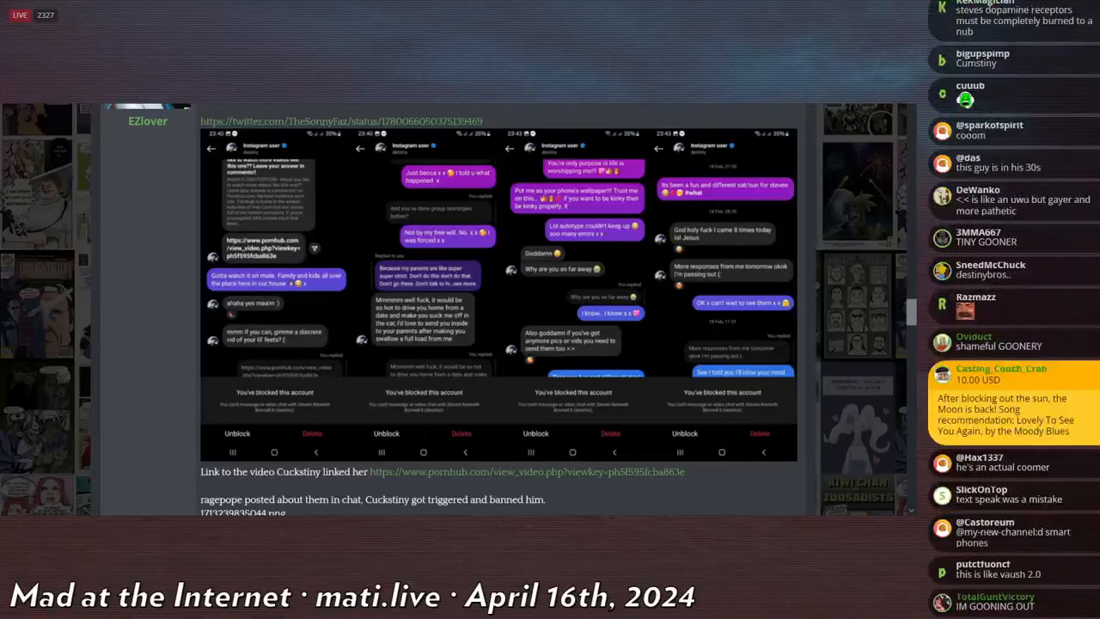
scroll(down, 3)
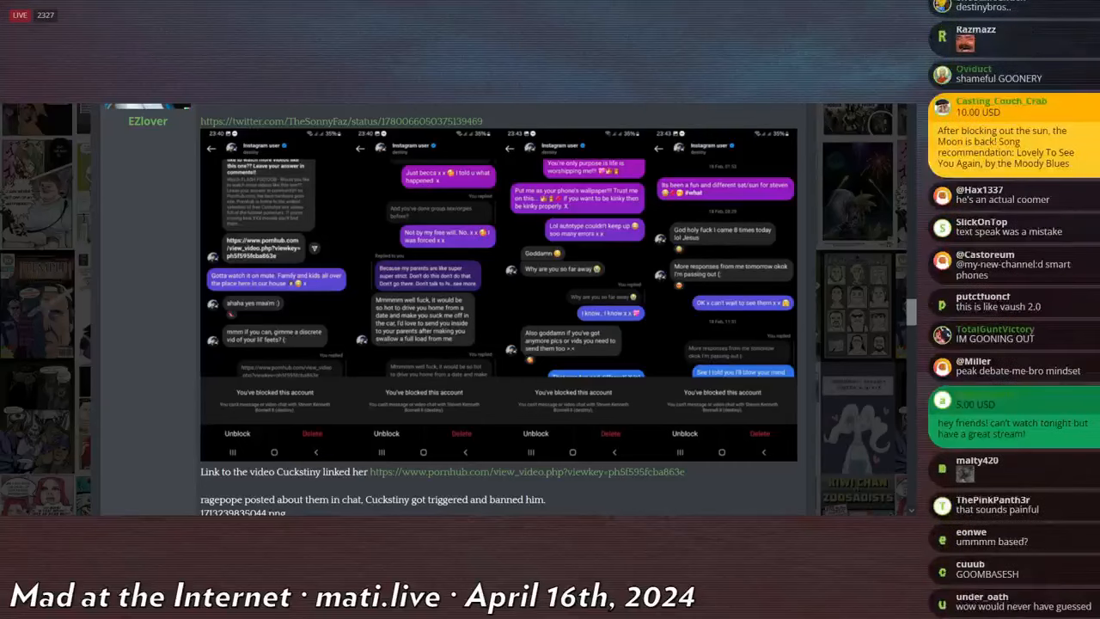
scroll(down, 3)
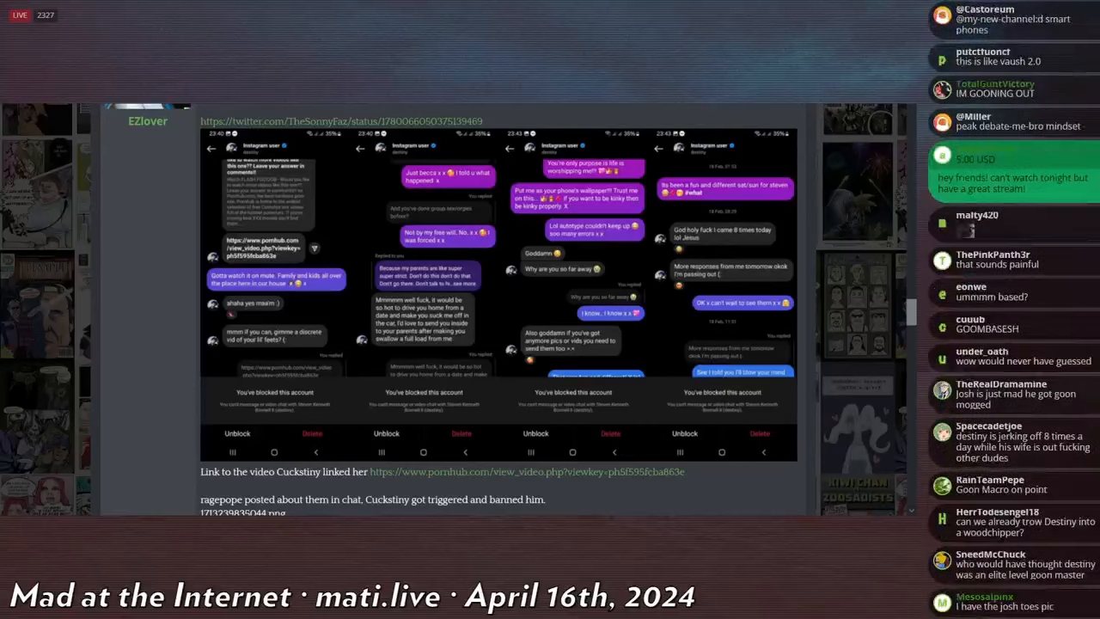
scroll(down, 3)
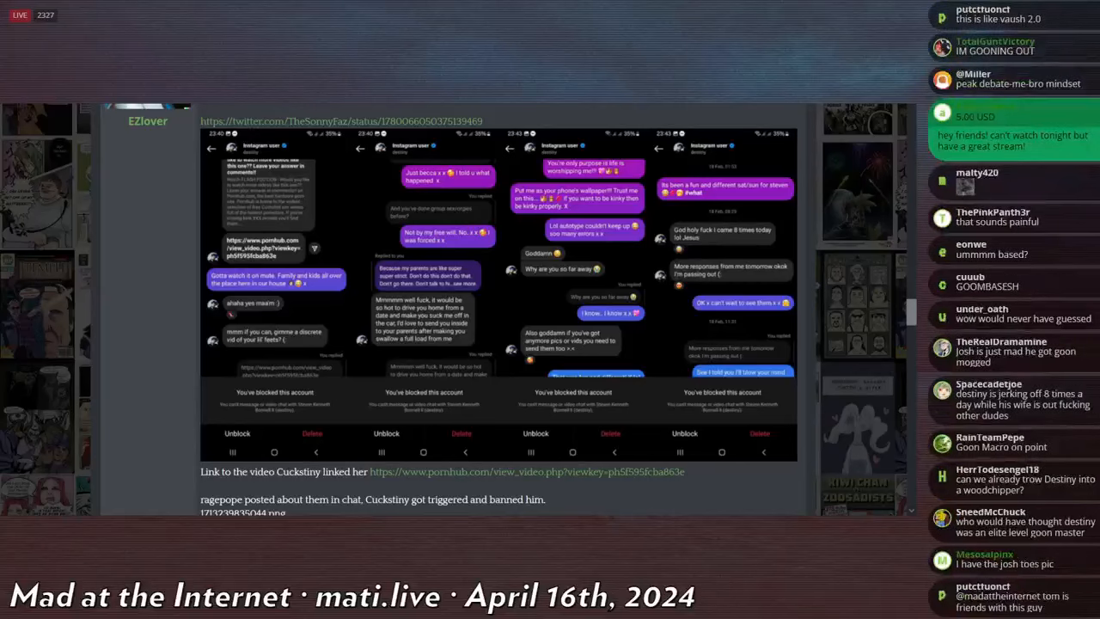
scroll(down, 3)
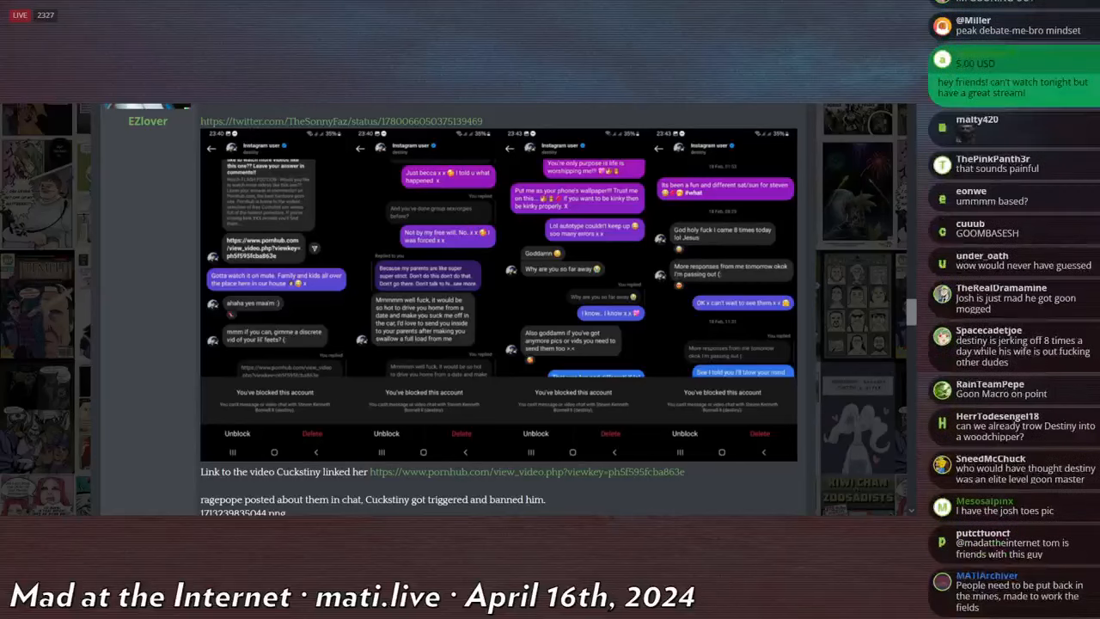
scroll(down, 3)
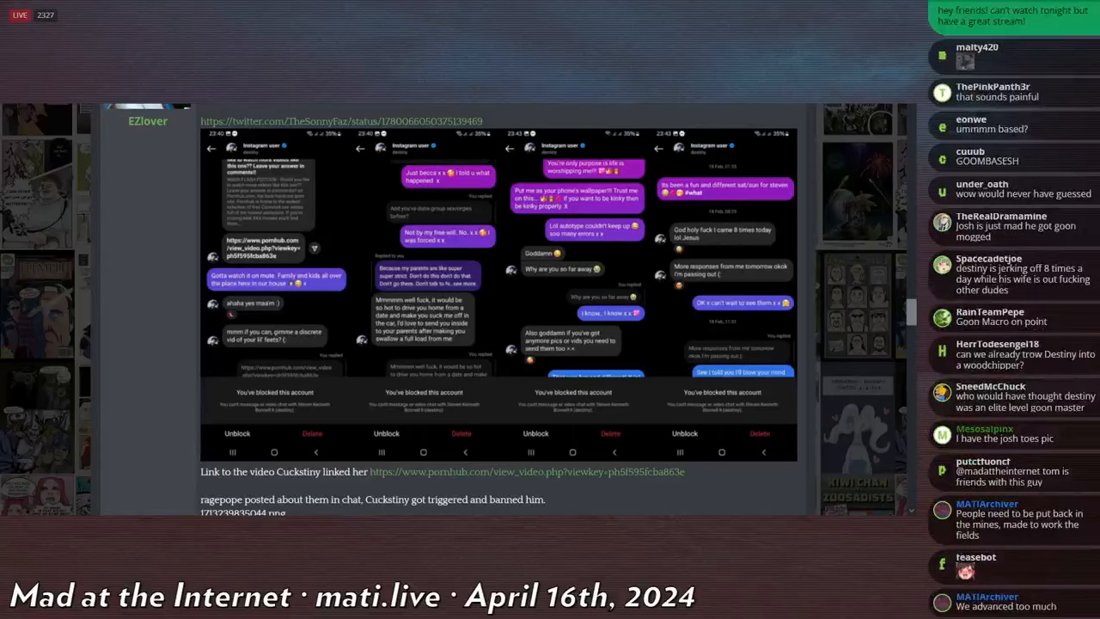
scroll(down, 3)
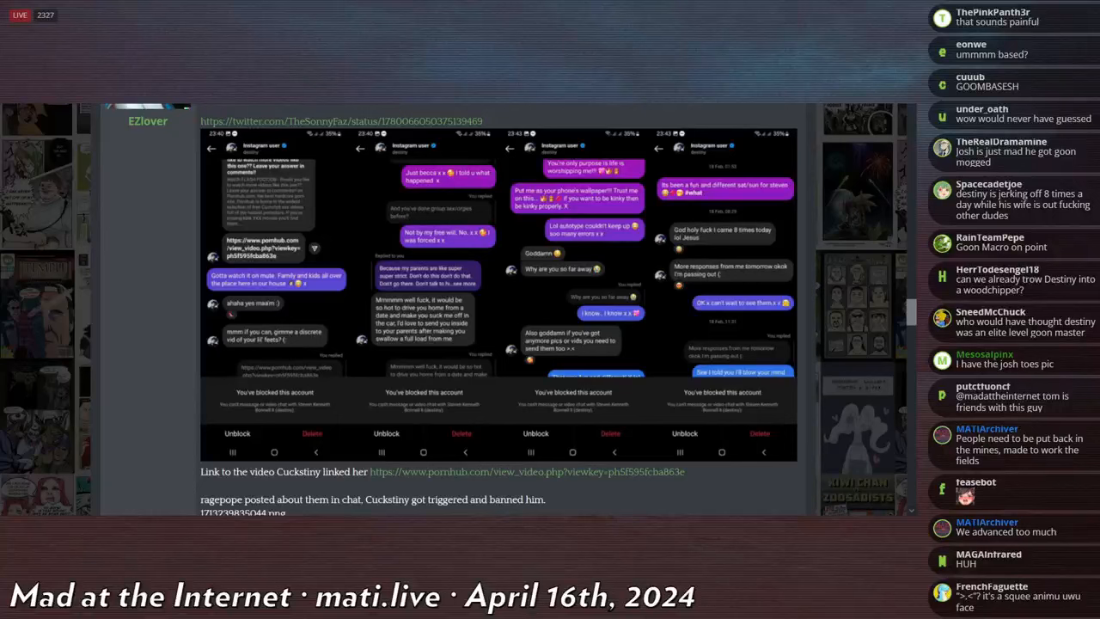
scroll(down, 3)
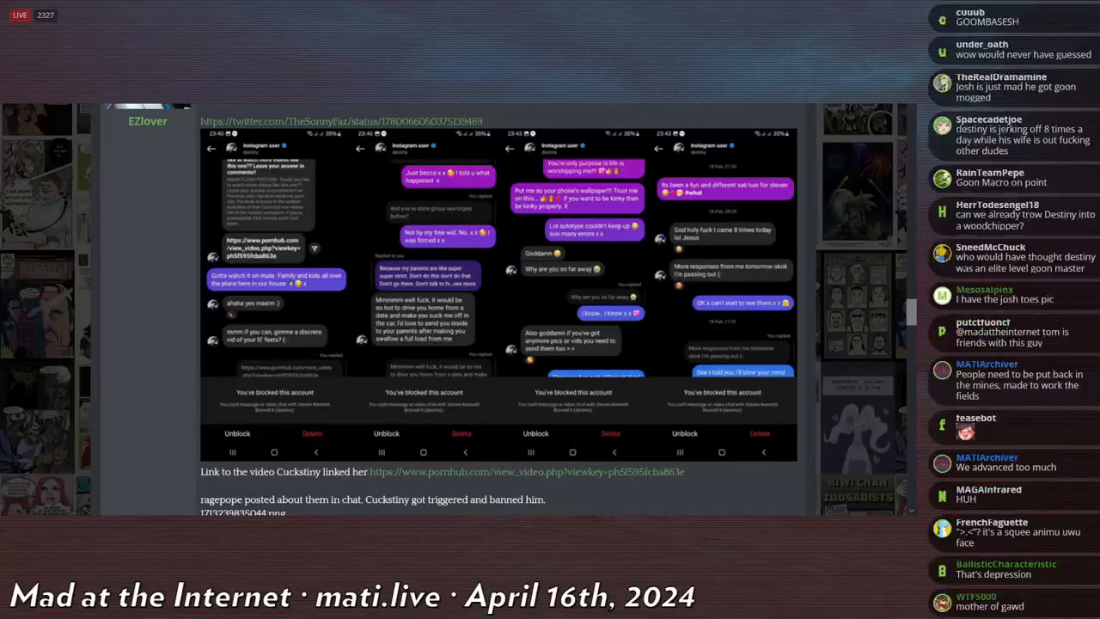
scroll(down, 3)
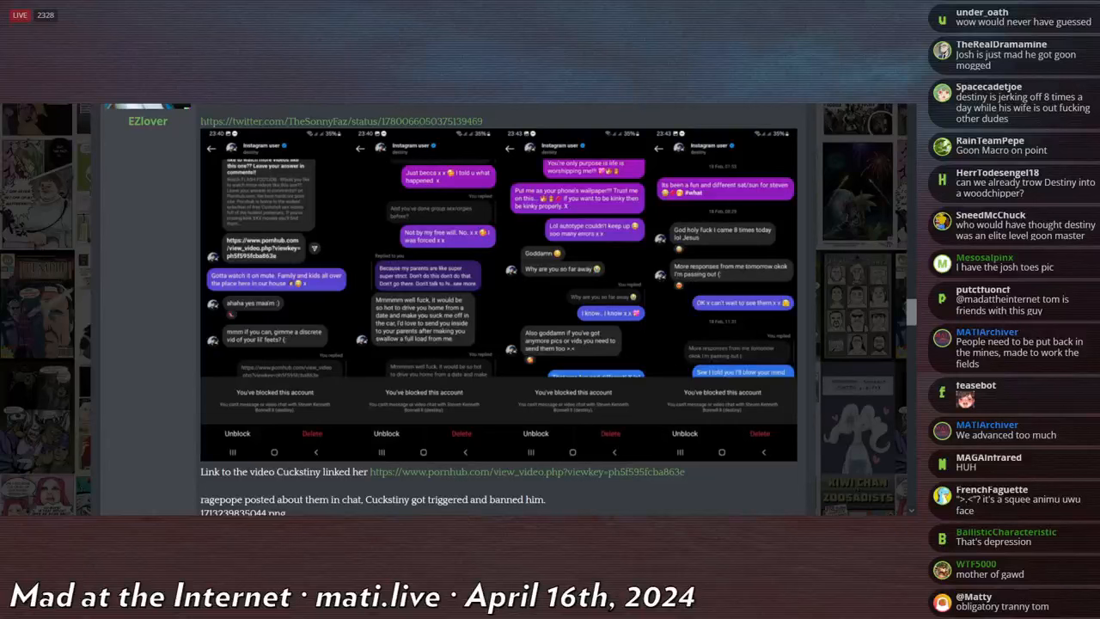
scroll(down, 3)
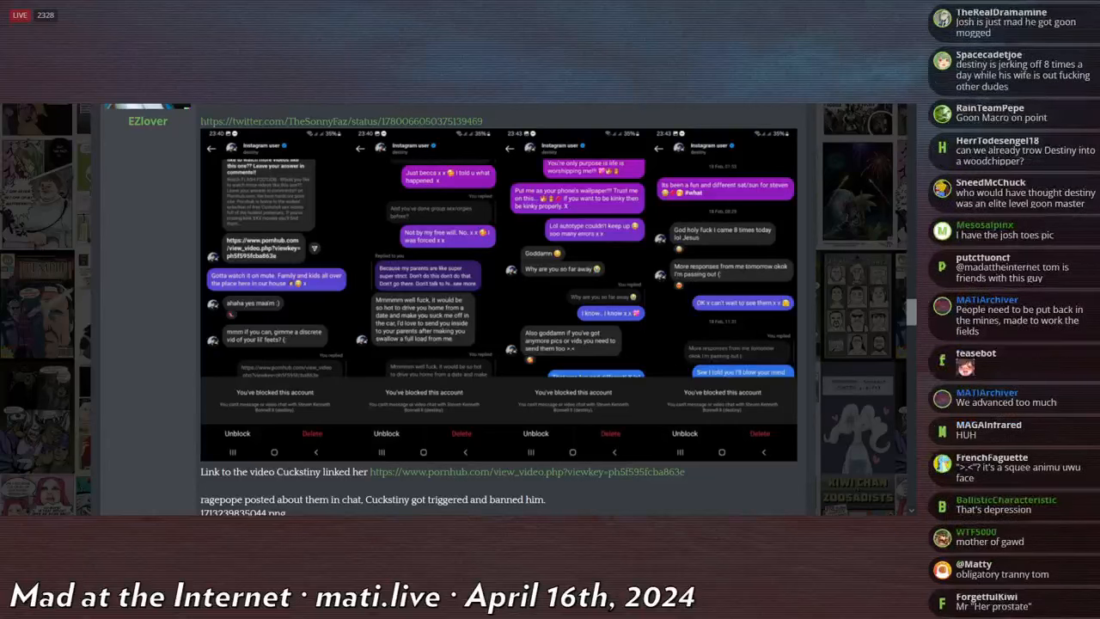
scroll(down, 3)
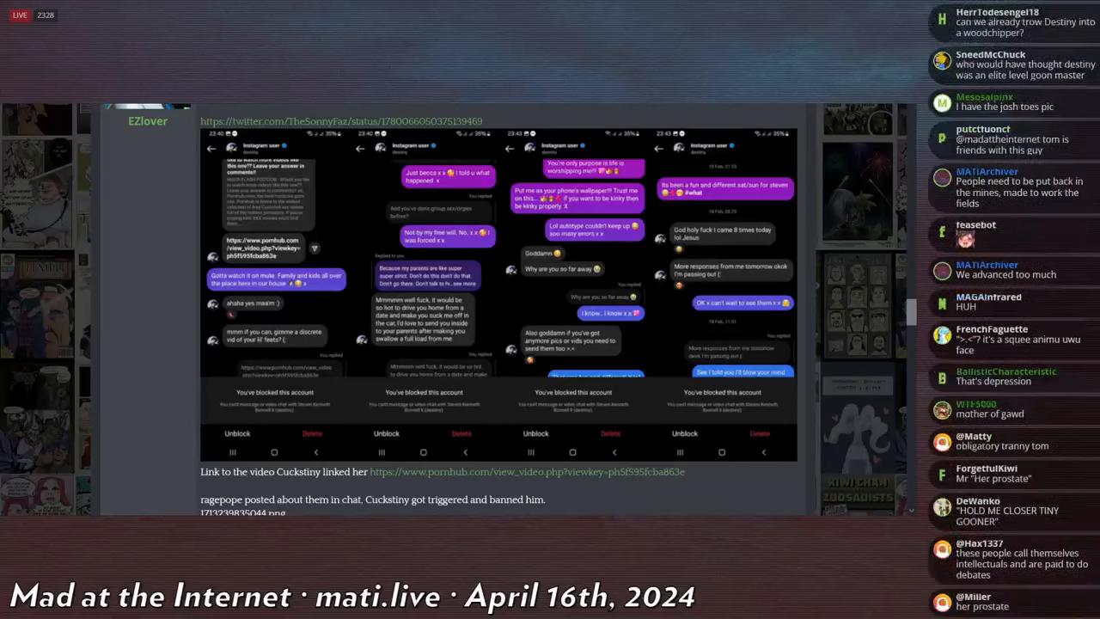
scroll(down, 3)
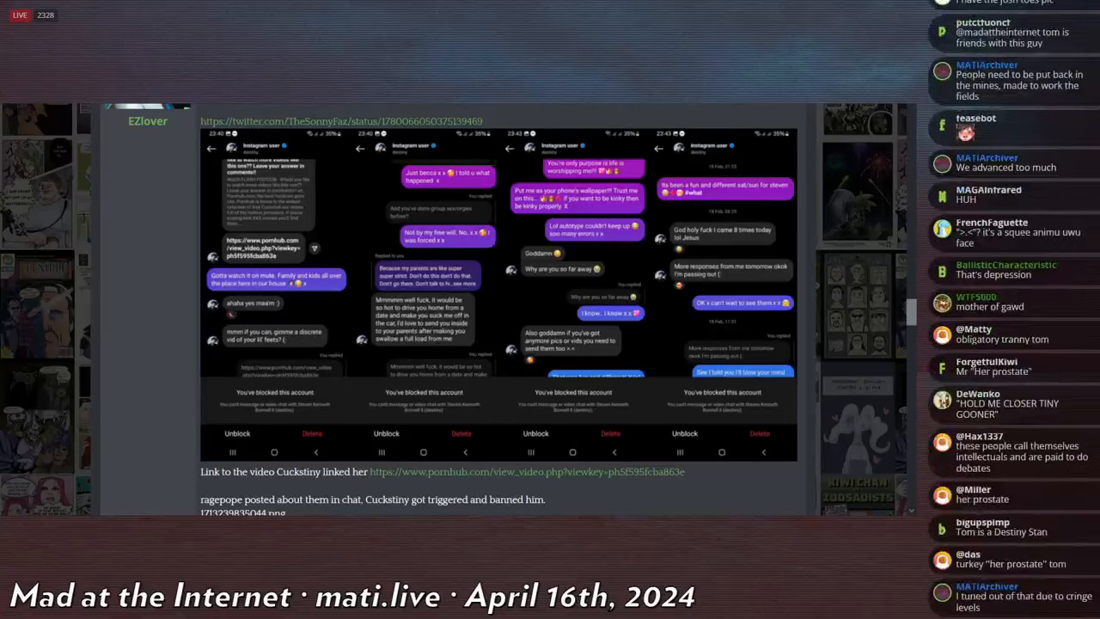
scroll(down, 3)
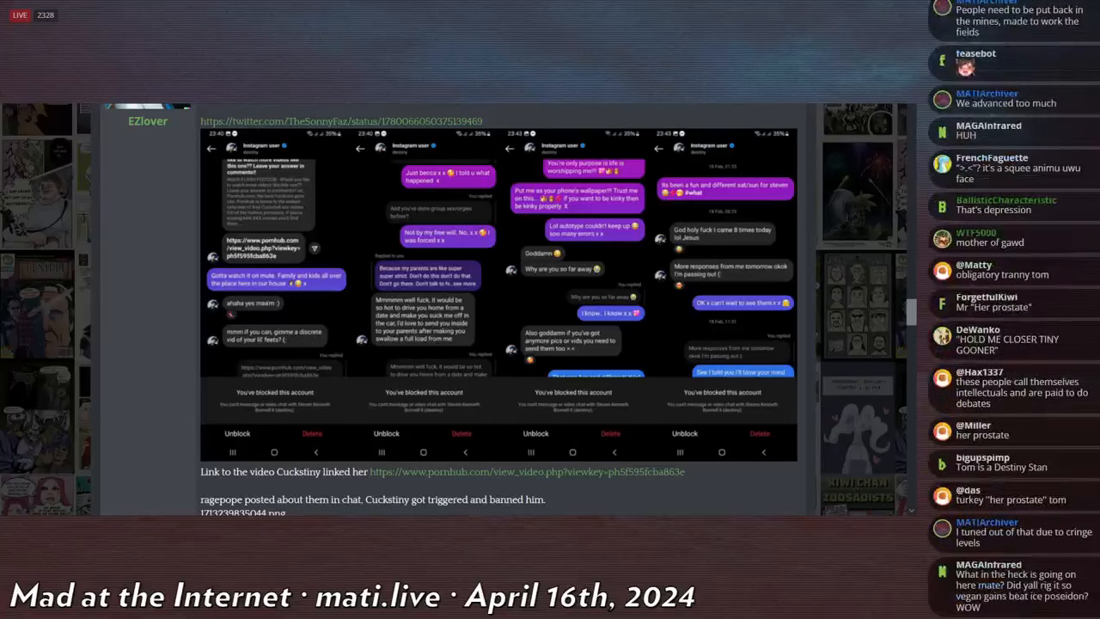
scroll(down, 3)
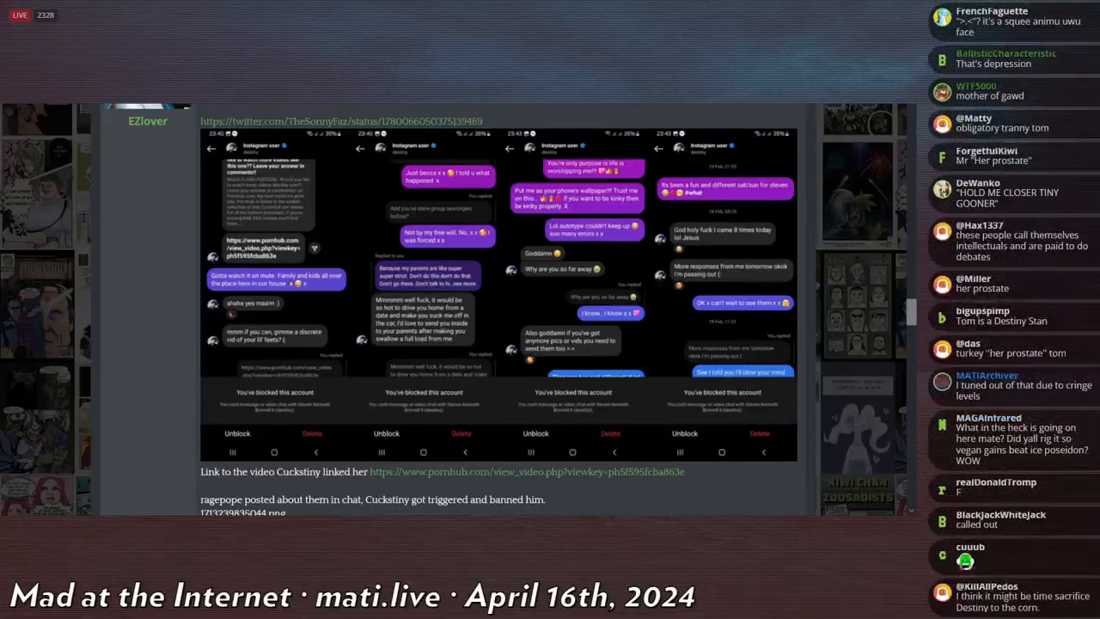
scroll(down, 3)
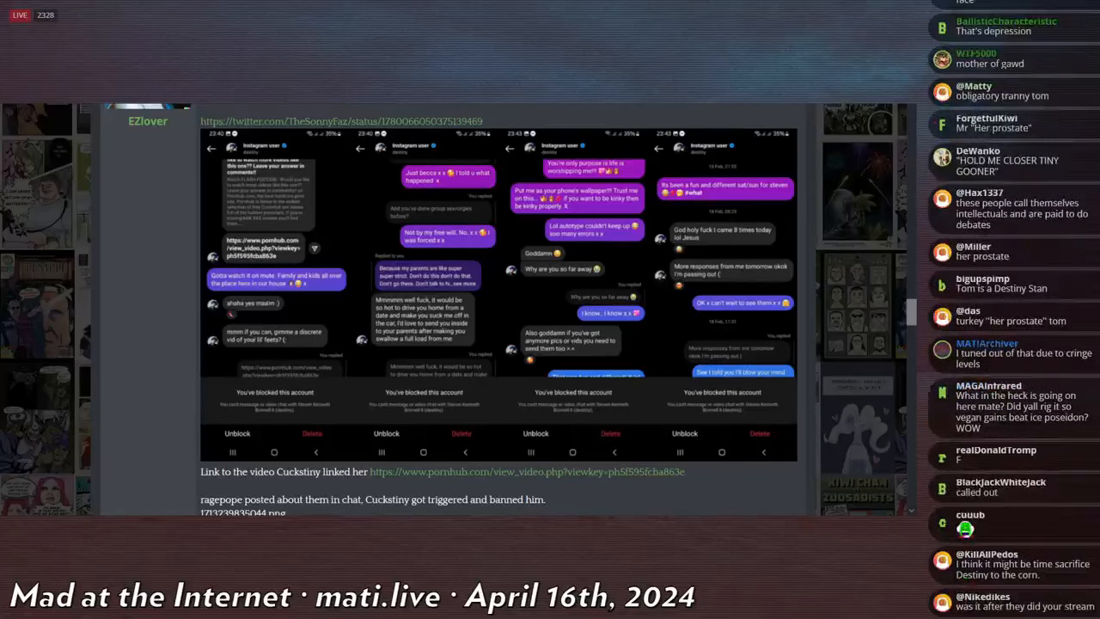
scroll(down, 3)
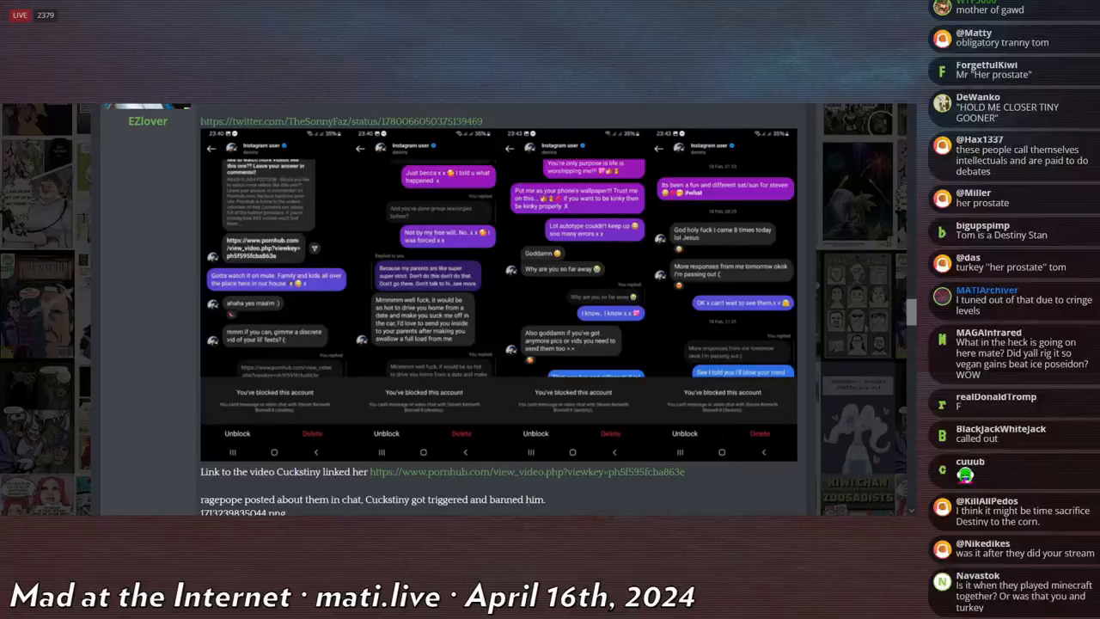
scroll(down, 3)
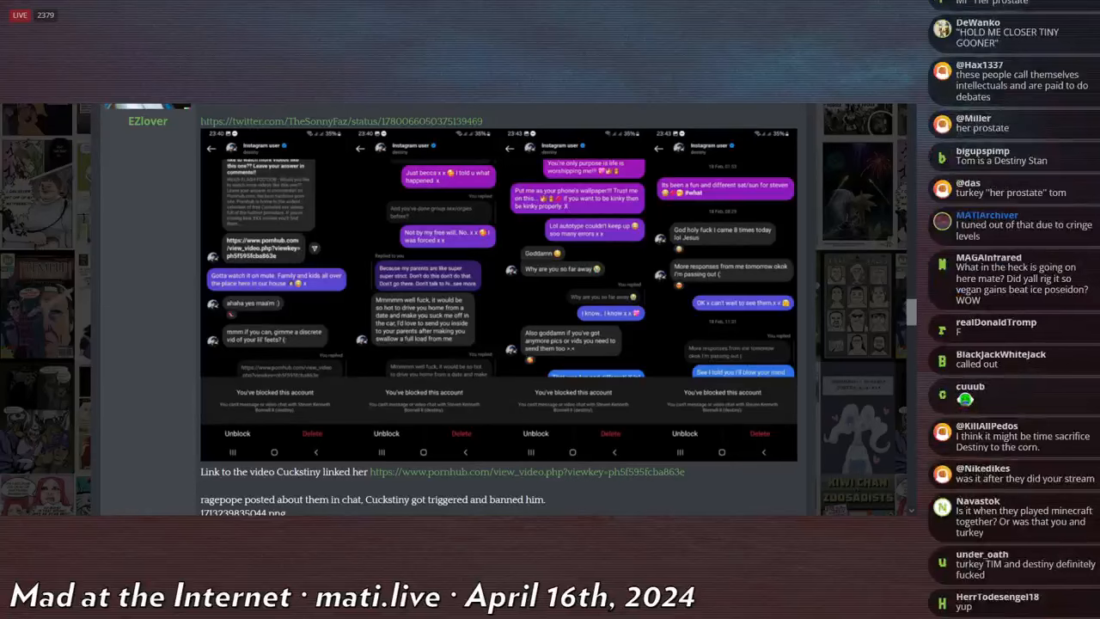
scroll(down, 3)
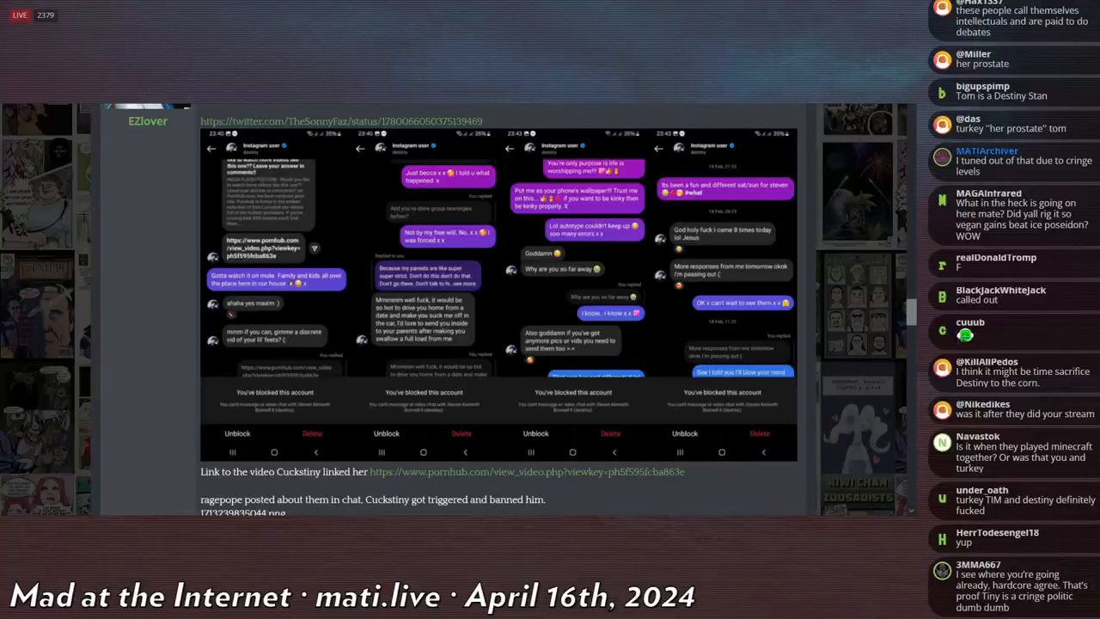
scroll(down, 3)
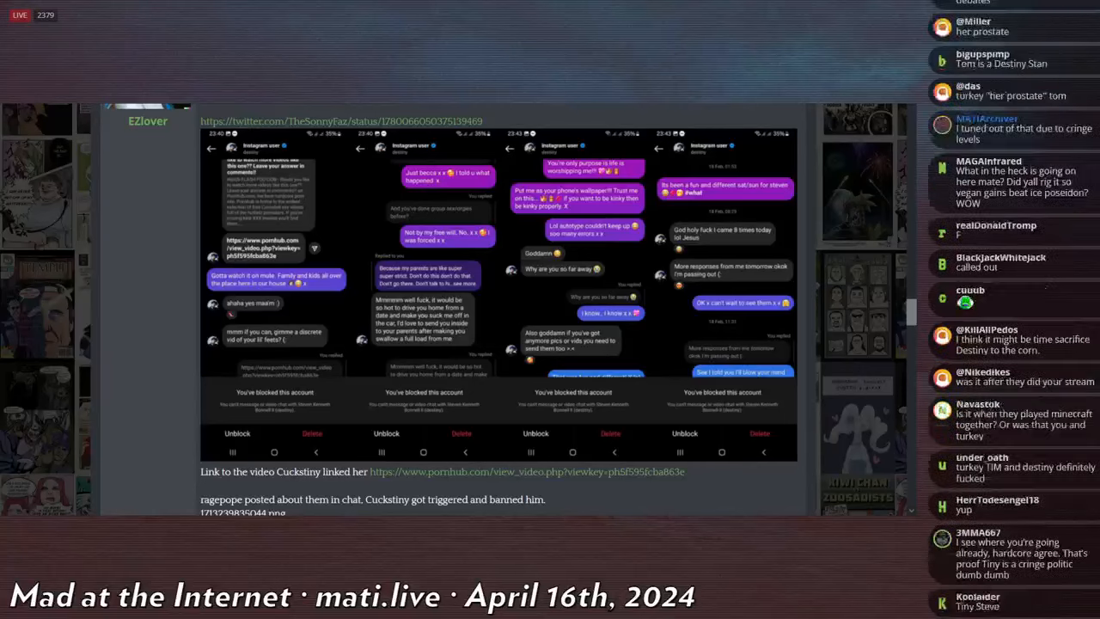
scroll(down, 3)
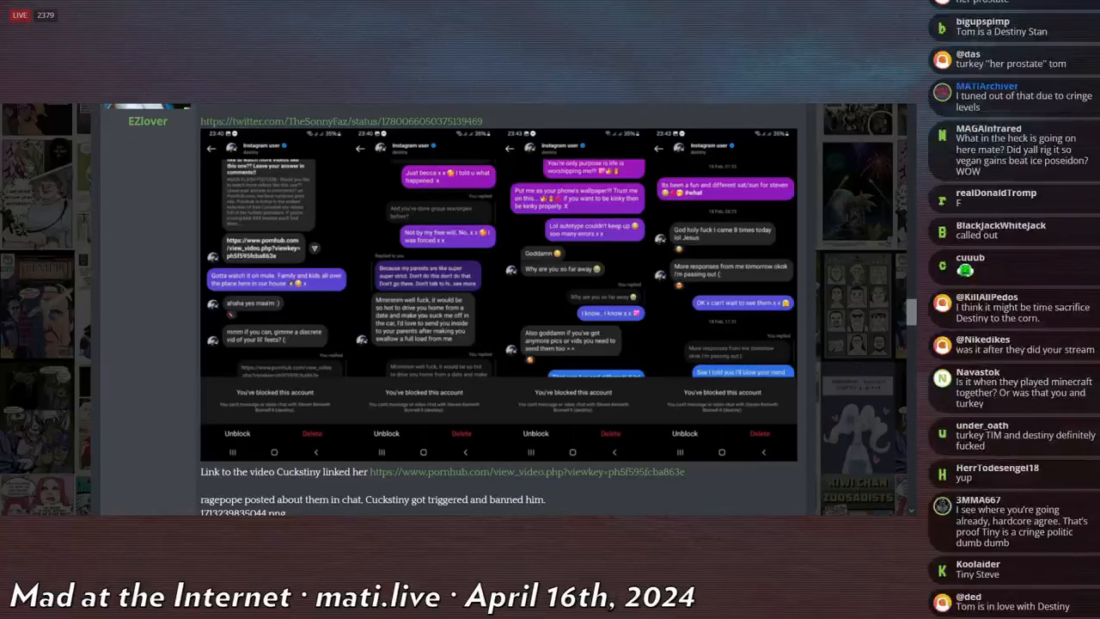
scroll(down, 3)
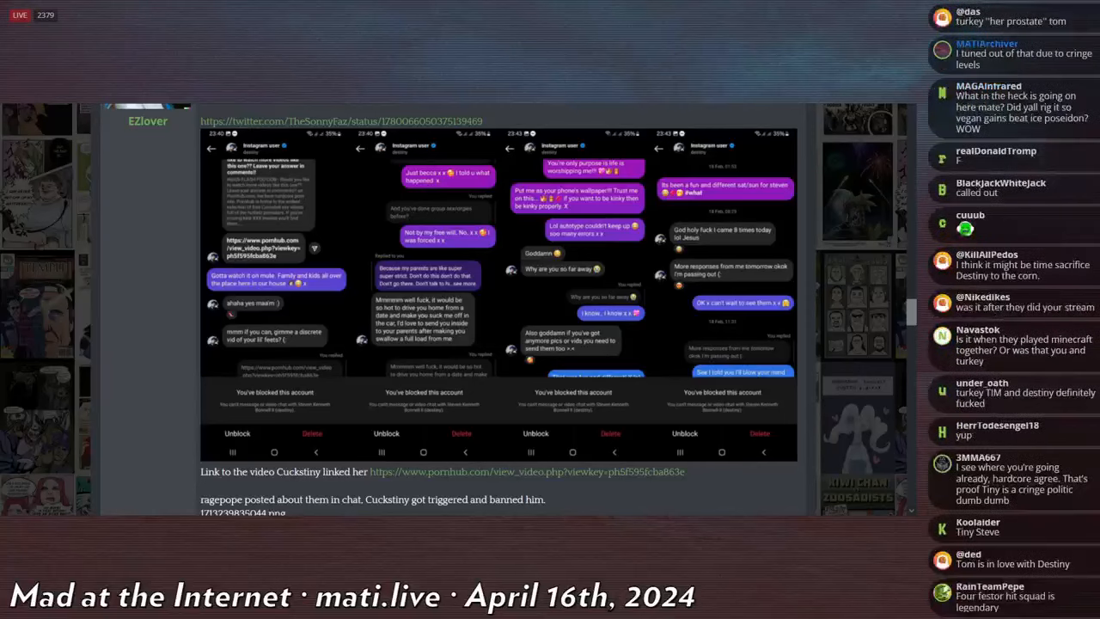
scroll(down, 3)
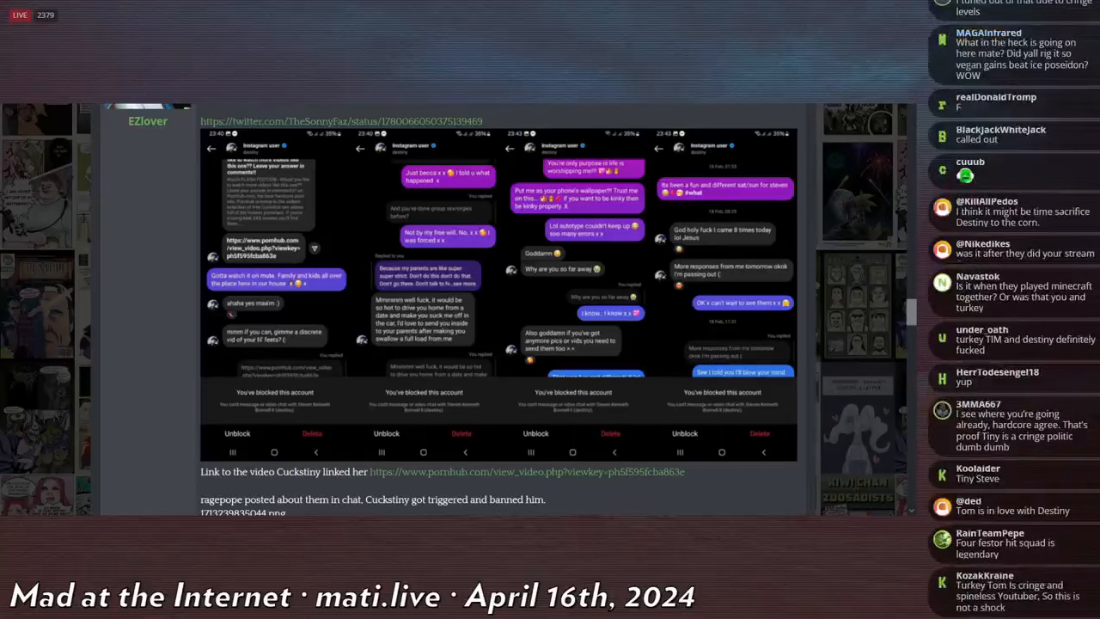
scroll(down, 3)
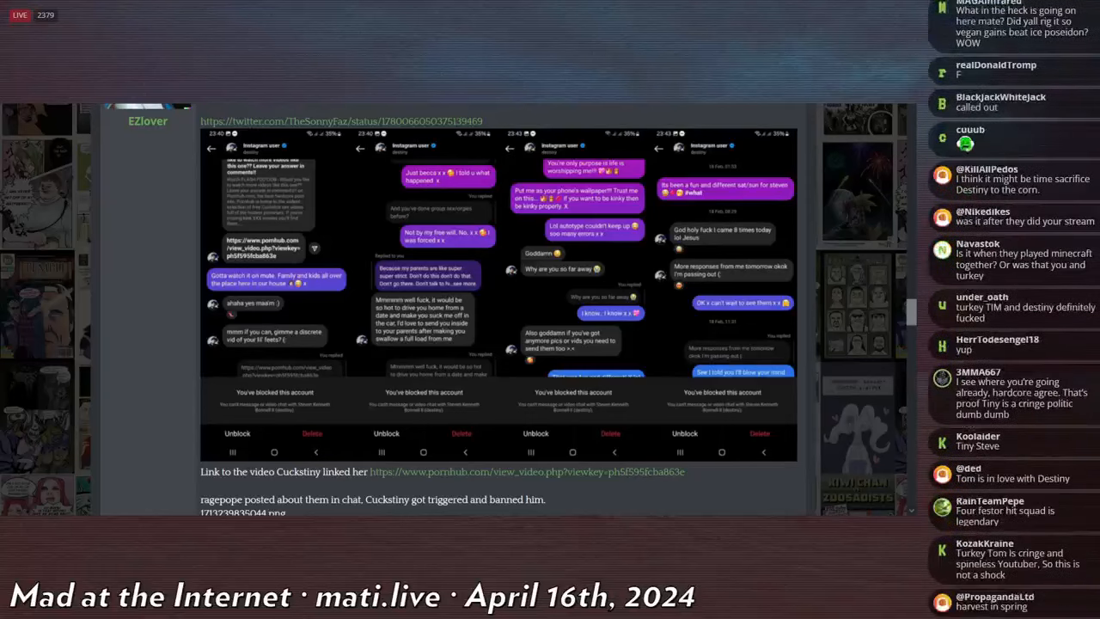
scroll(down, 3)
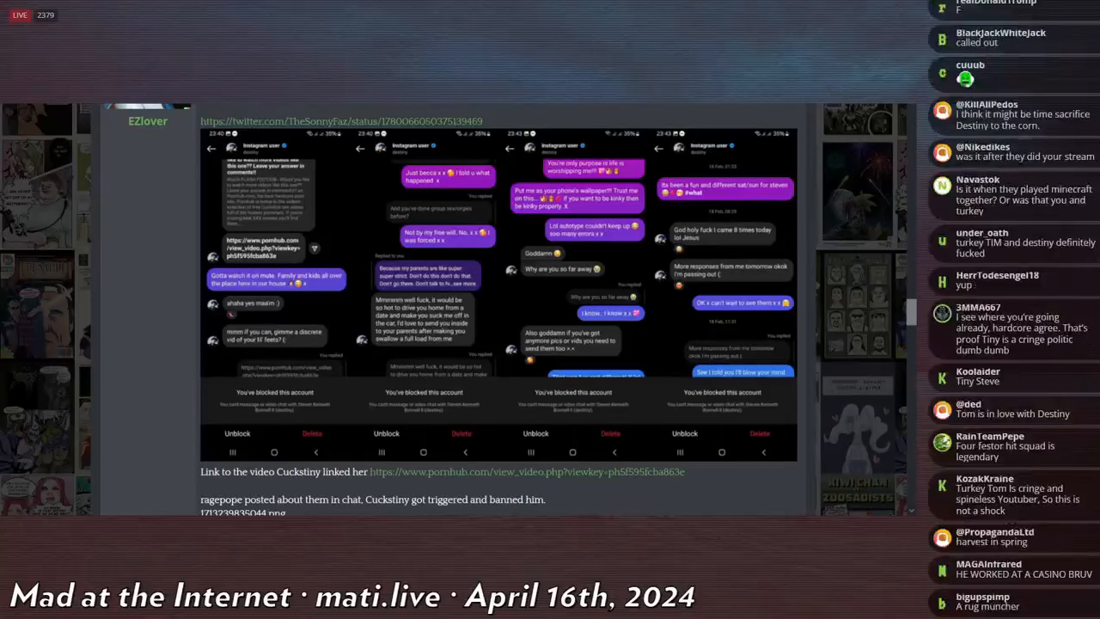
scroll(down, 3)
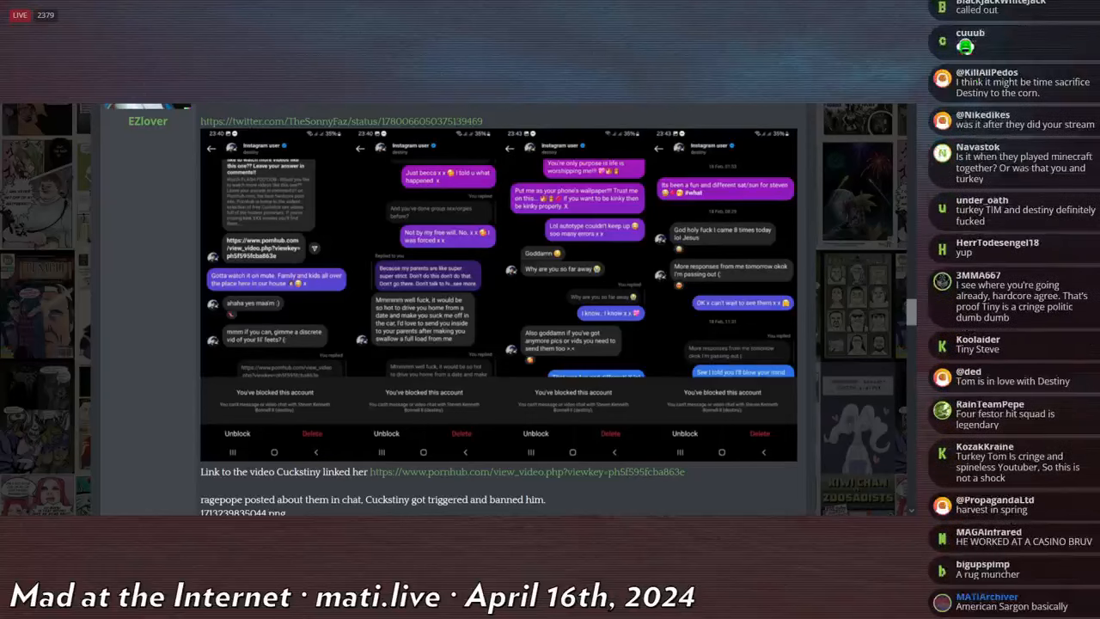
scroll(down, 3)
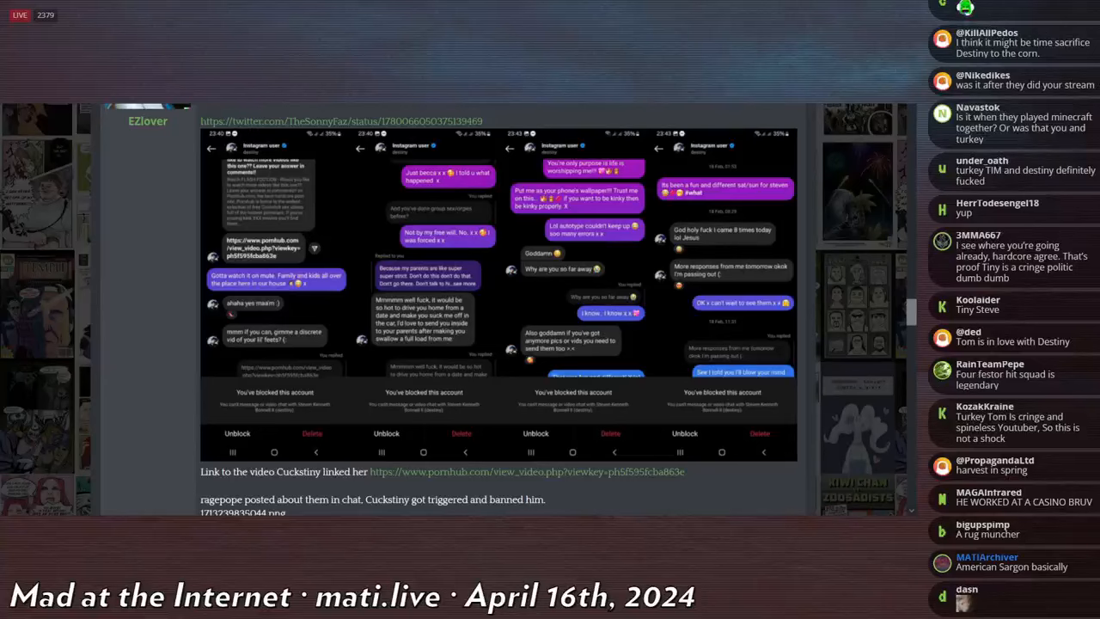
scroll(down, 3)
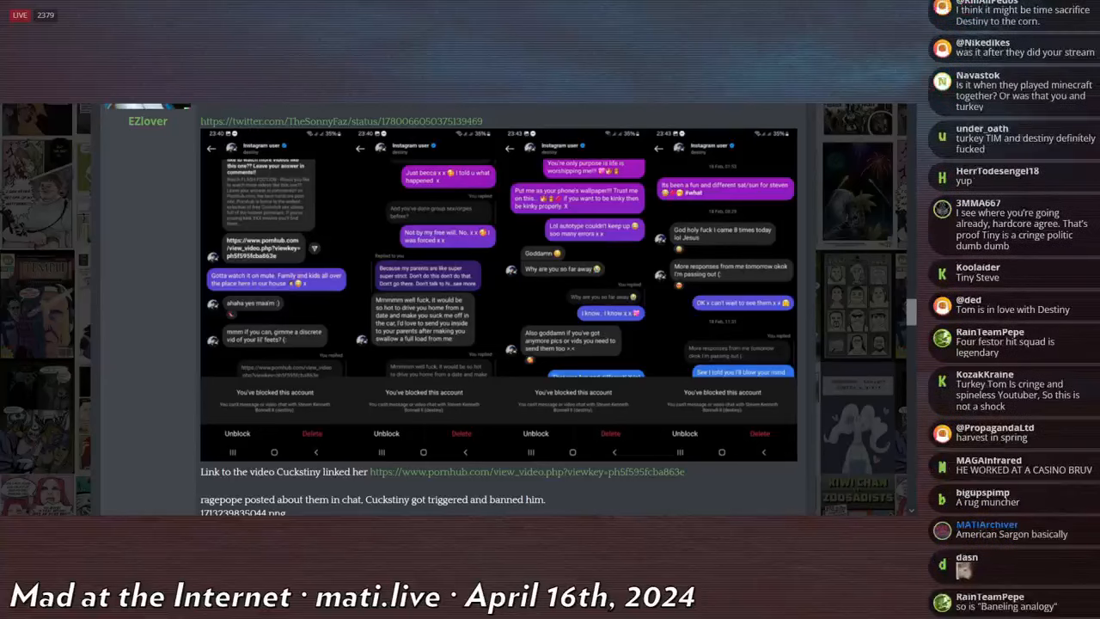
scroll(down, 3)
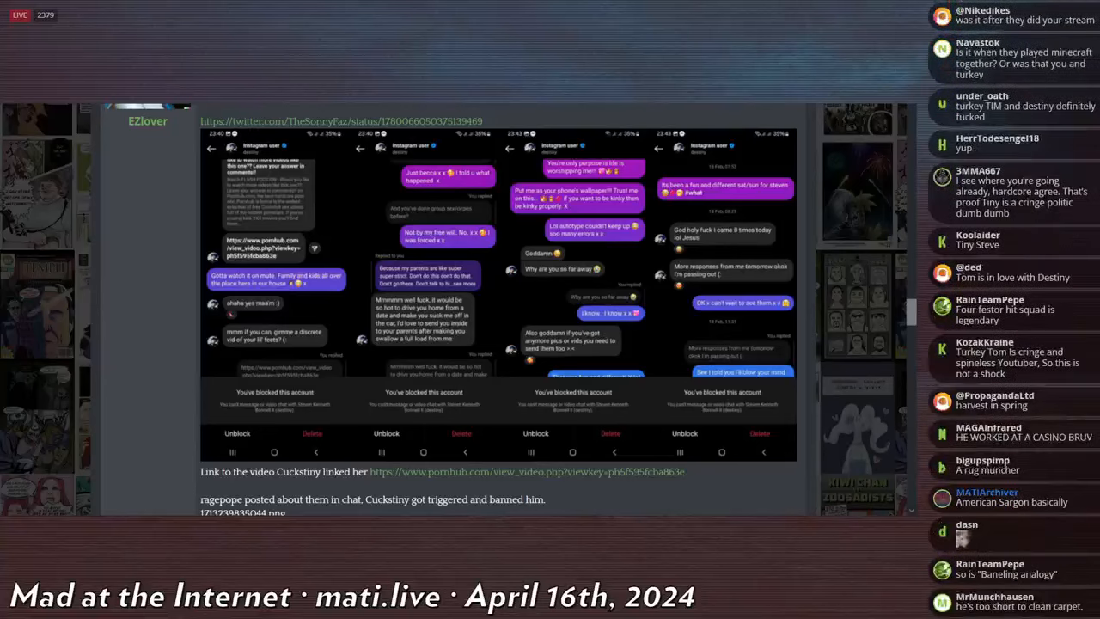
scroll(down, 3)
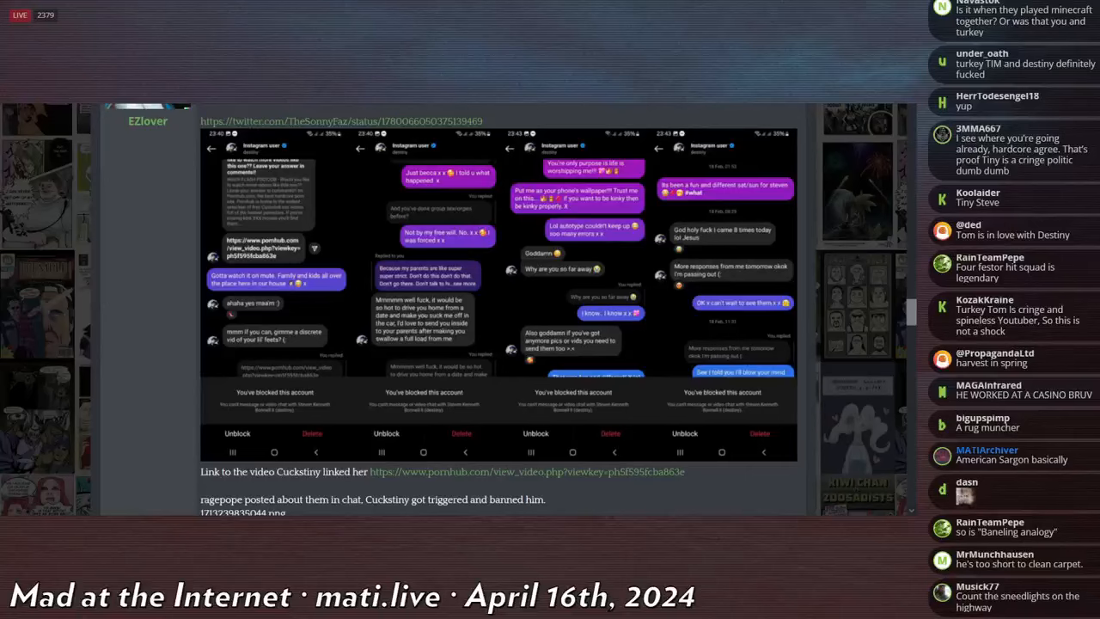
scroll(down, 3)
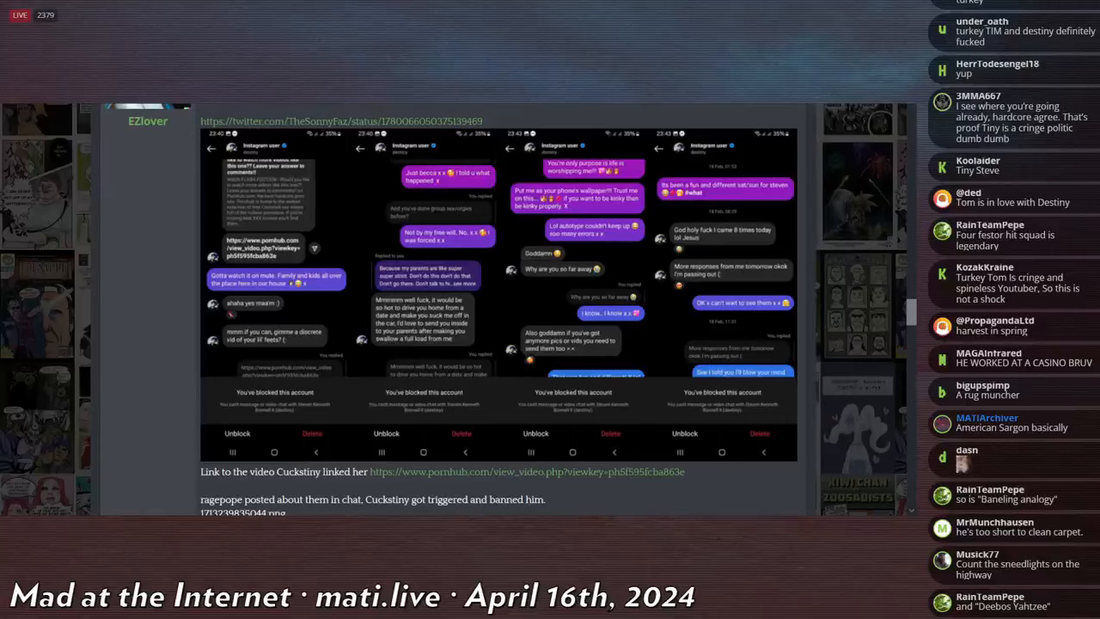
scroll(down, 3)
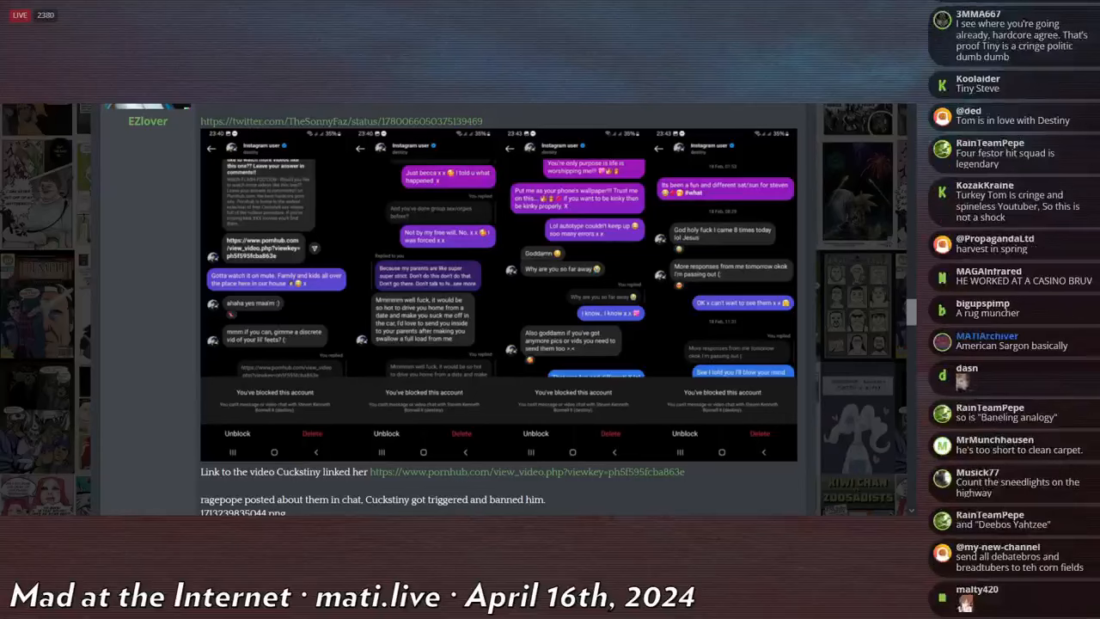
scroll(down, 3)
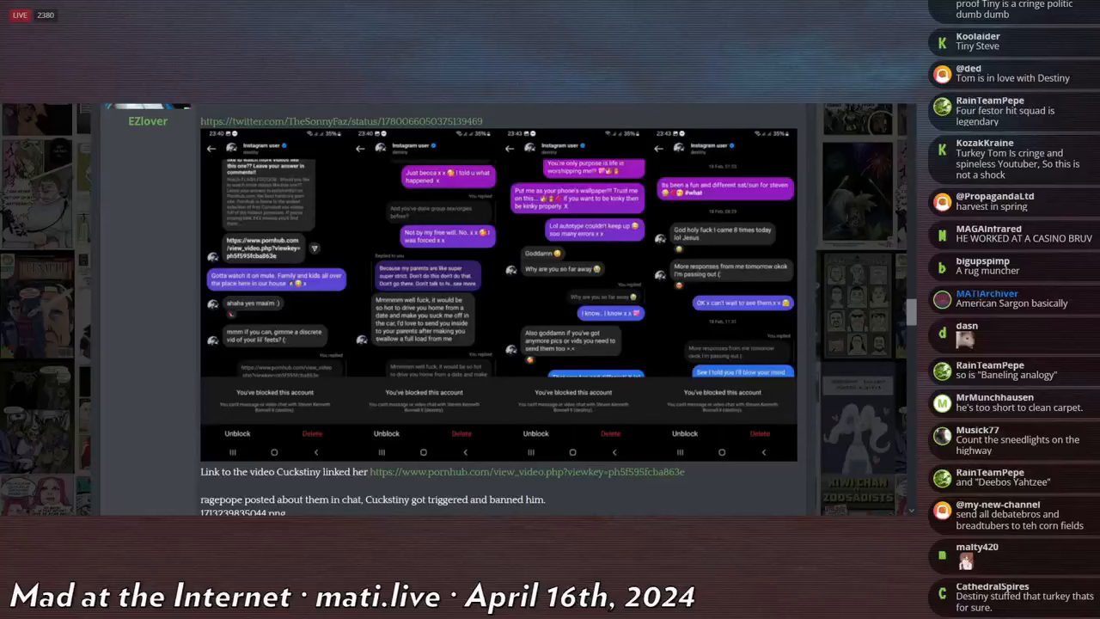
scroll(down, 3)
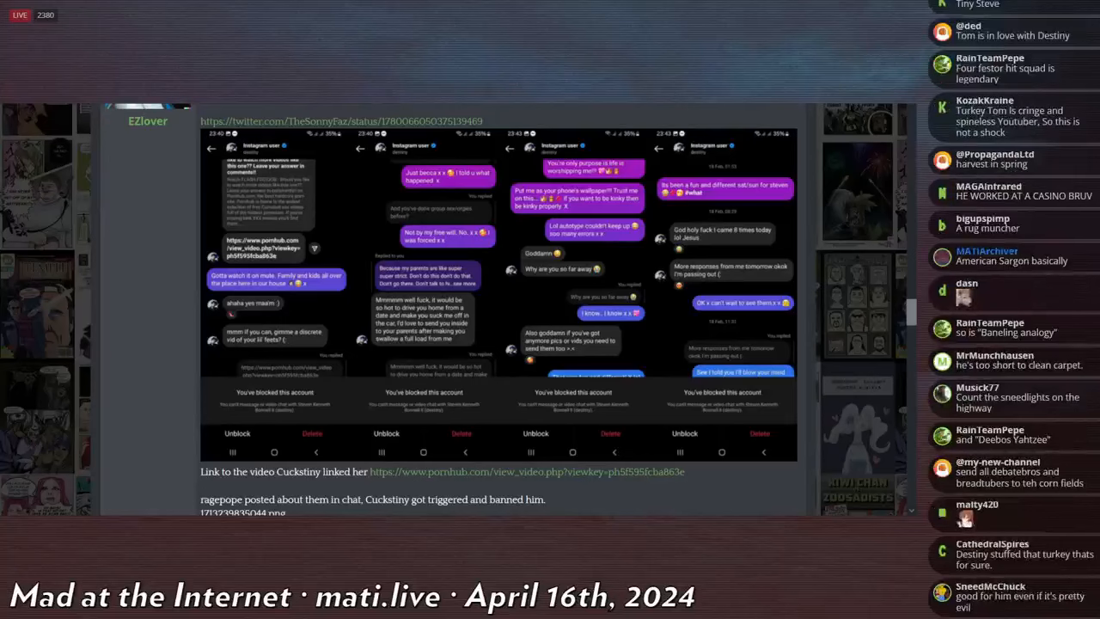
scroll(down, 3)
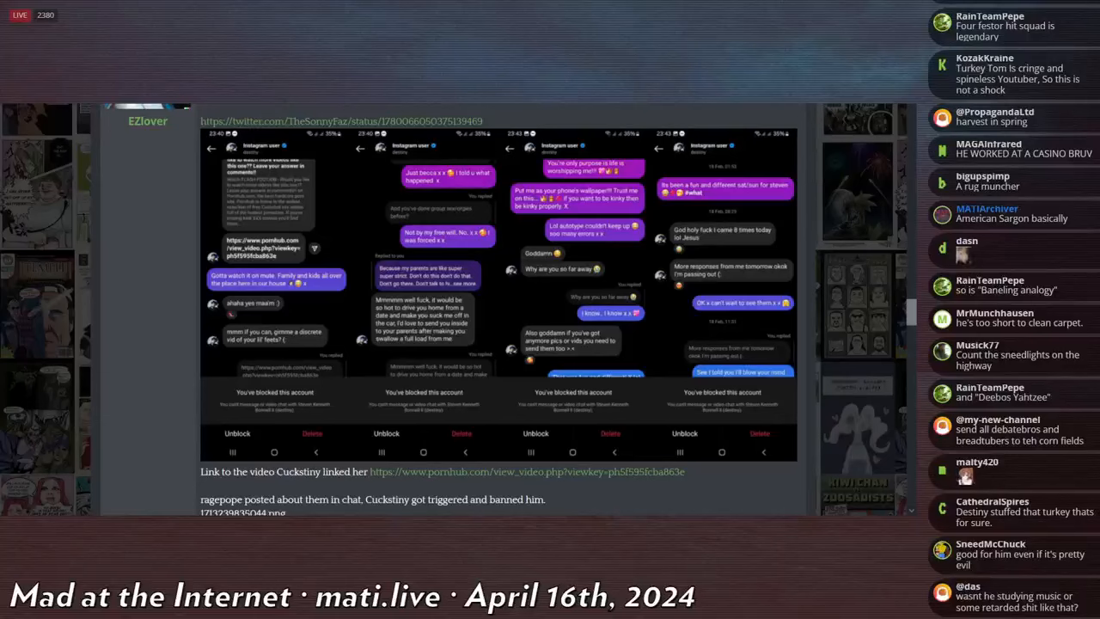
scroll(down, 3)
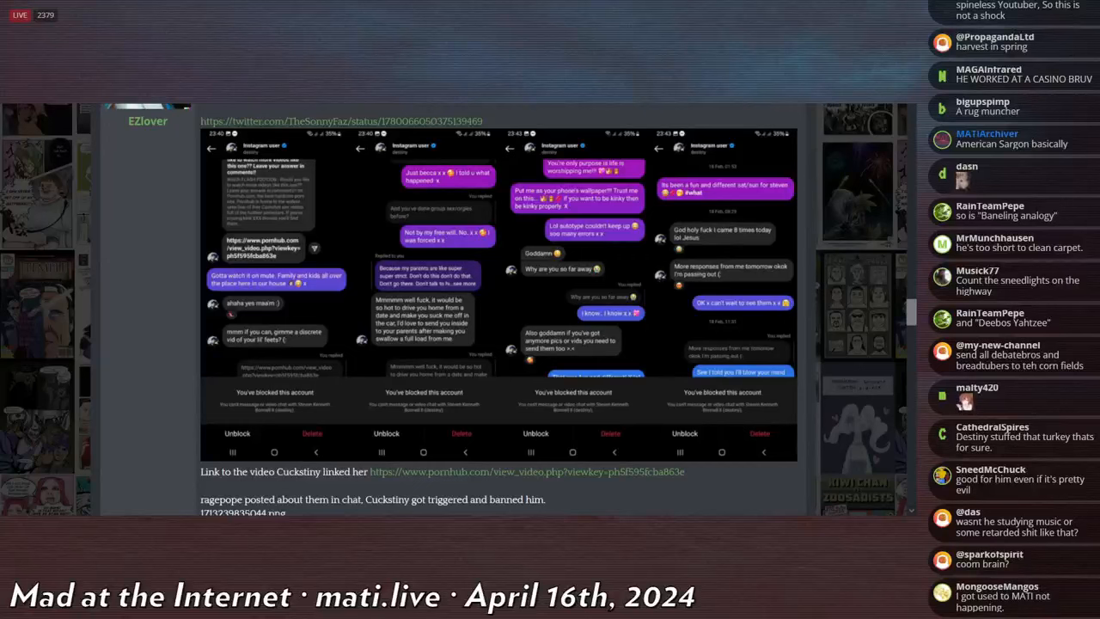
scroll(down, 3)
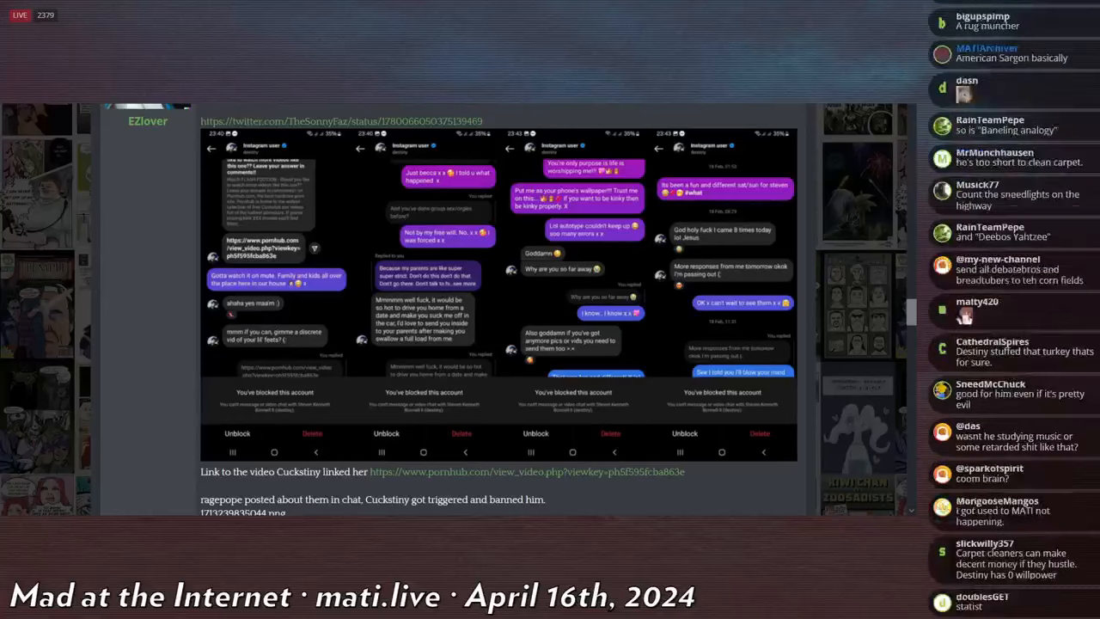
scroll(down, 3)
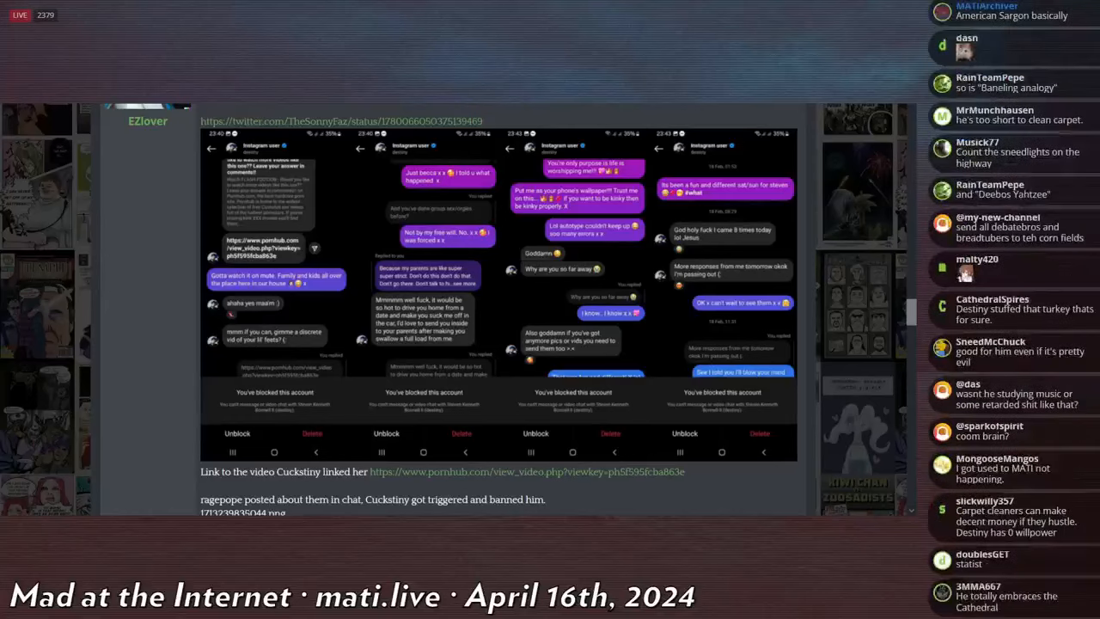
scroll(down, 3)
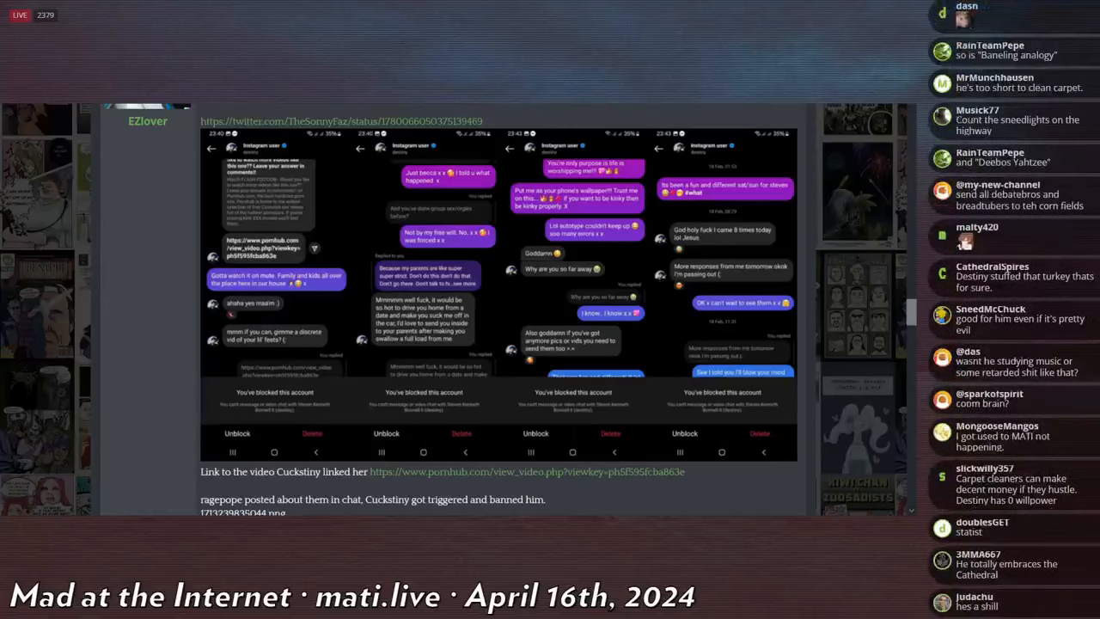
scroll(down, 3)
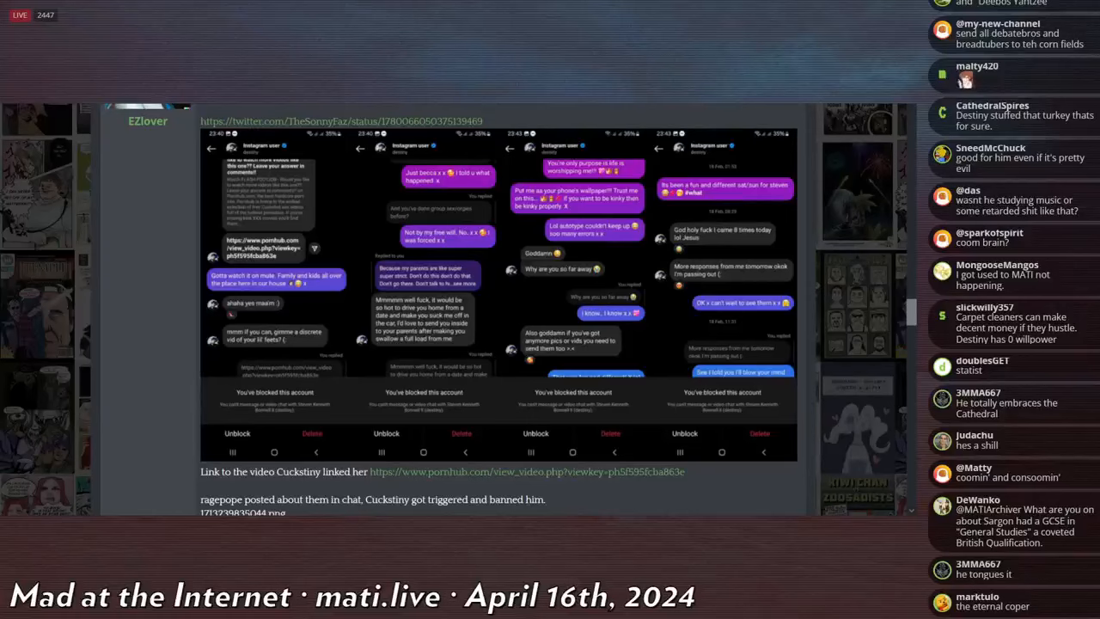
scroll(down, 3)
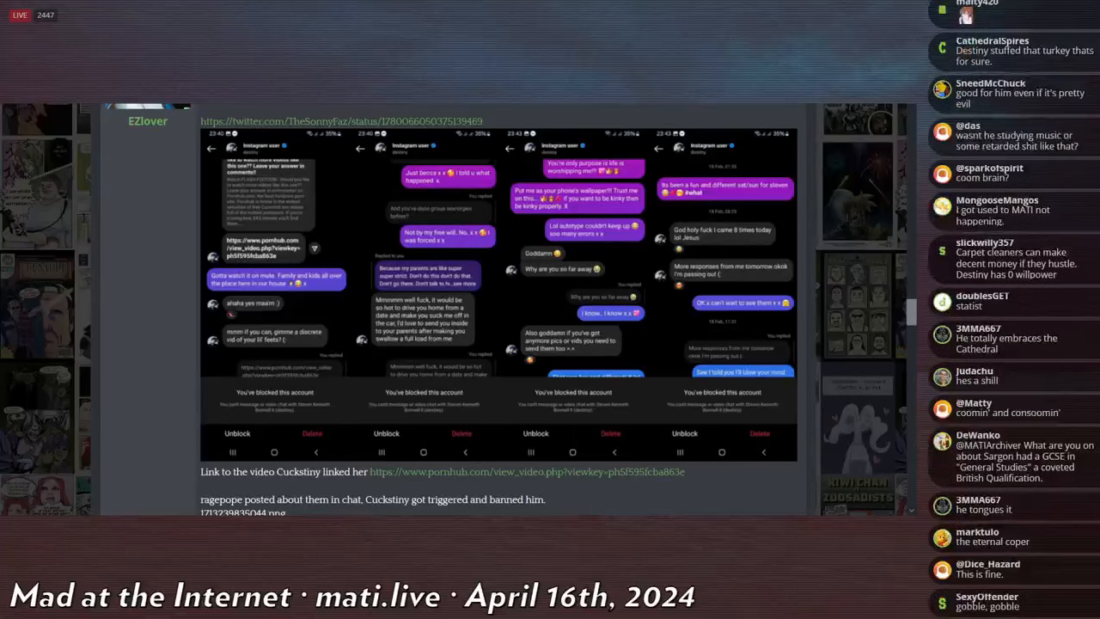
scroll(down, 3)
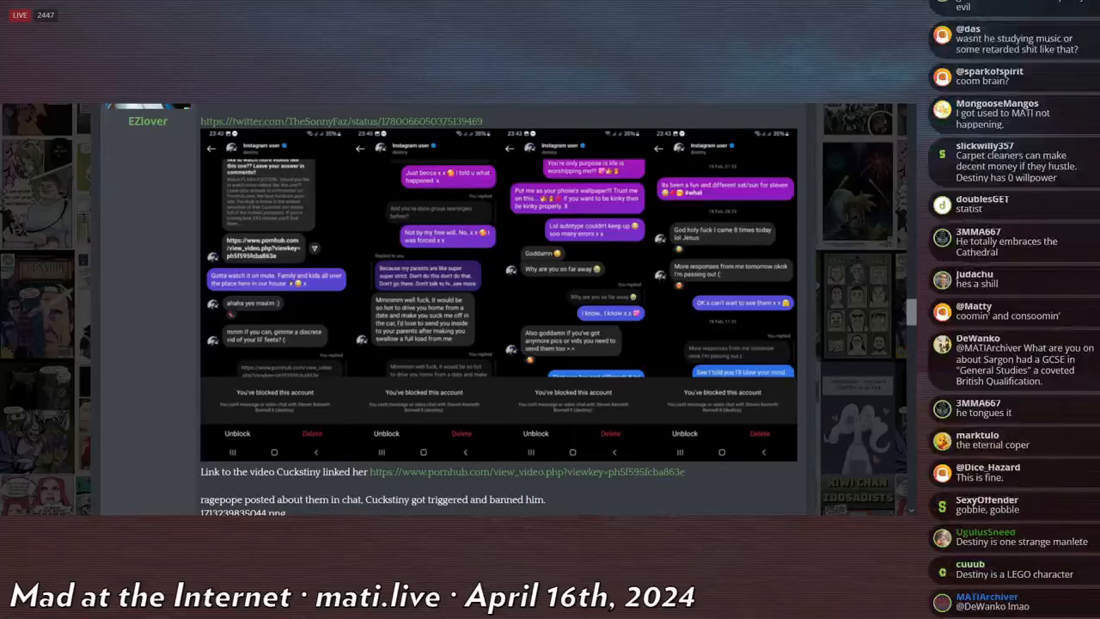
scroll(down, 3)
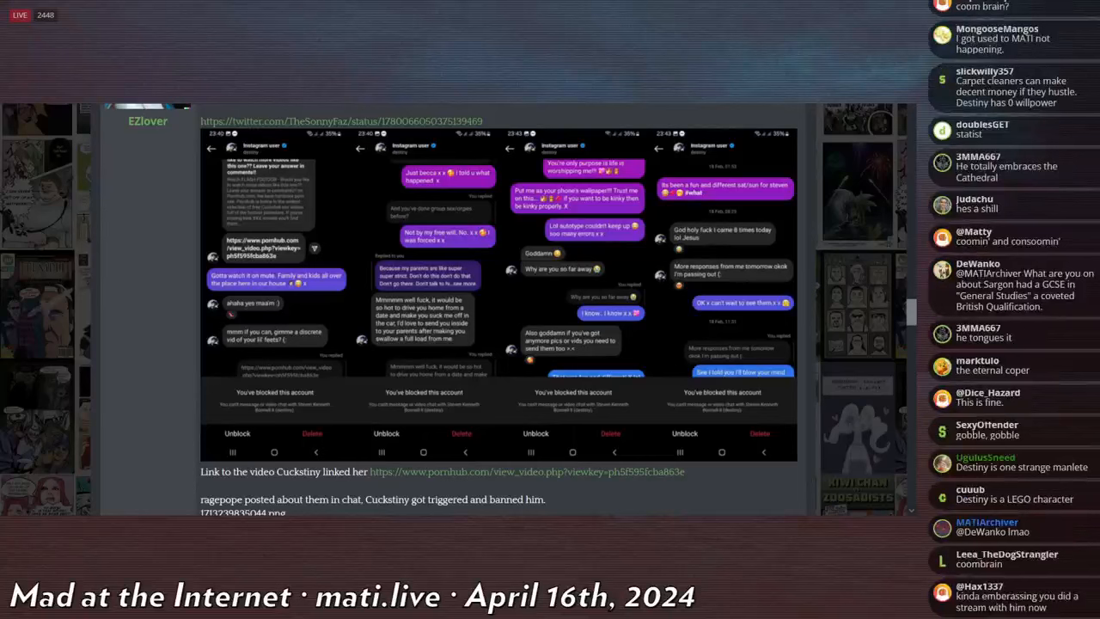
scroll(down, 3)
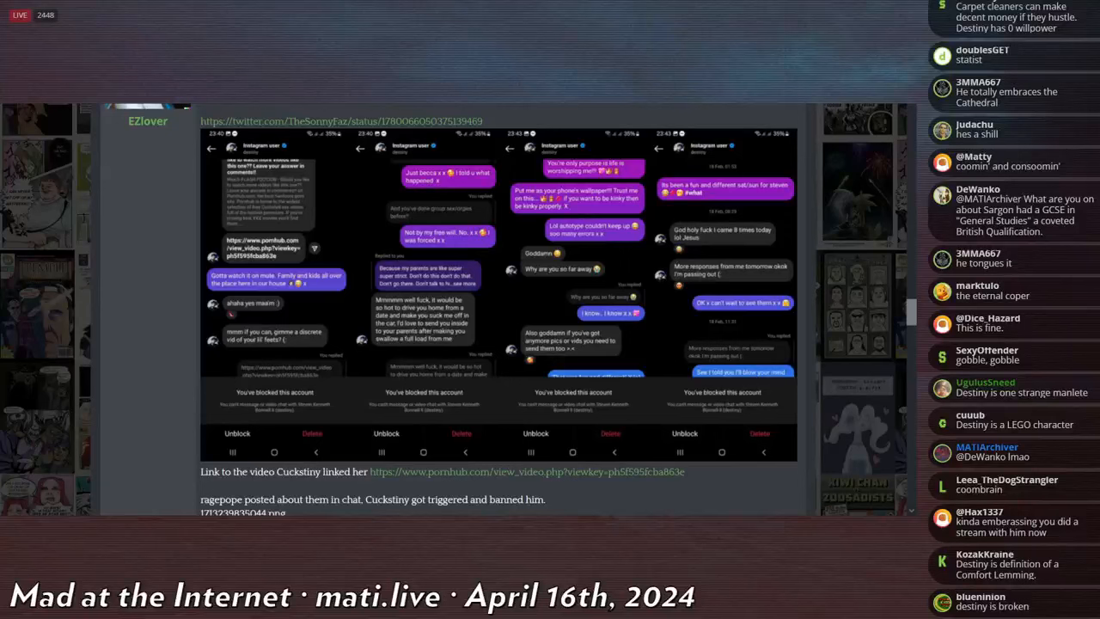
scroll(down, 3)
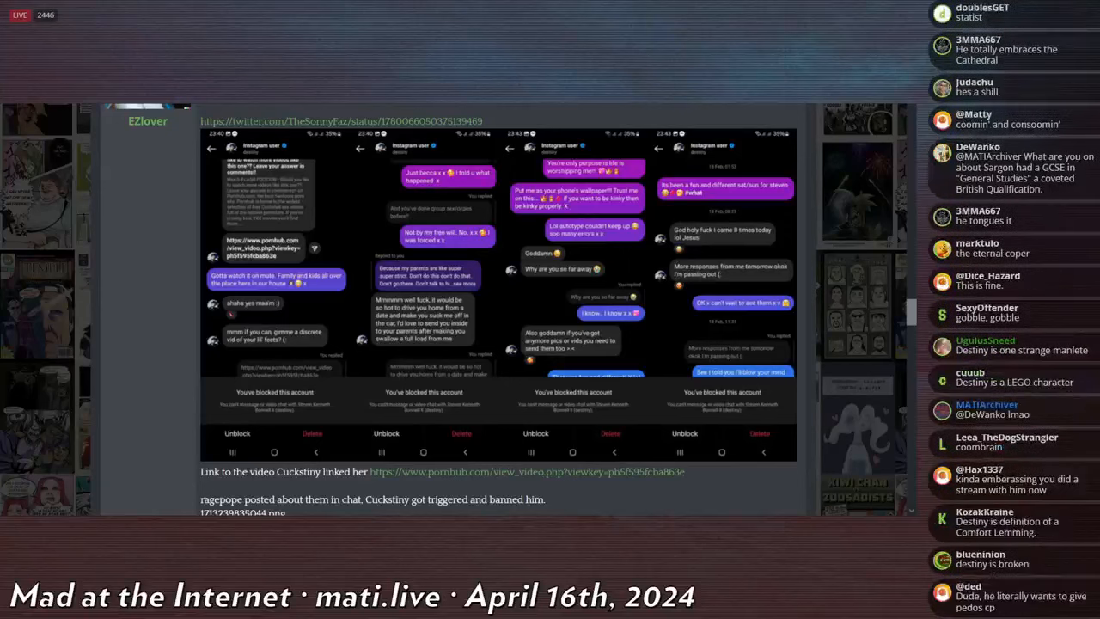
scroll(down, 3)
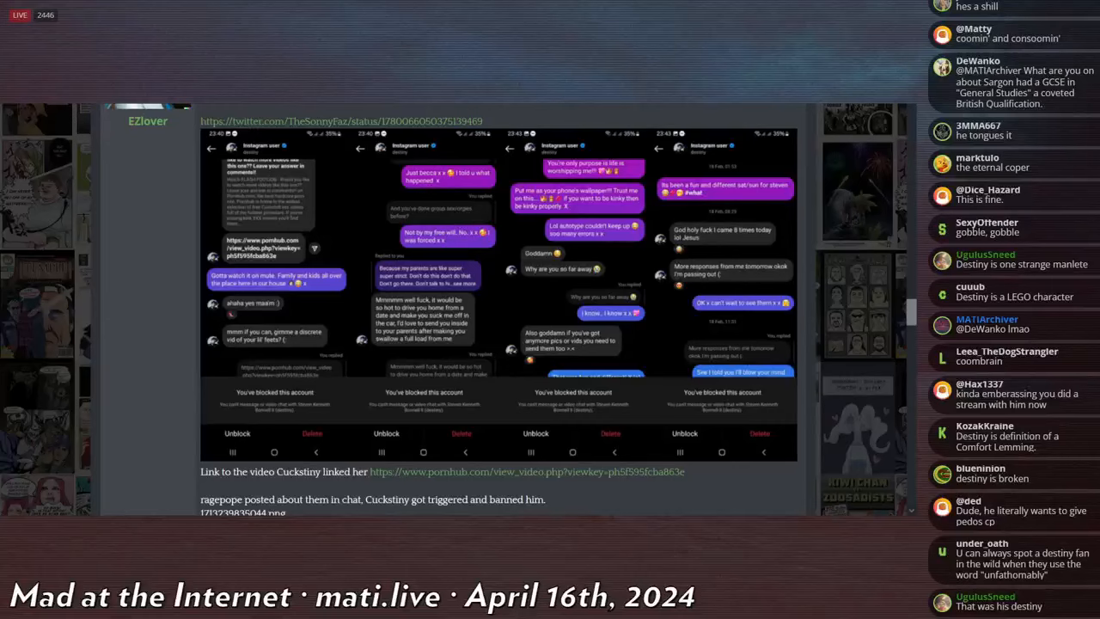
scroll(down, 3)
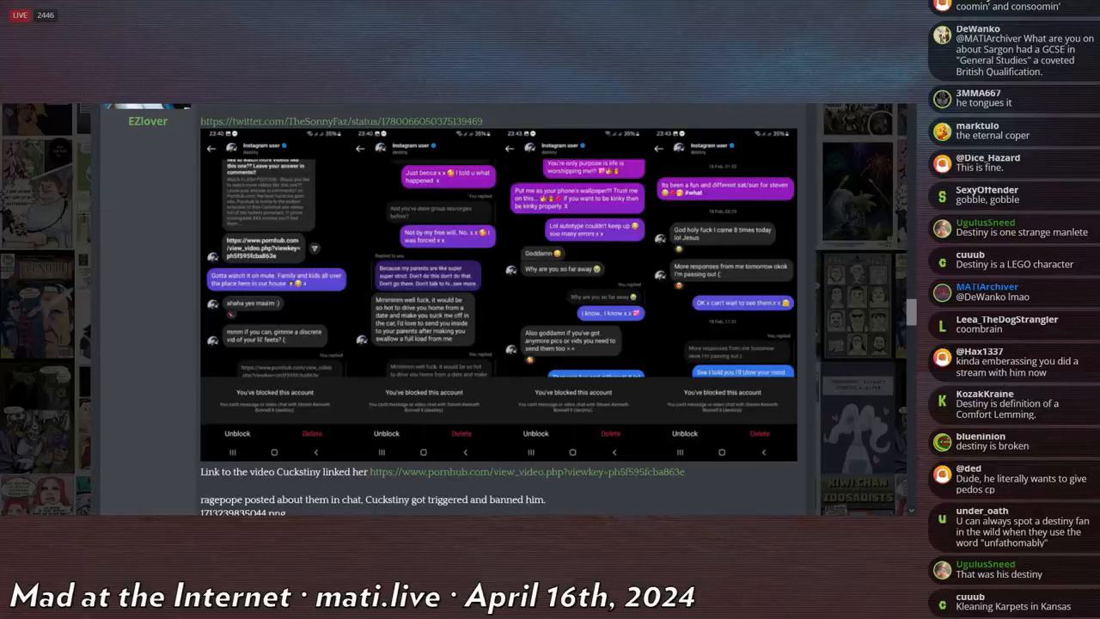
scroll(down, 3)
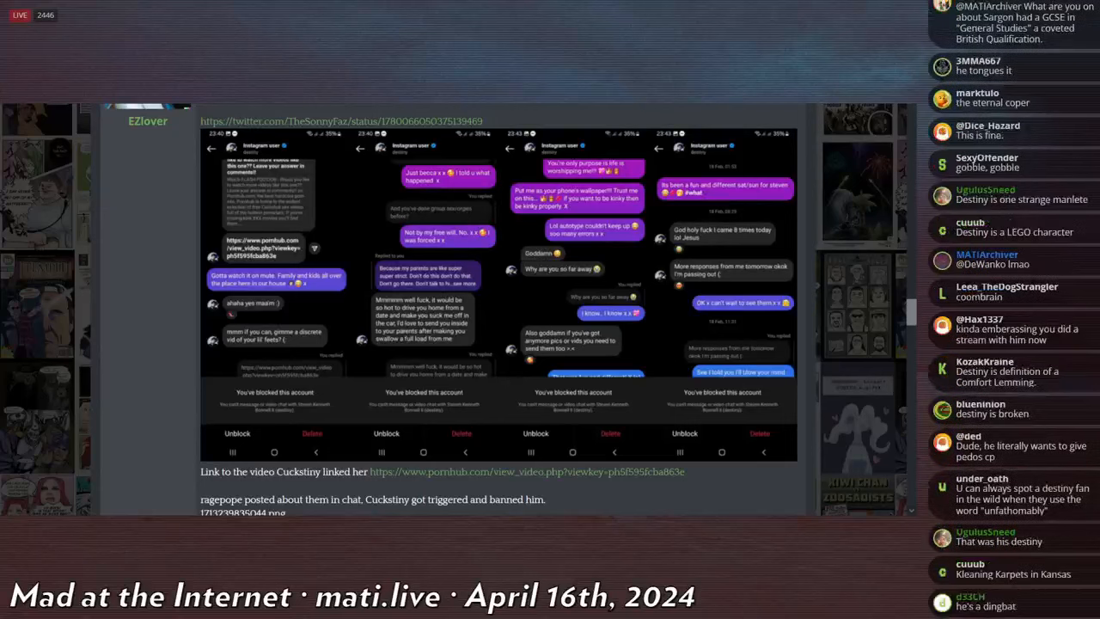
scroll(down, 3)
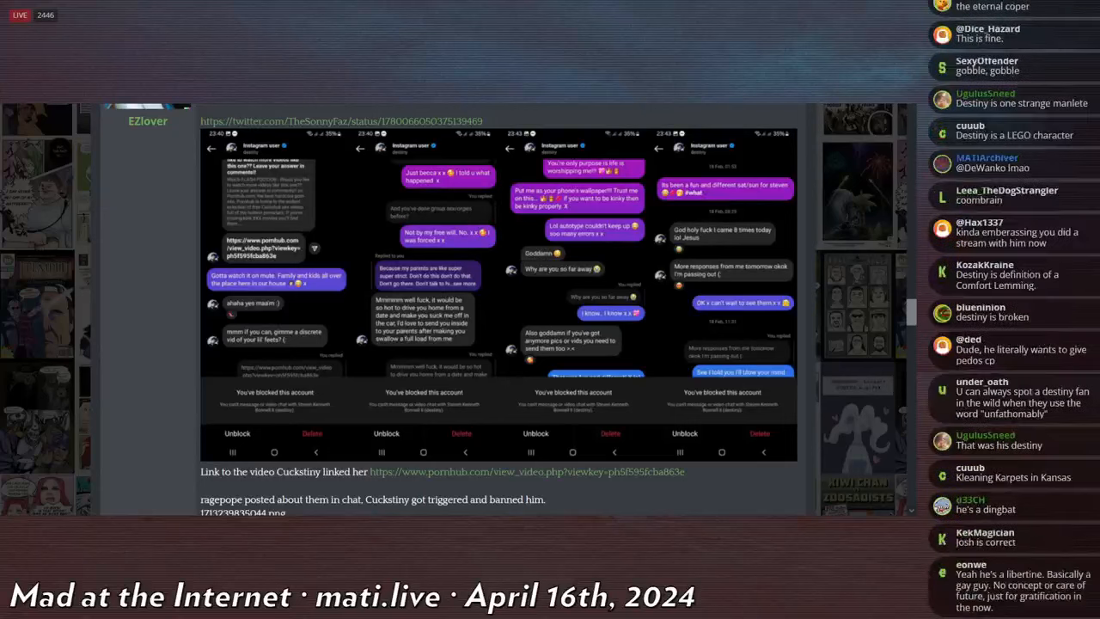
scroll(down, 3)
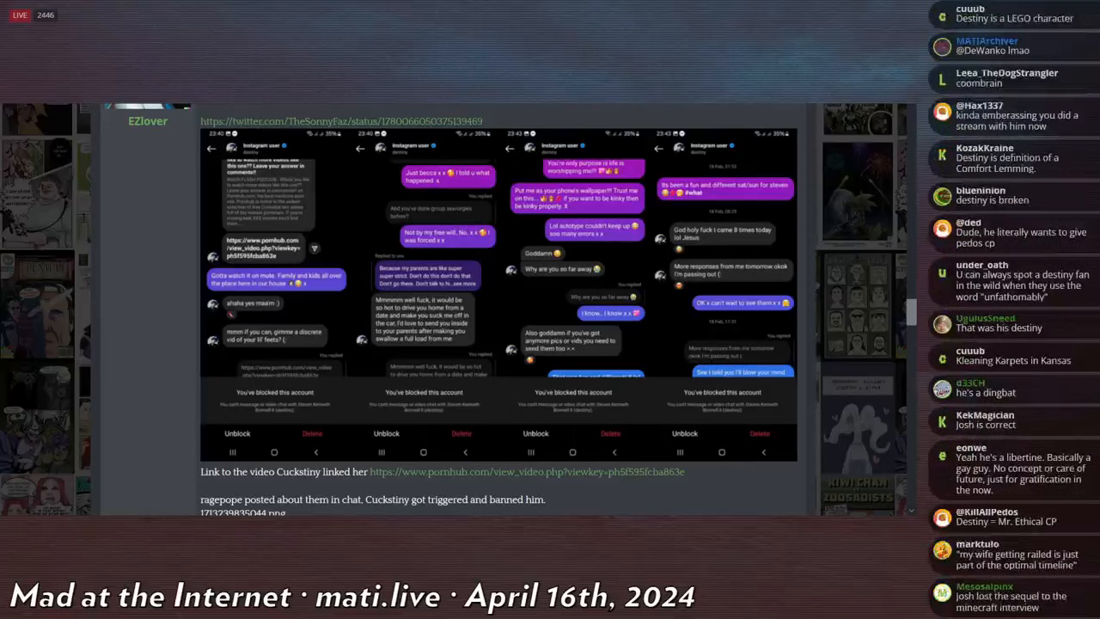
scroll(down, 3)
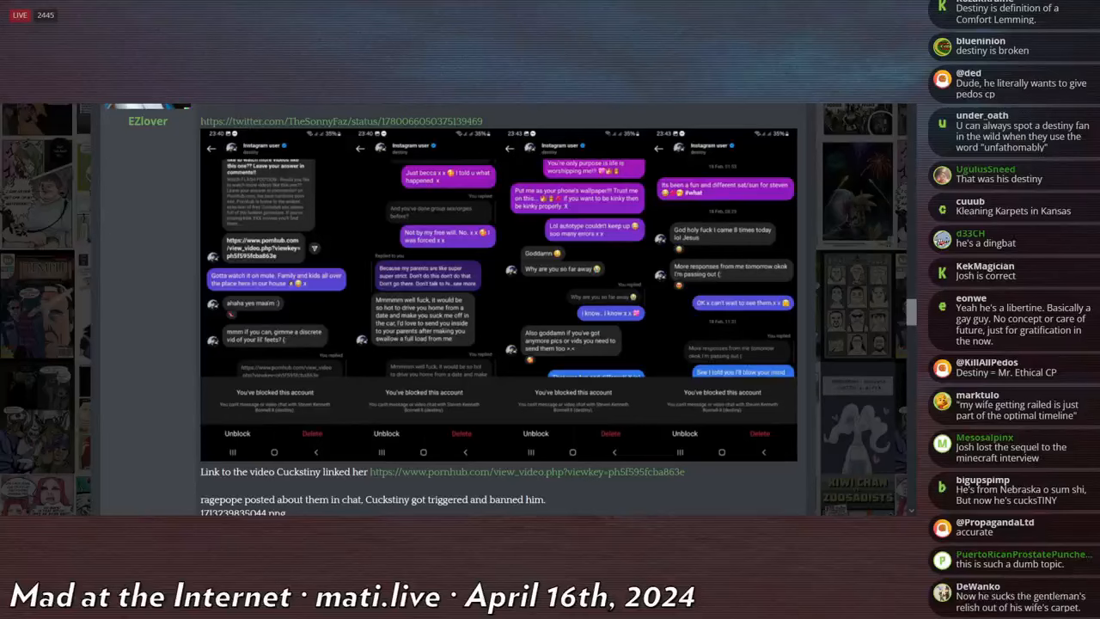
scroll(down, 3)
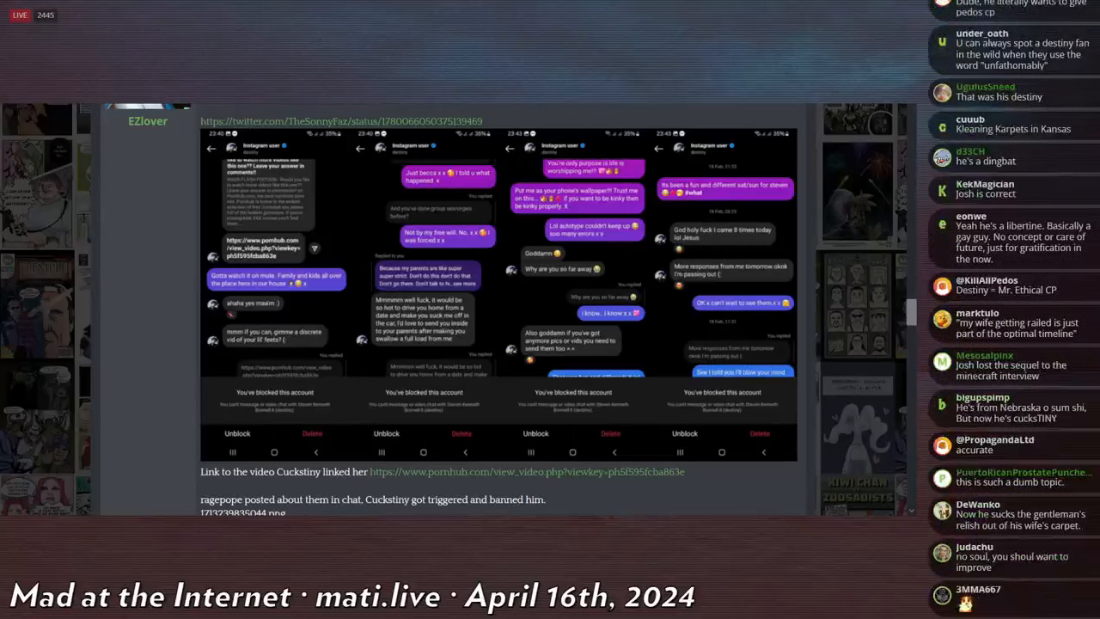
scroll(down, 3)
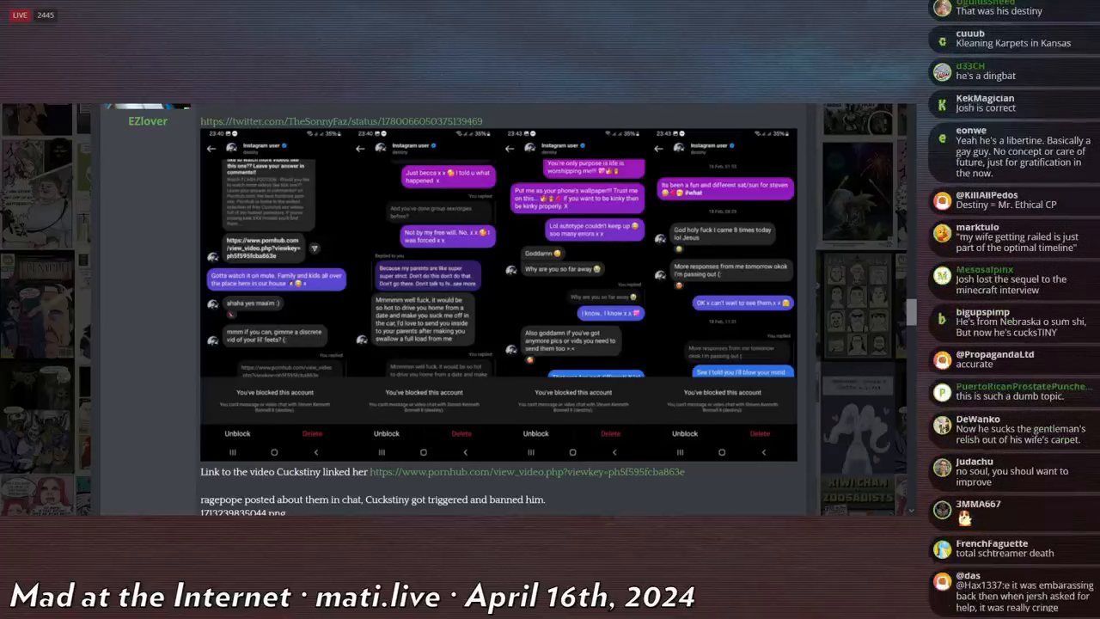
scroll(down, 3)
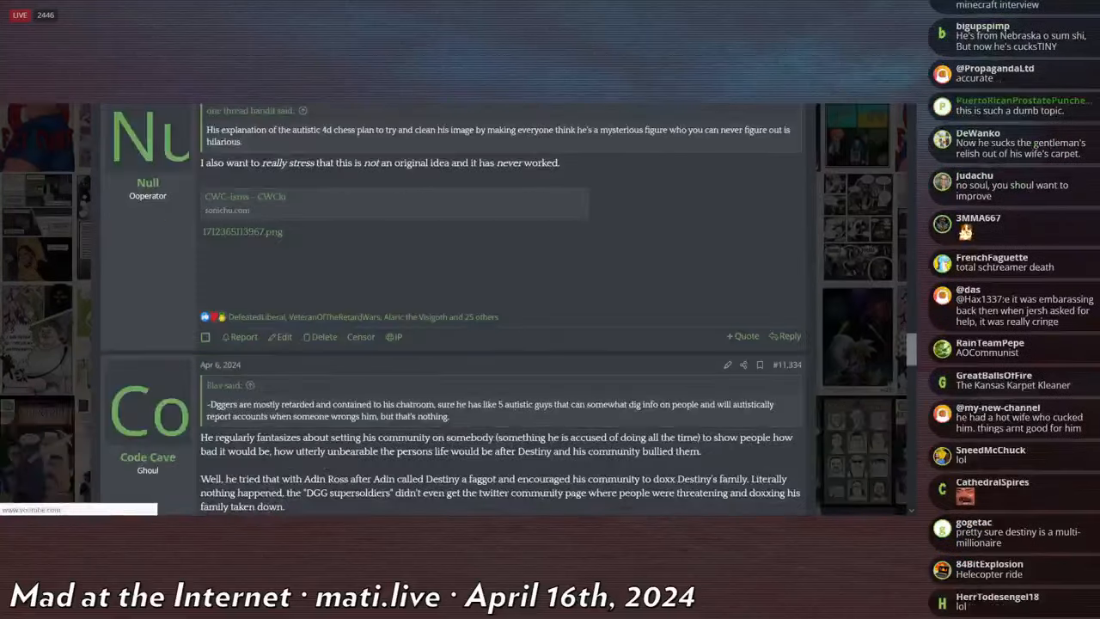
- Scroll to the later staff post and follow its twitter.com status link
scroll(down, 3)
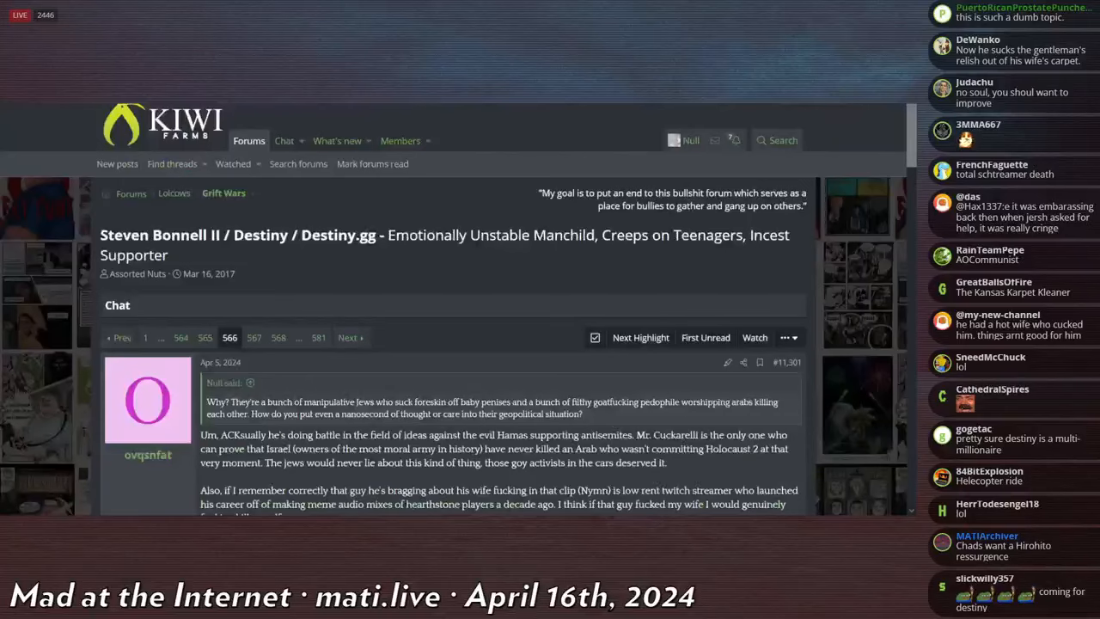
scroll(down, 3)
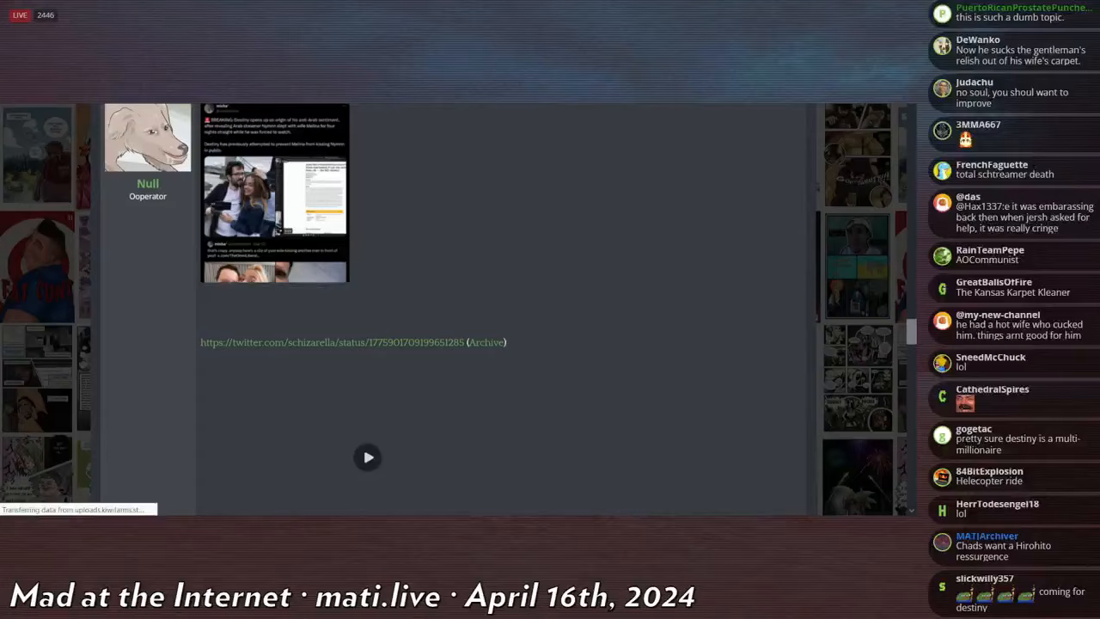
click(368, 457)
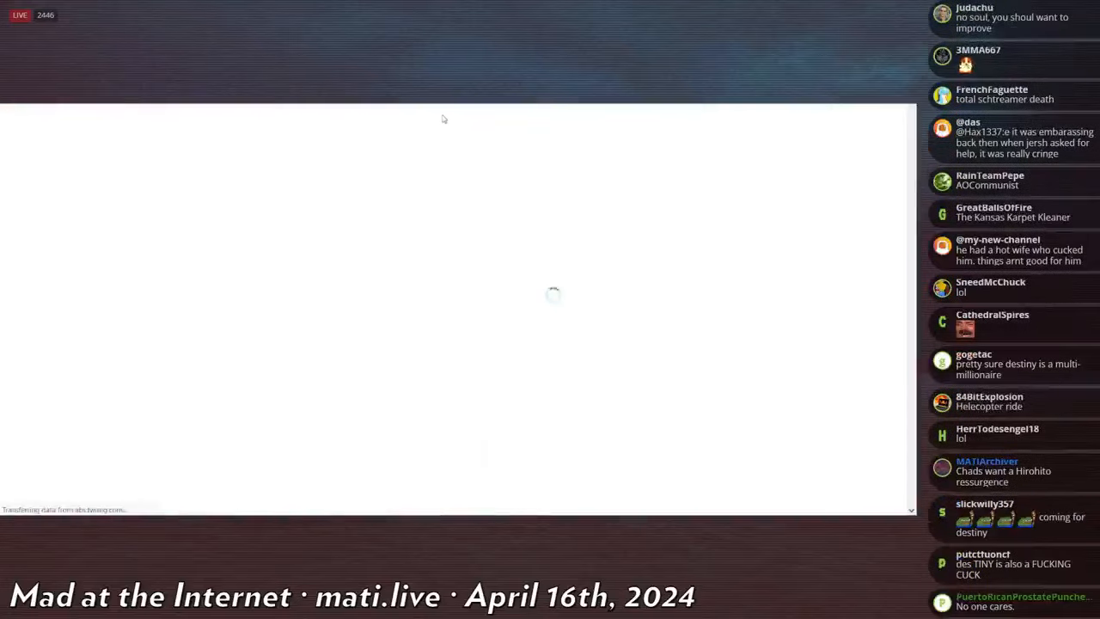
mouse_move(447, 170)
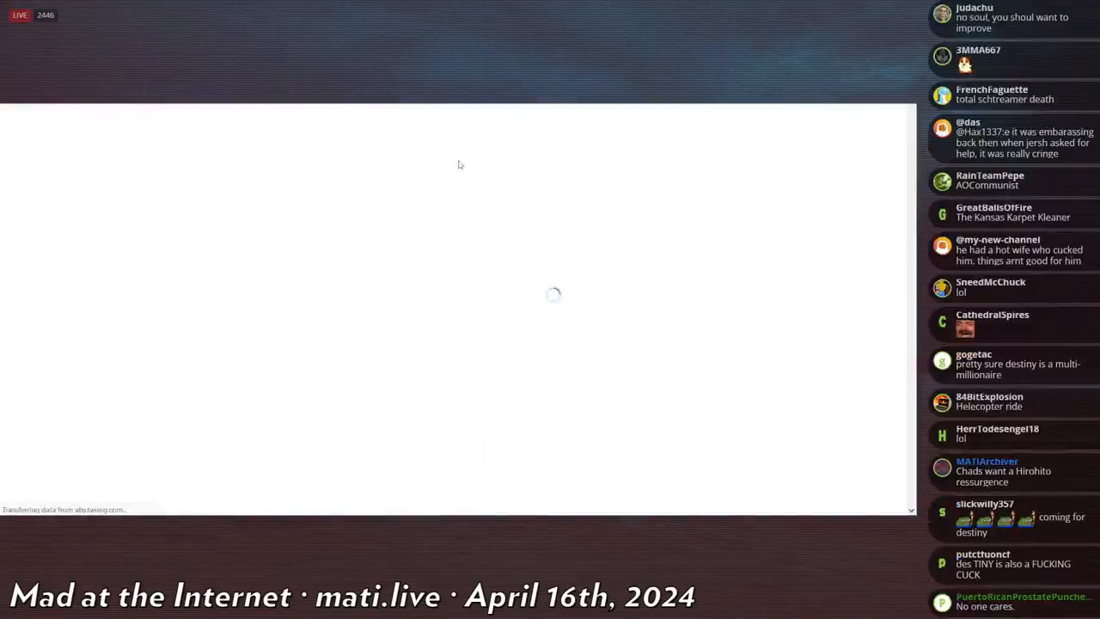
mouse_move(361, 169)
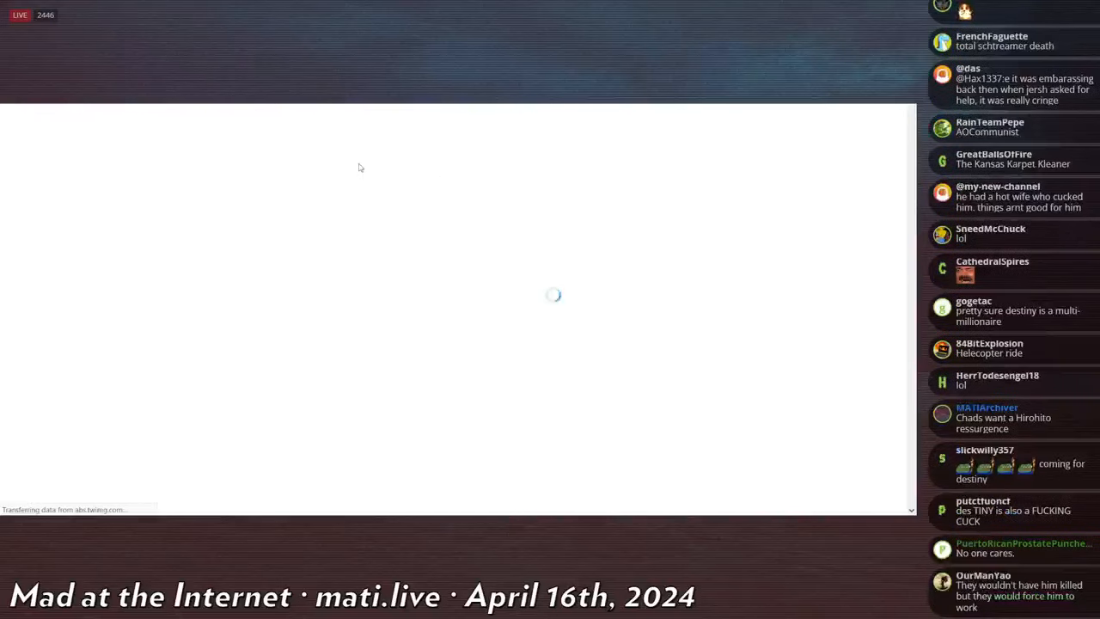
- Scroll down the loaded tweet on X to reach its embedded video clips
scroll(down, 3)
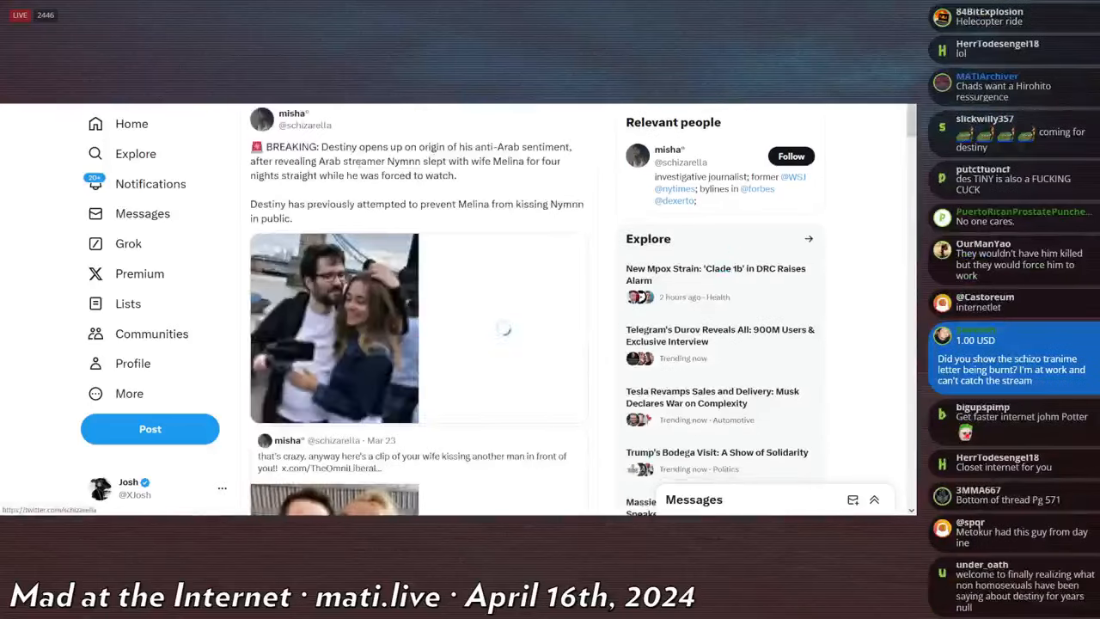
scroll(down, 3)
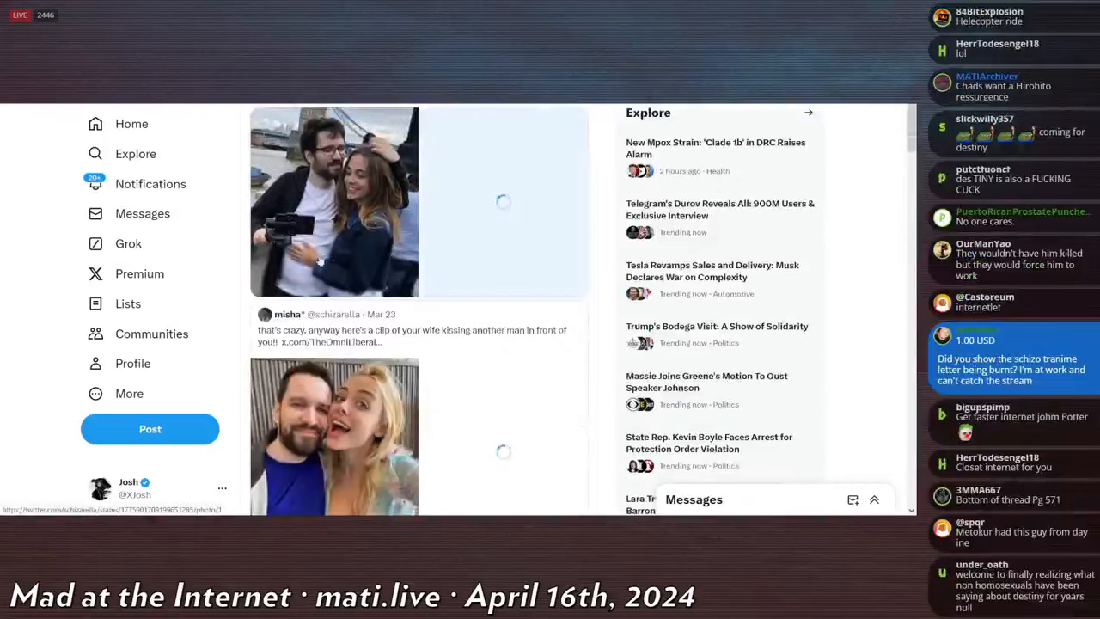
scroll(down, 3)
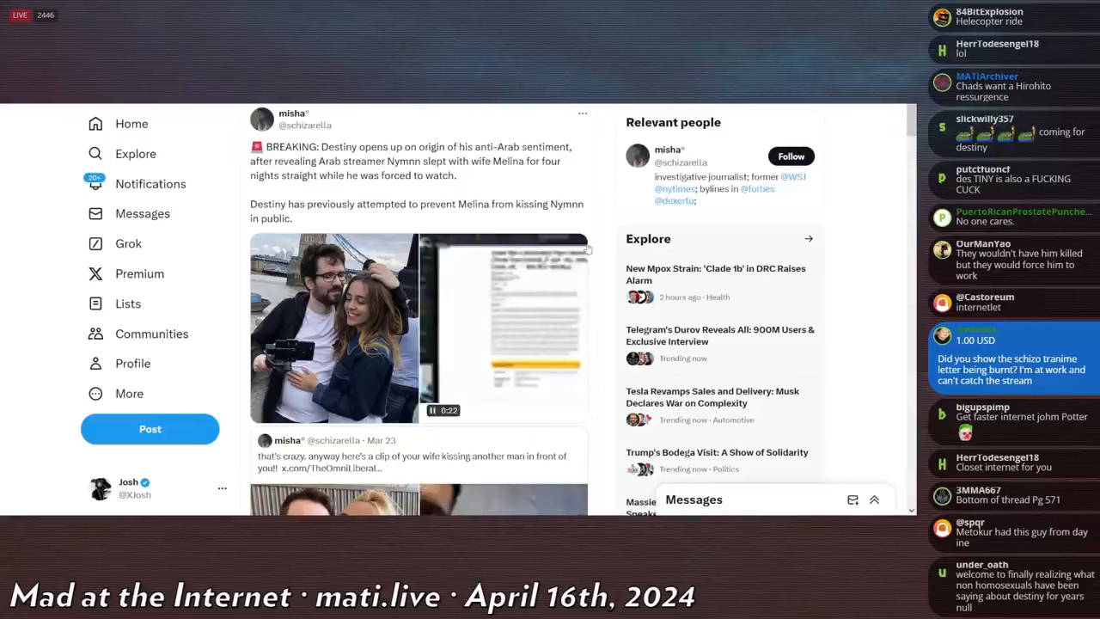
scroll(down, 3)
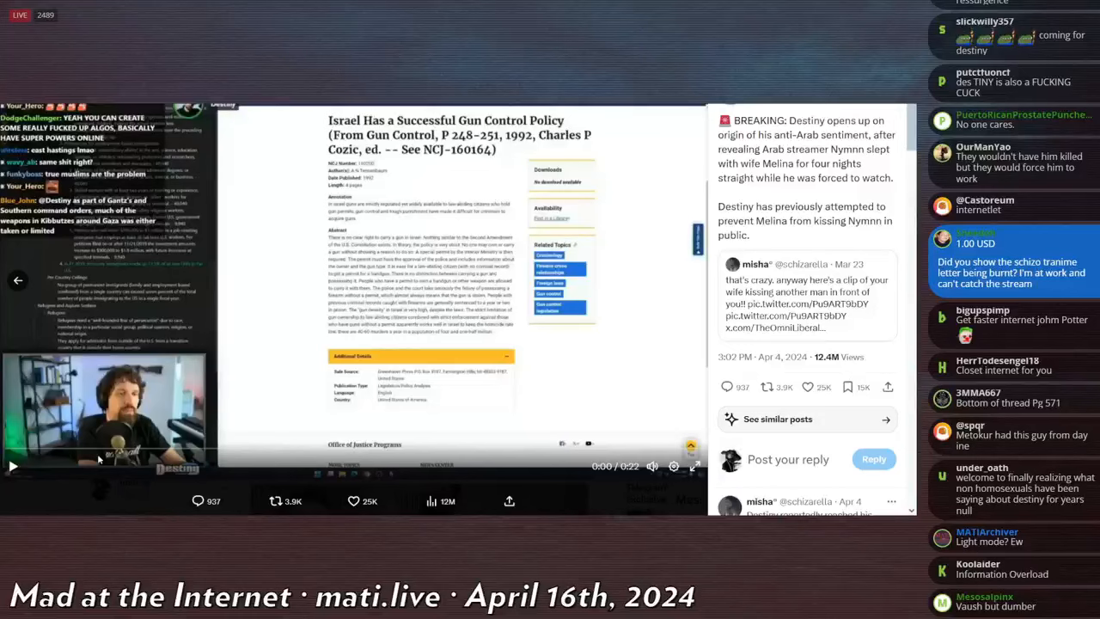
- Scroll through the tweet's media viewer, then leave X's viewer back to the Kiwi Farms thread
scroll(down, 3)
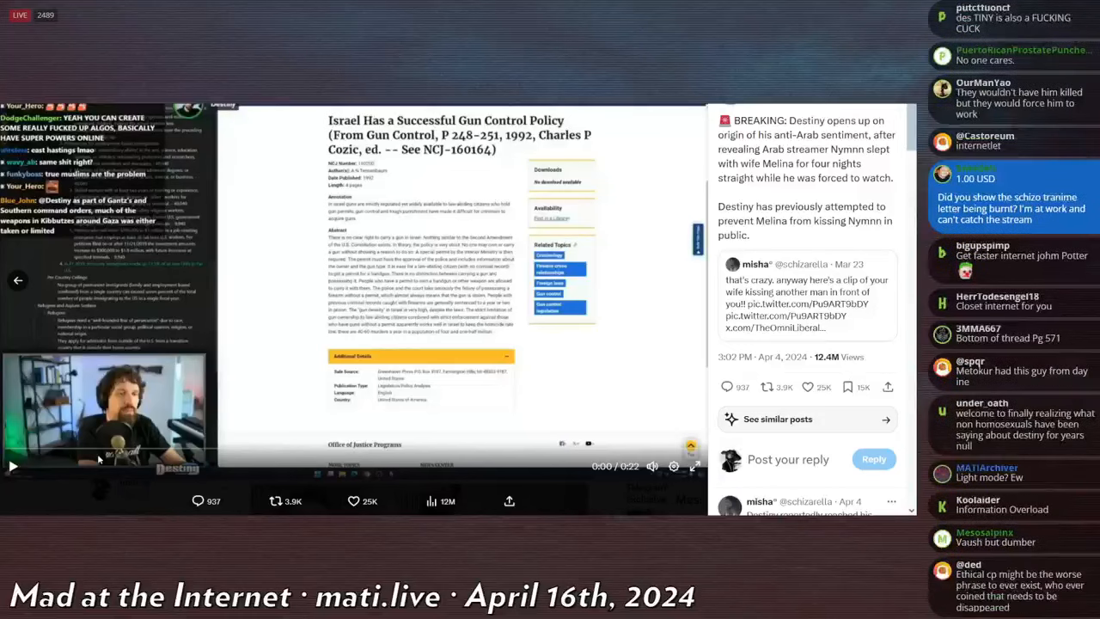
scroll(down, 3)
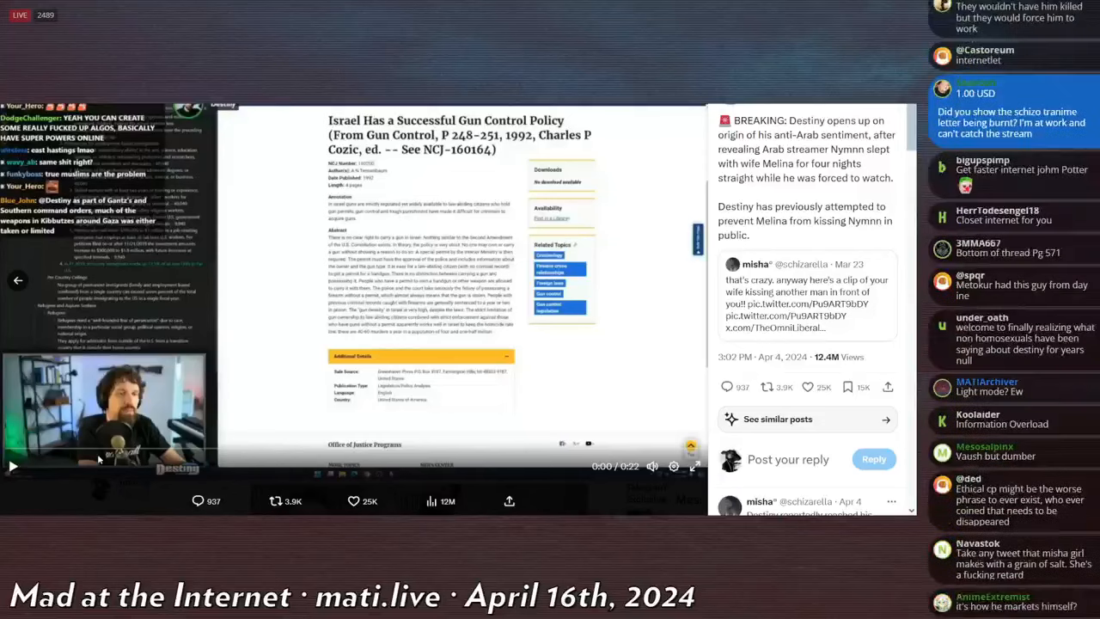
scroll(down, 3)
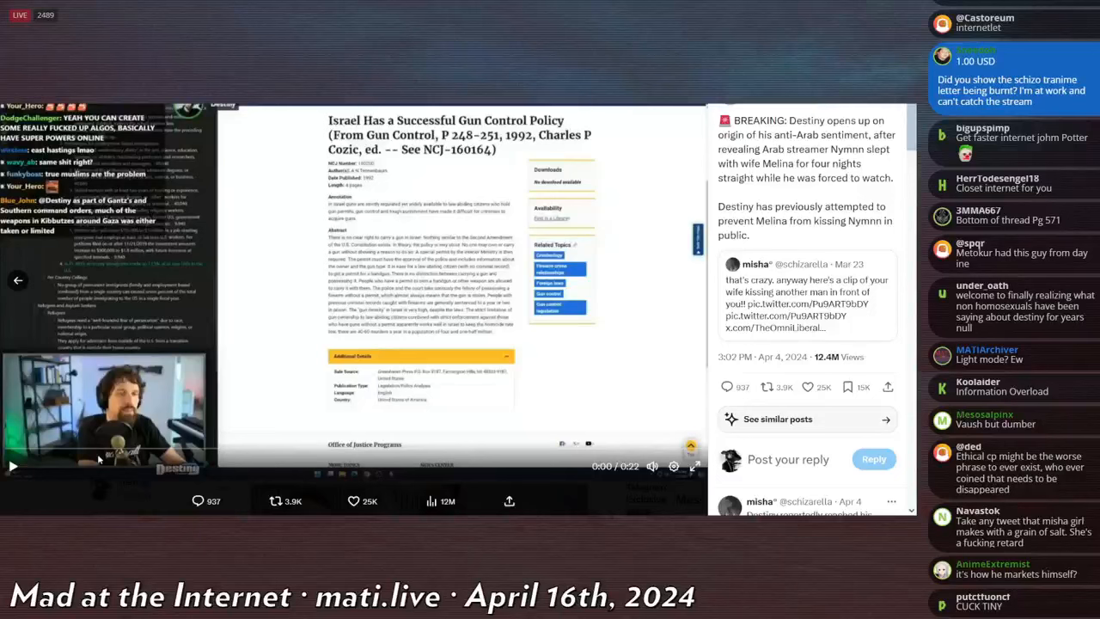
scroll(down, 3)
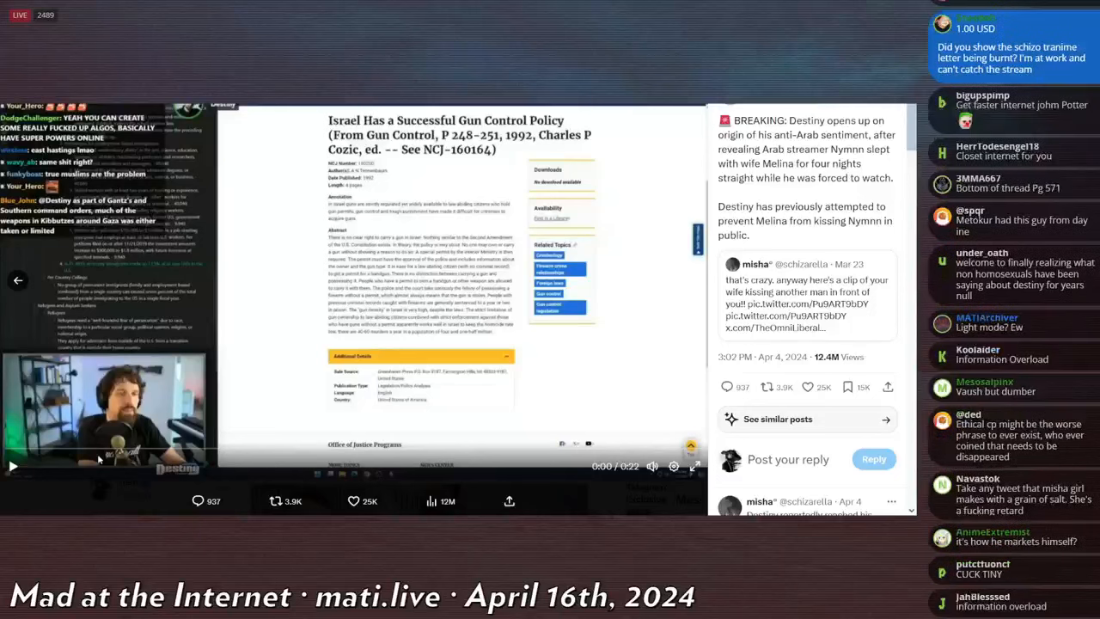
scroll(down, 3)
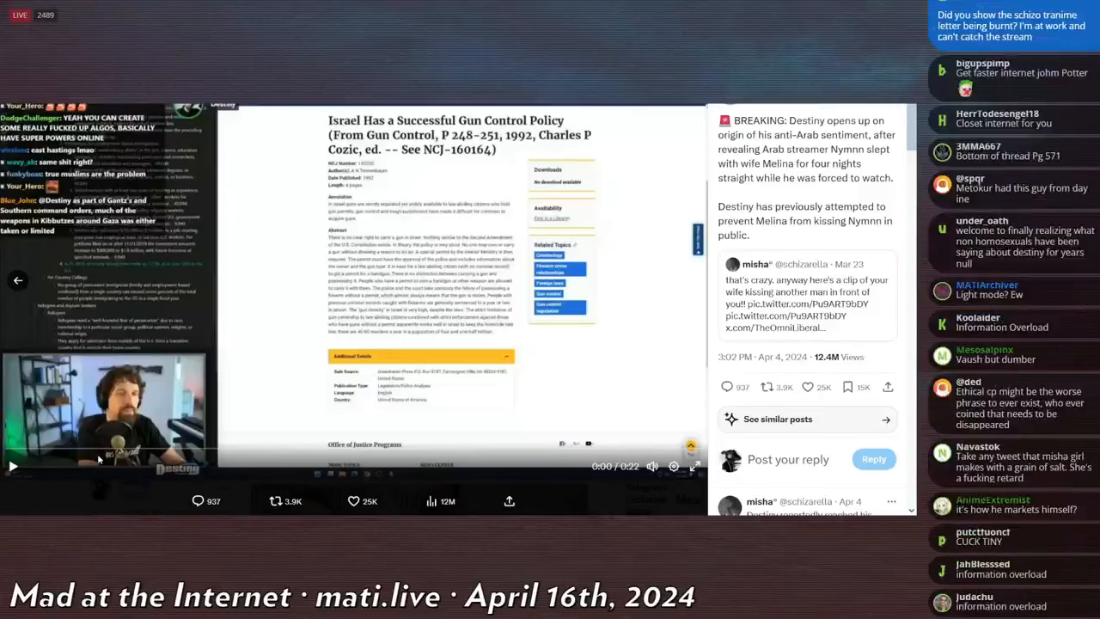
scroll(down, 3)
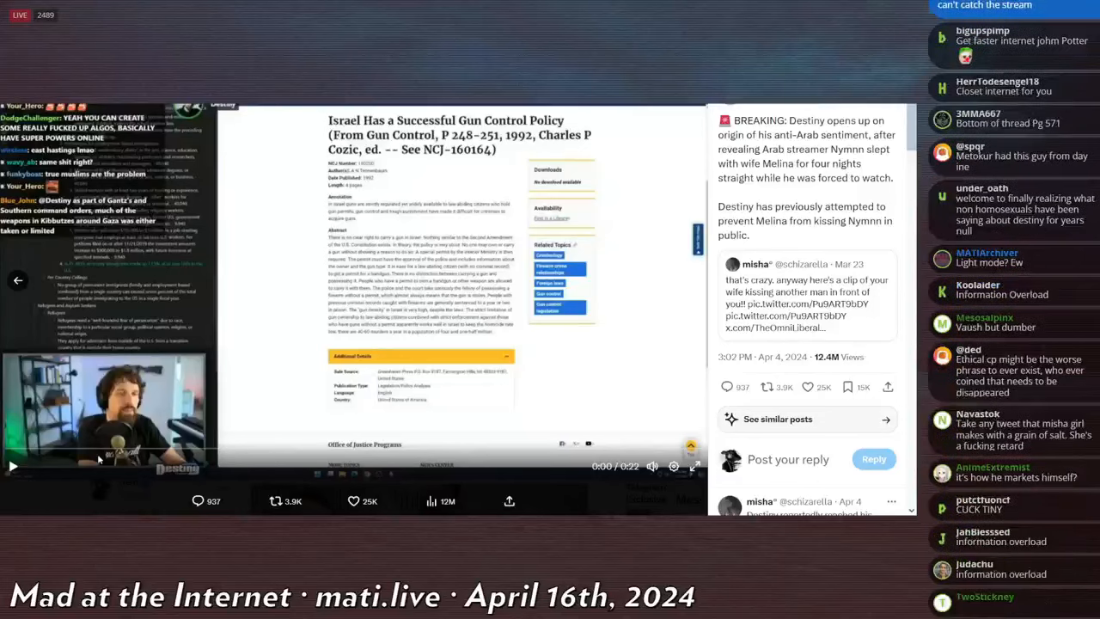
scroll(down, 3)
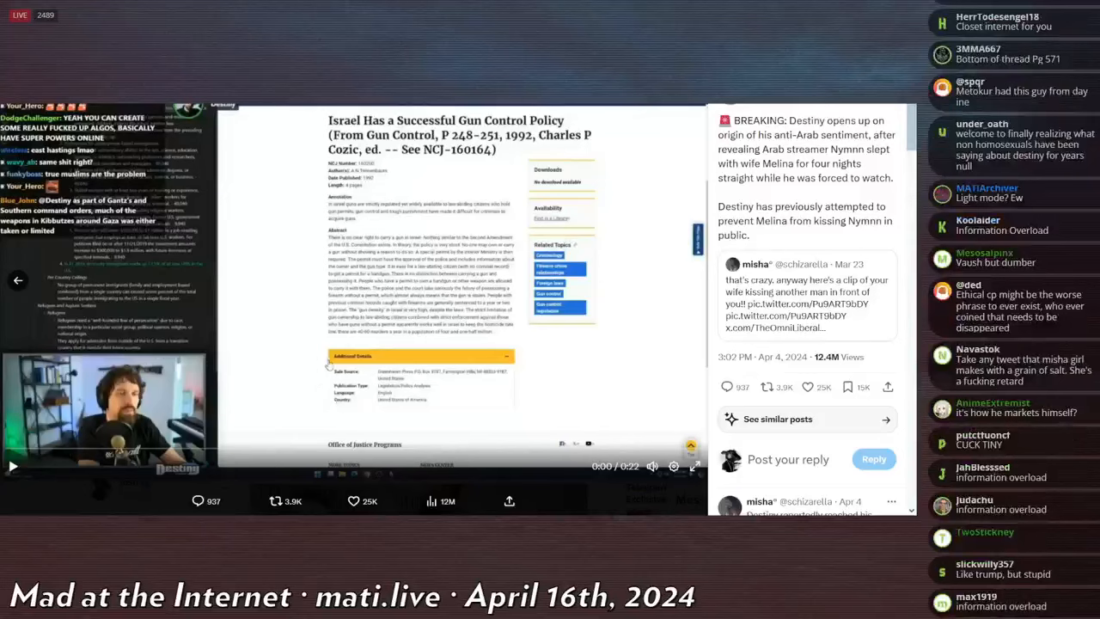
click(14, 466)
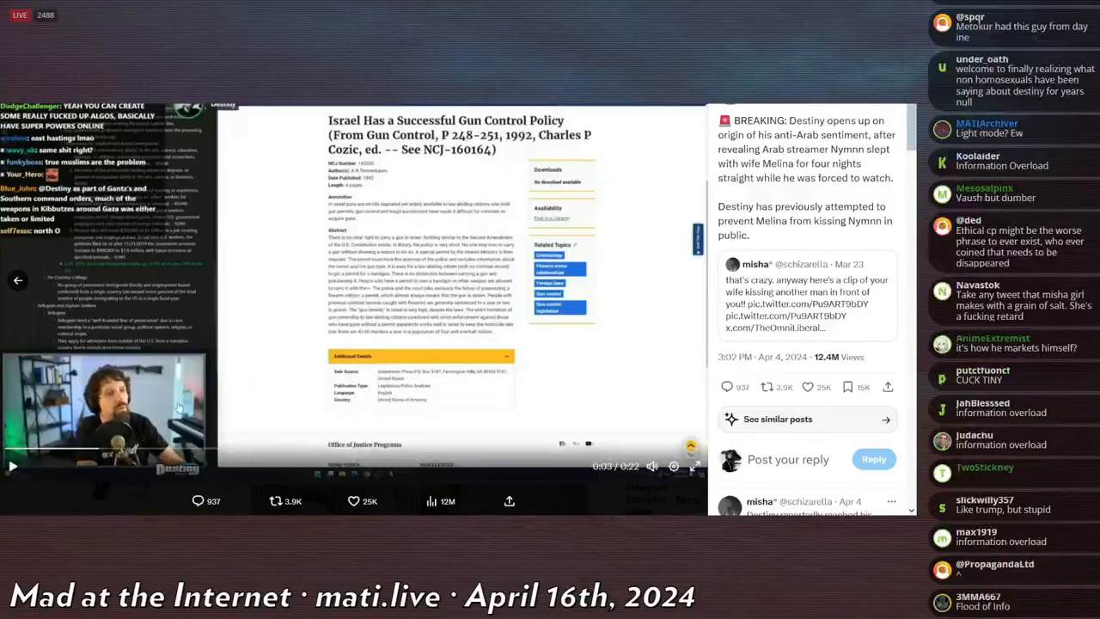
scroll(down, 3)
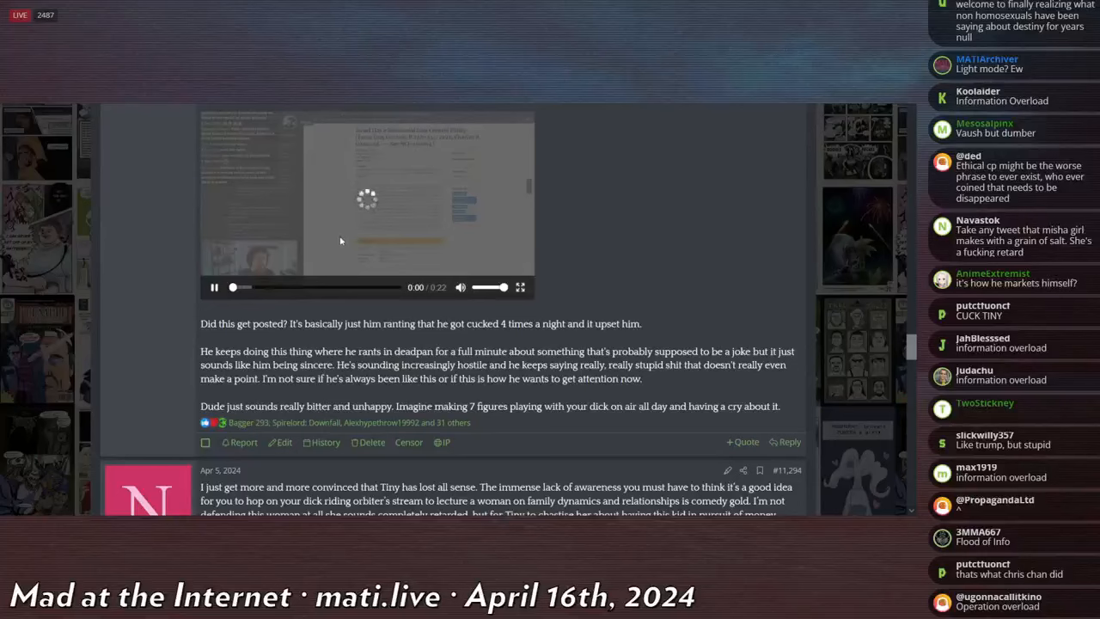
- Scroll the forum thread to the post with the tweet link and reopen the breaking-news tweet on X
scroll(down, 3)
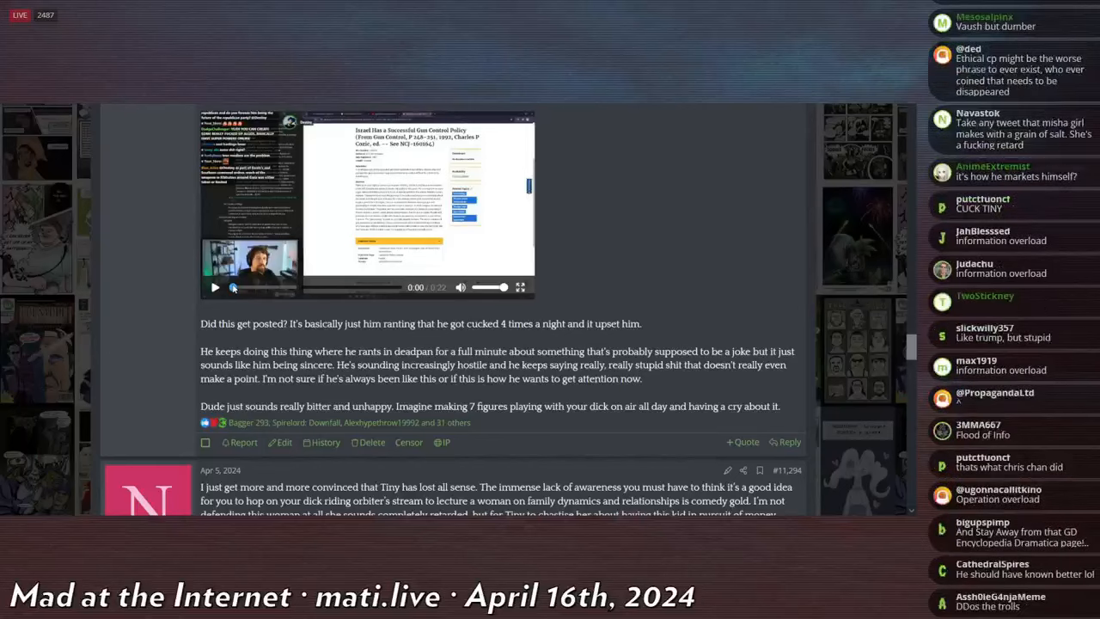
scroll(down, 3)
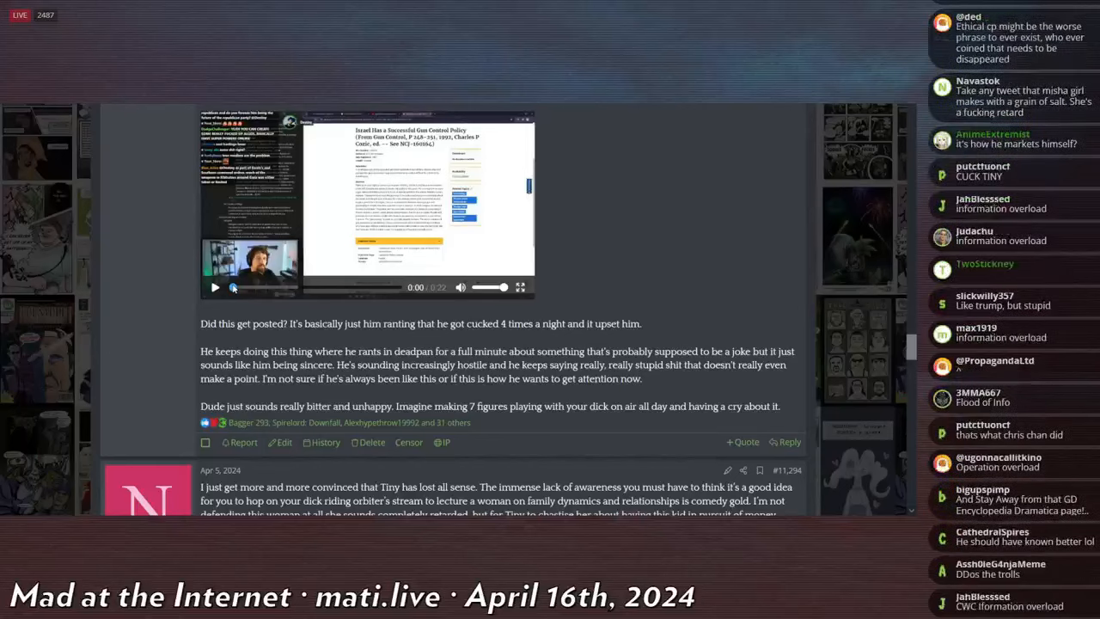
scroll(down, 3)
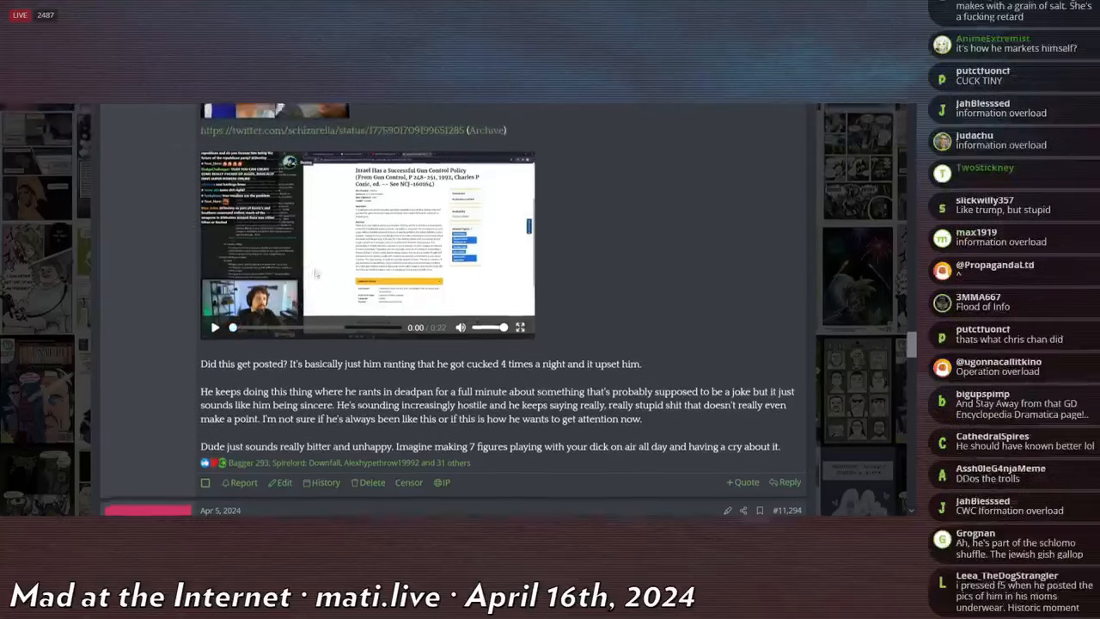
scroll(down, 3)
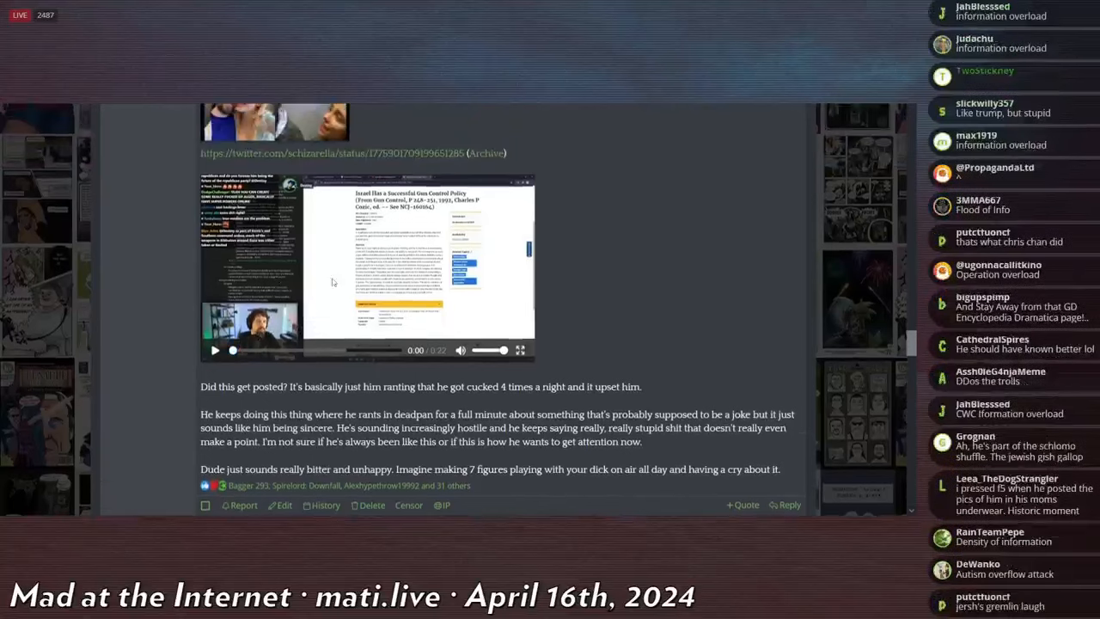
click(213, 351)
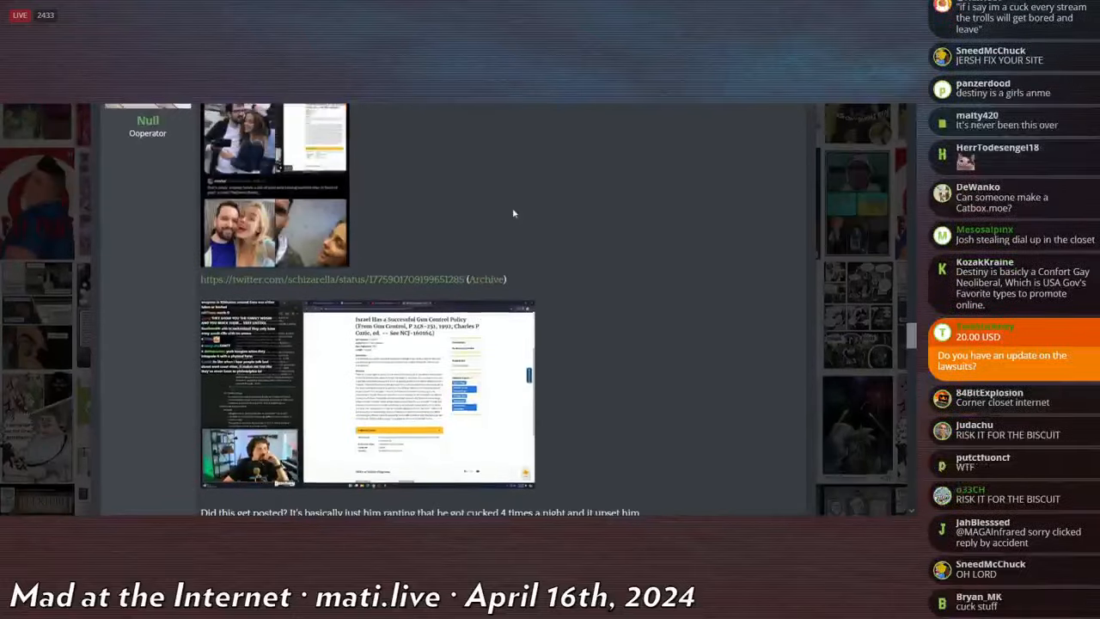
- Scroll down the reopened tweet toward its text and embedded video
scroll(down, 3)
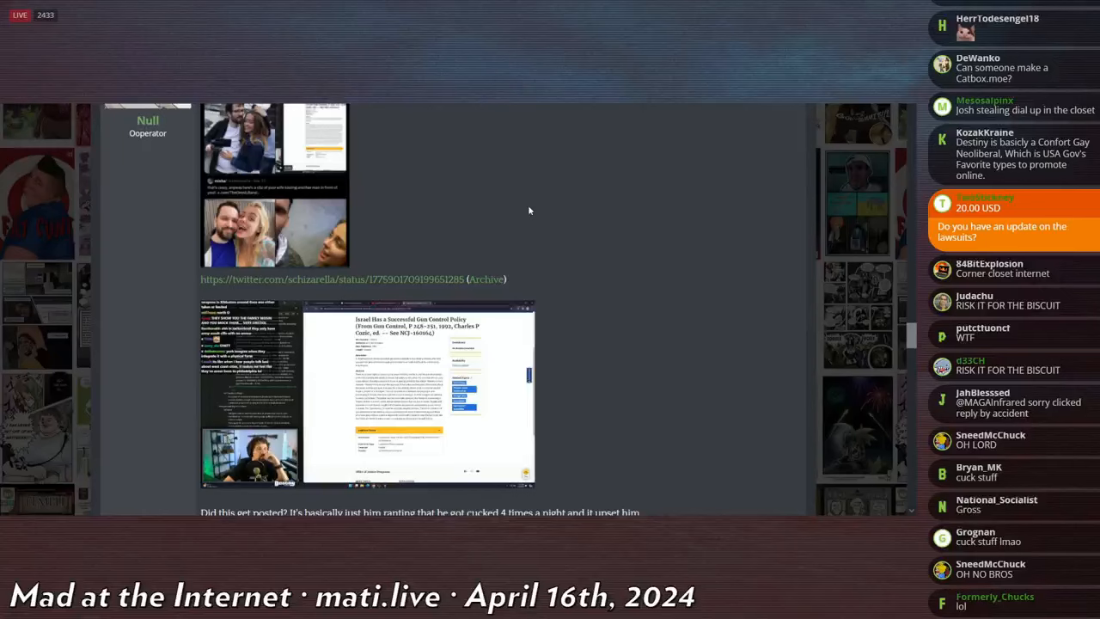
scroll(down, 3)
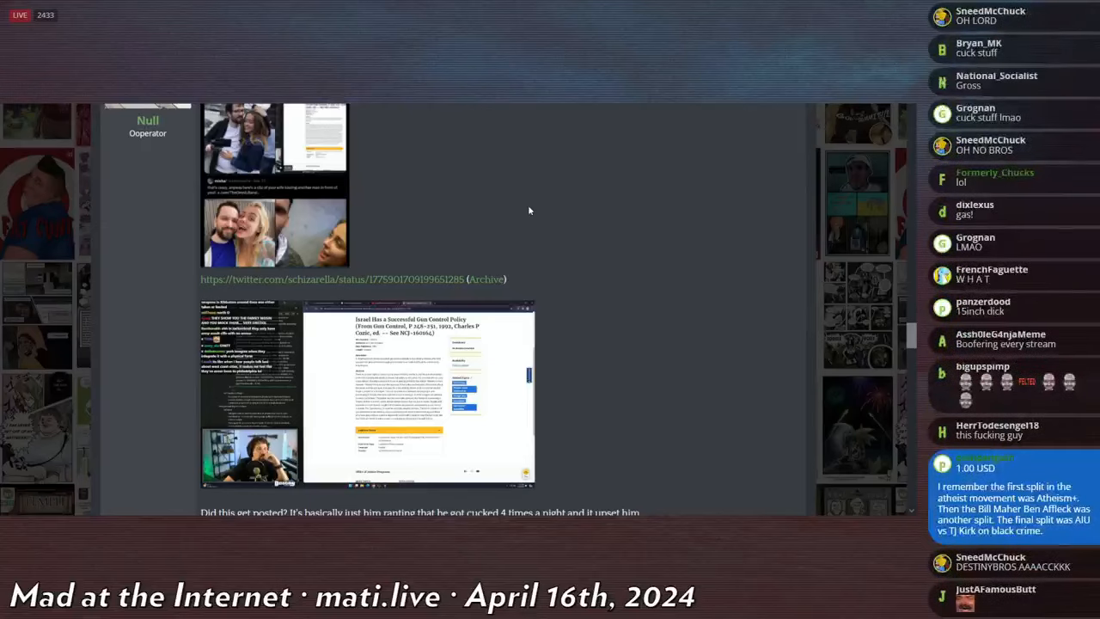
scroll(down, 3)
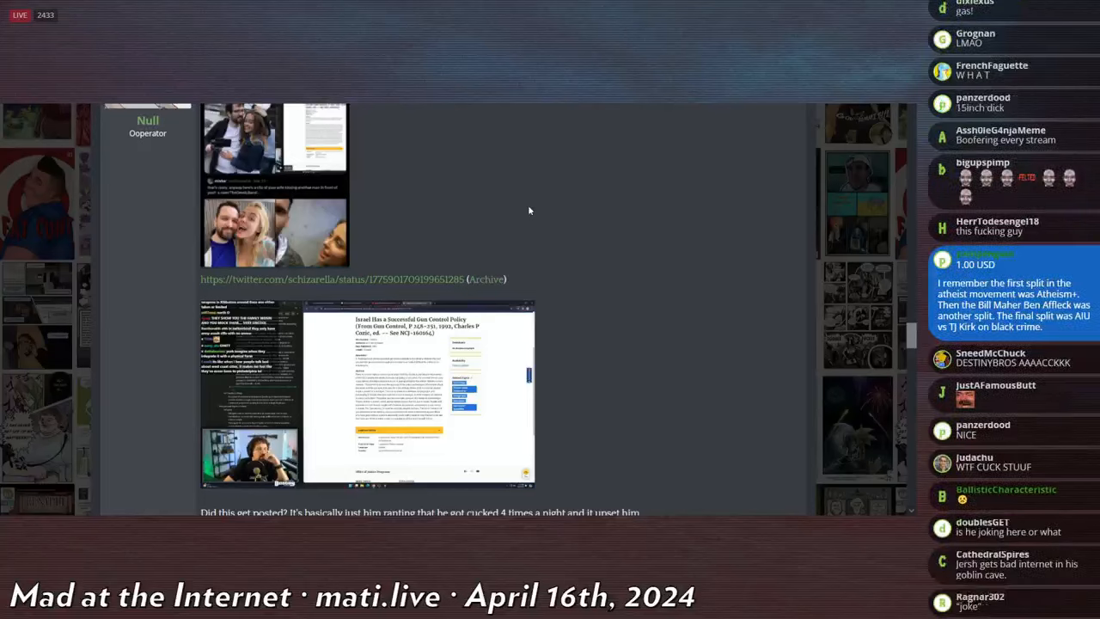
scroll(down, 3)
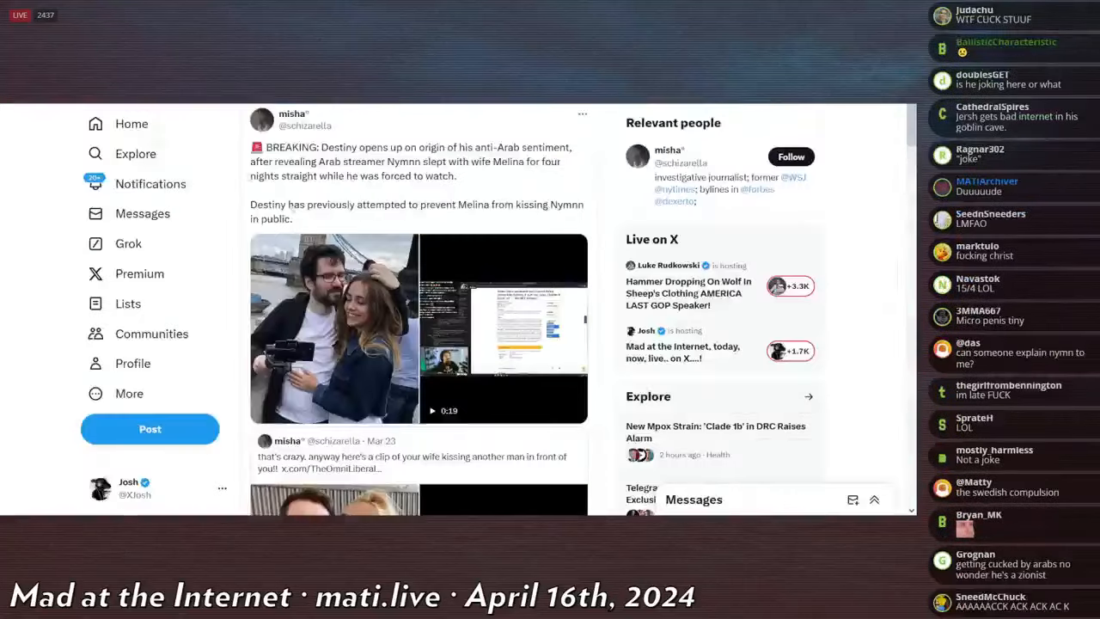
- Play the quoted tweet's video in X's media viewer, then return to the Kiwi Farms thread
scroll(down, 3)
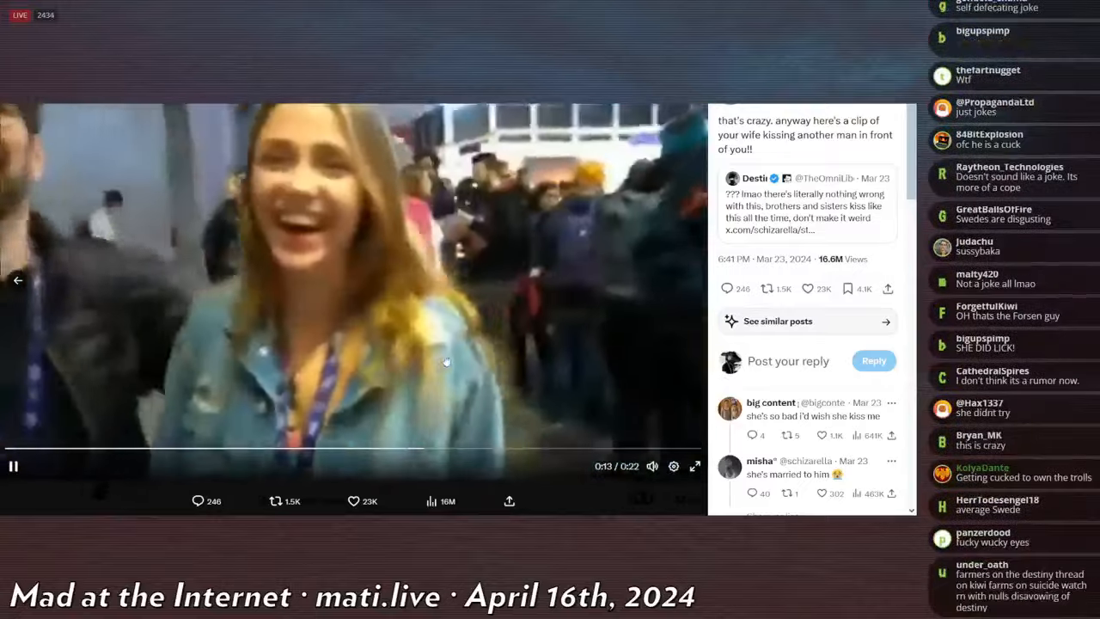
click(14, 466)
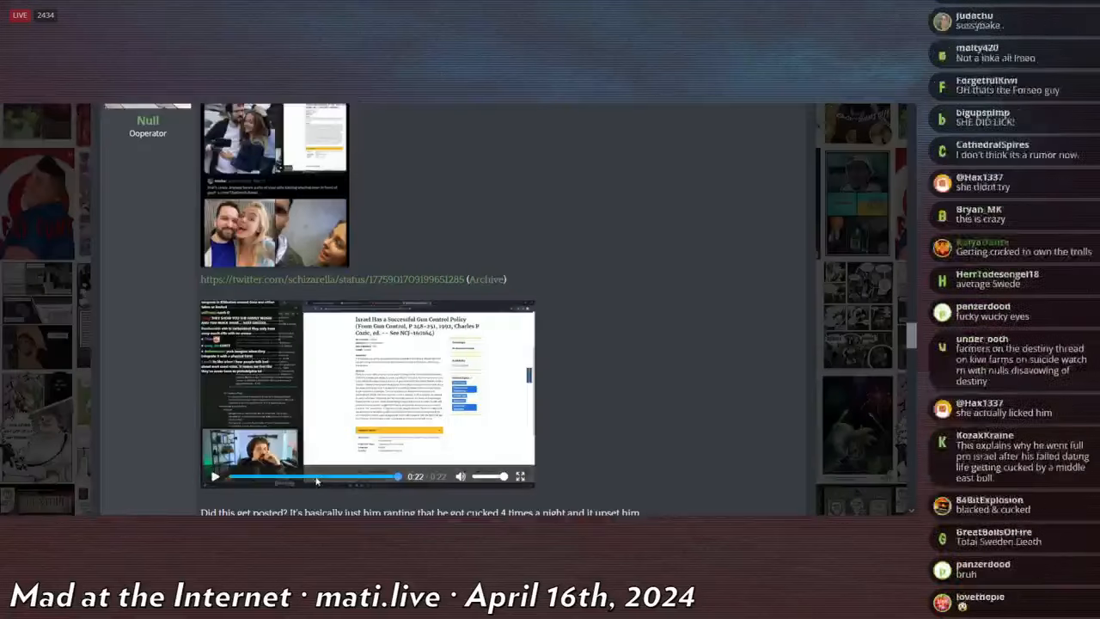
click(215, 477)
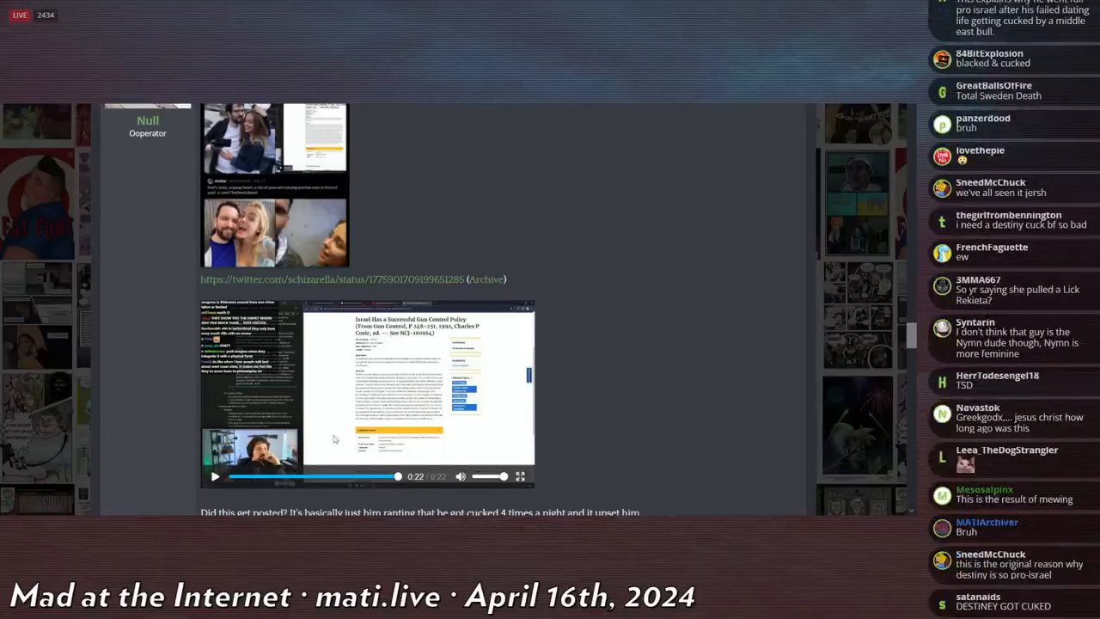
scroll(down, 3)
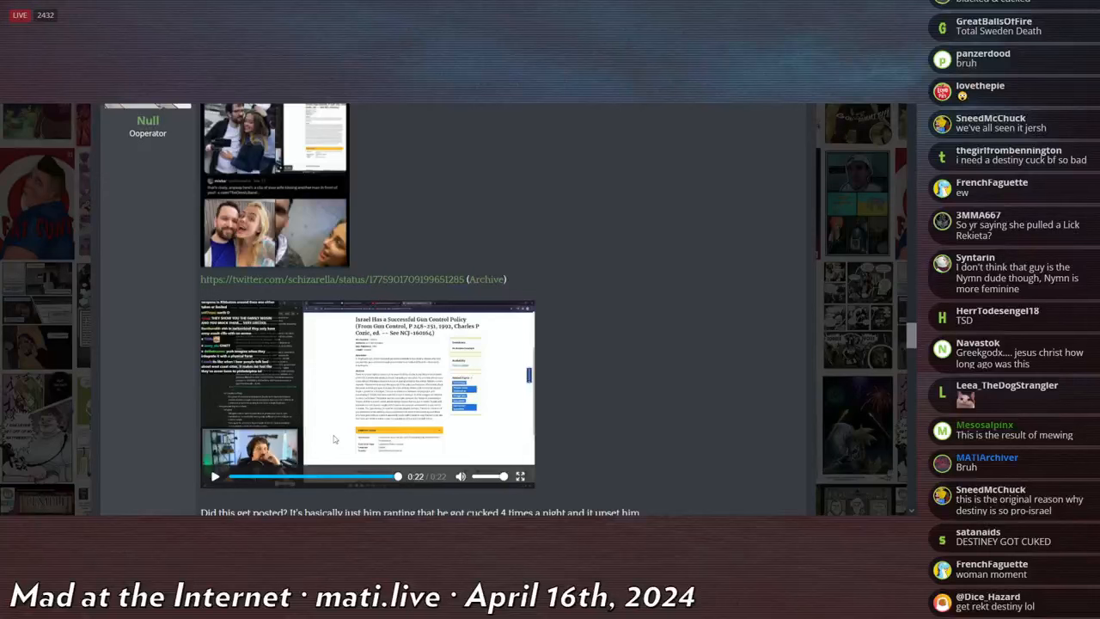
scroll(down, 3)
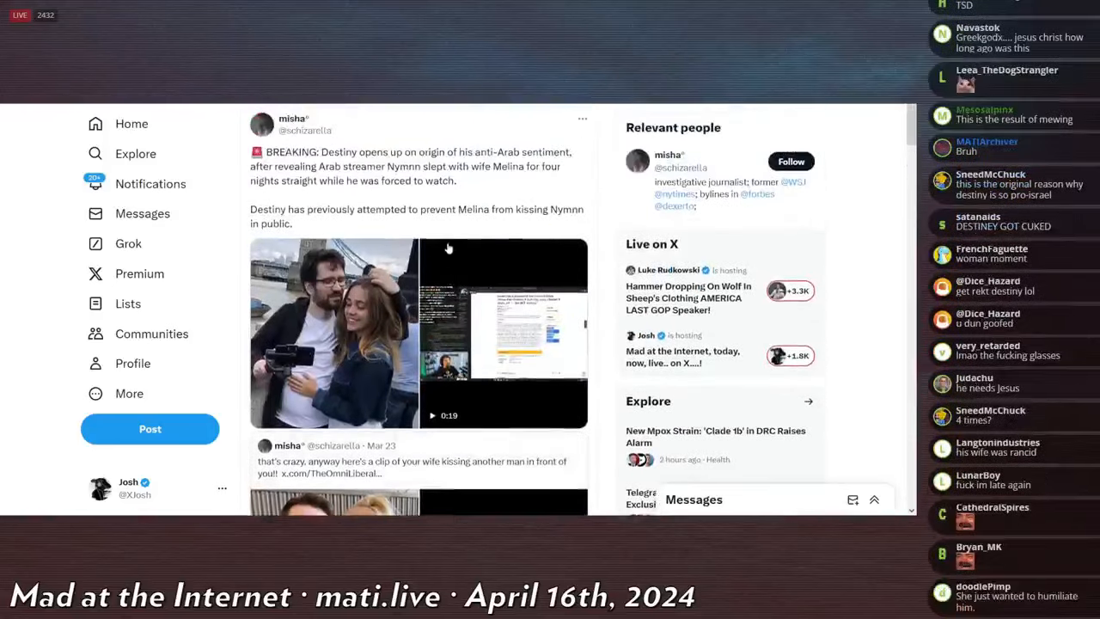
- Scroll down the tweet to the second quoted clip with the couple's selfie photos
scroll(down, 3)
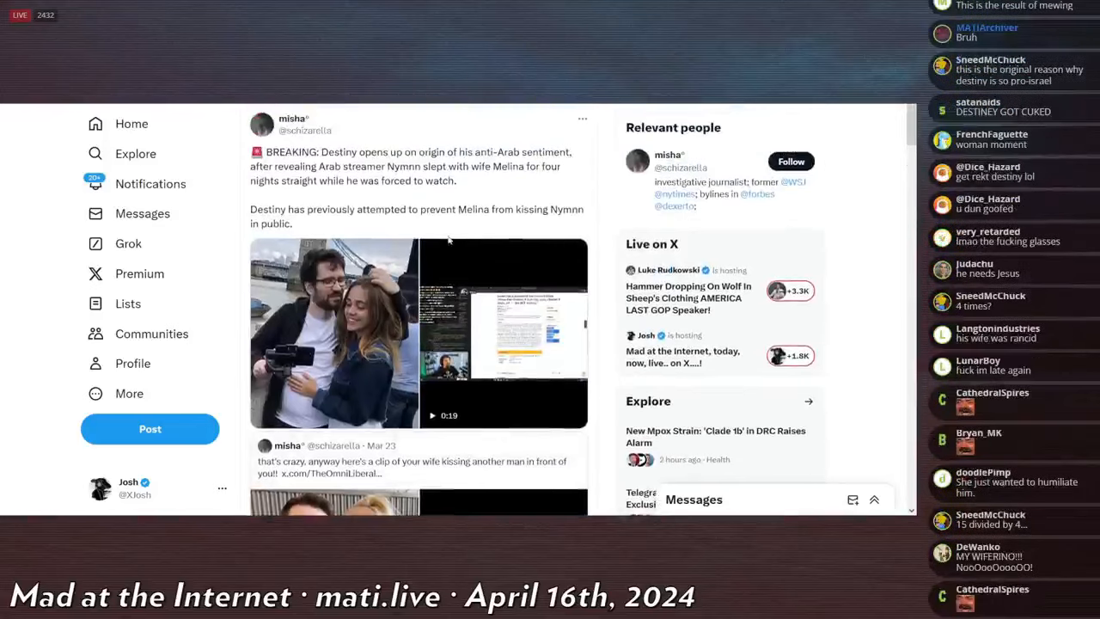
scroll(down, 3)
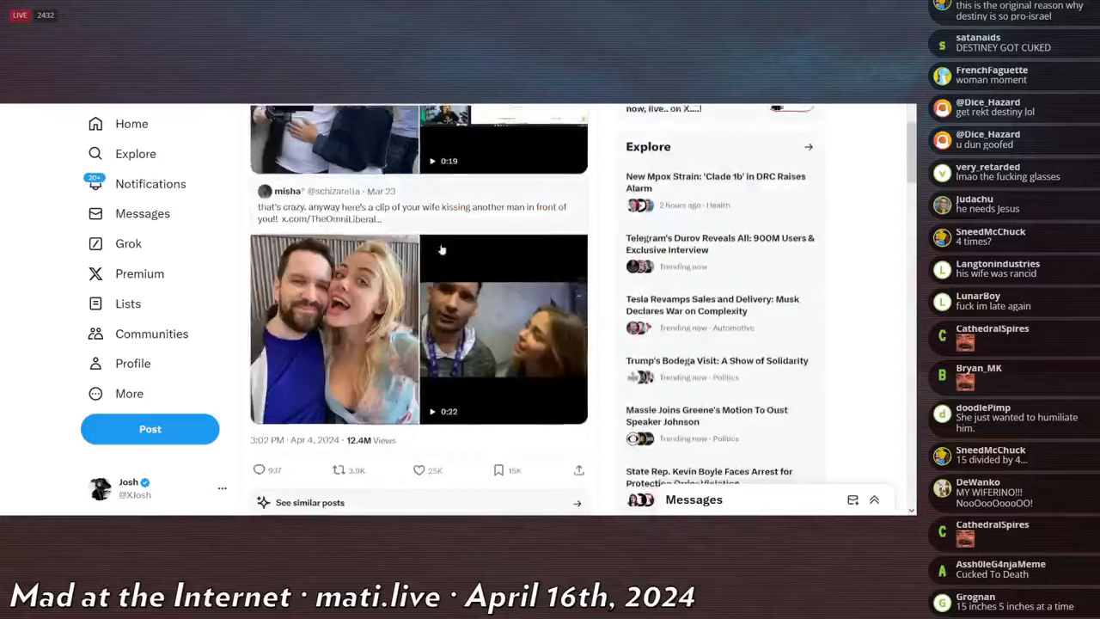
scroll(down, 3)
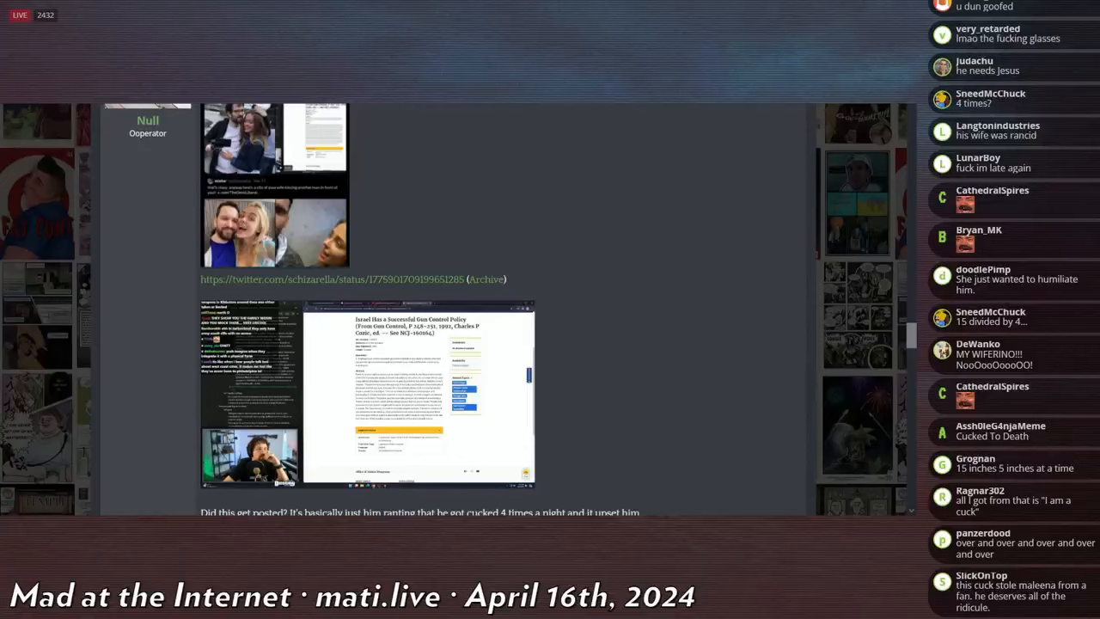
scroll(down, 3)
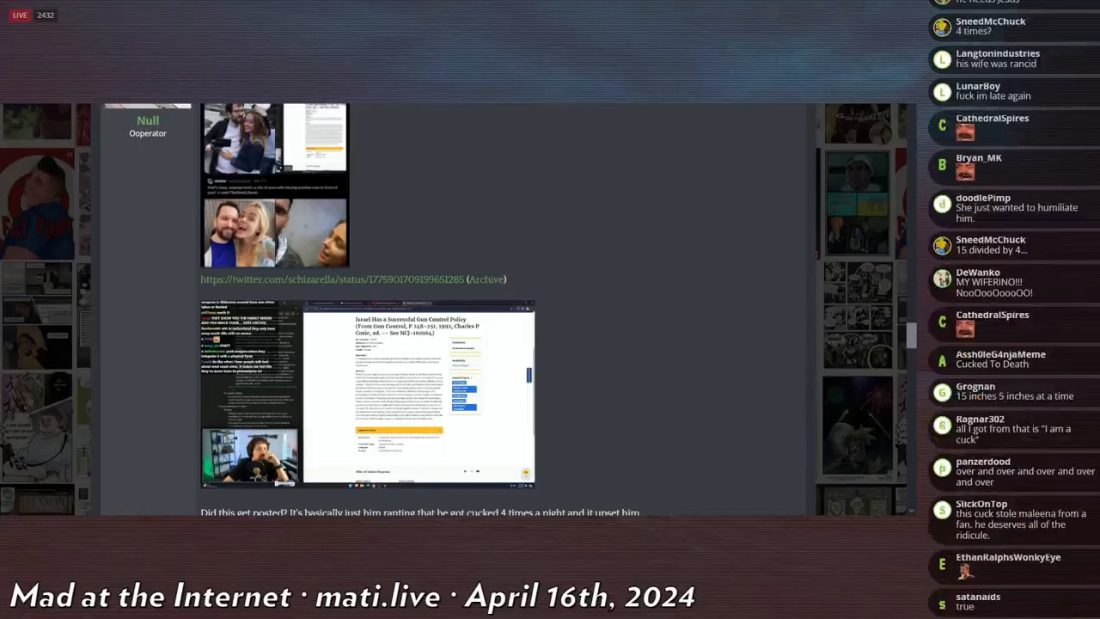
scroll(down, 3)
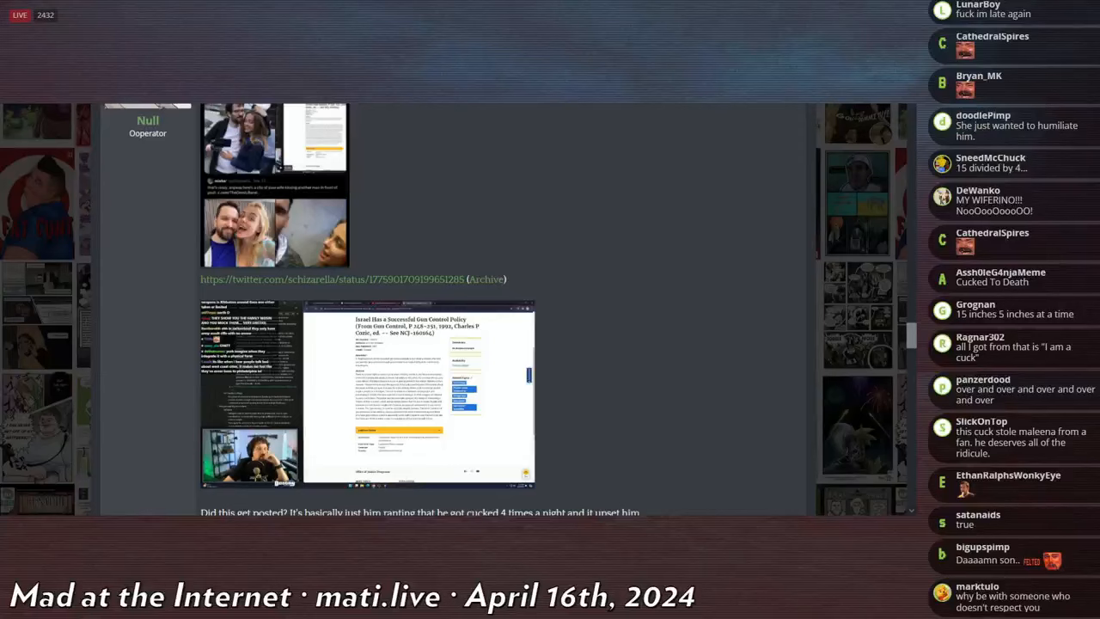
scroll(down, 3)
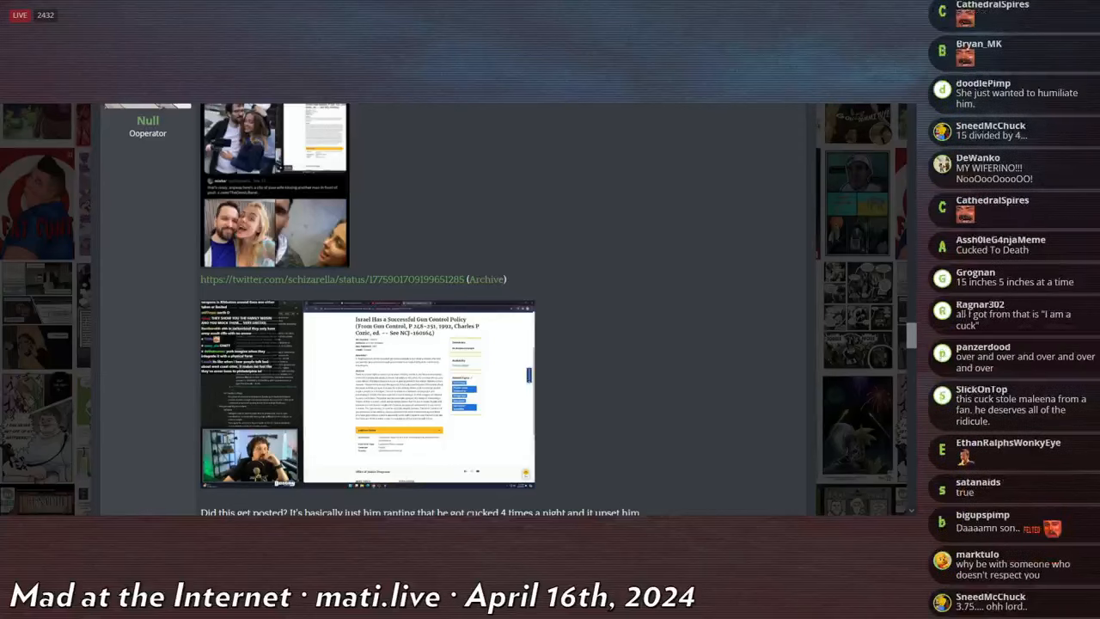
scroll(down, 3)
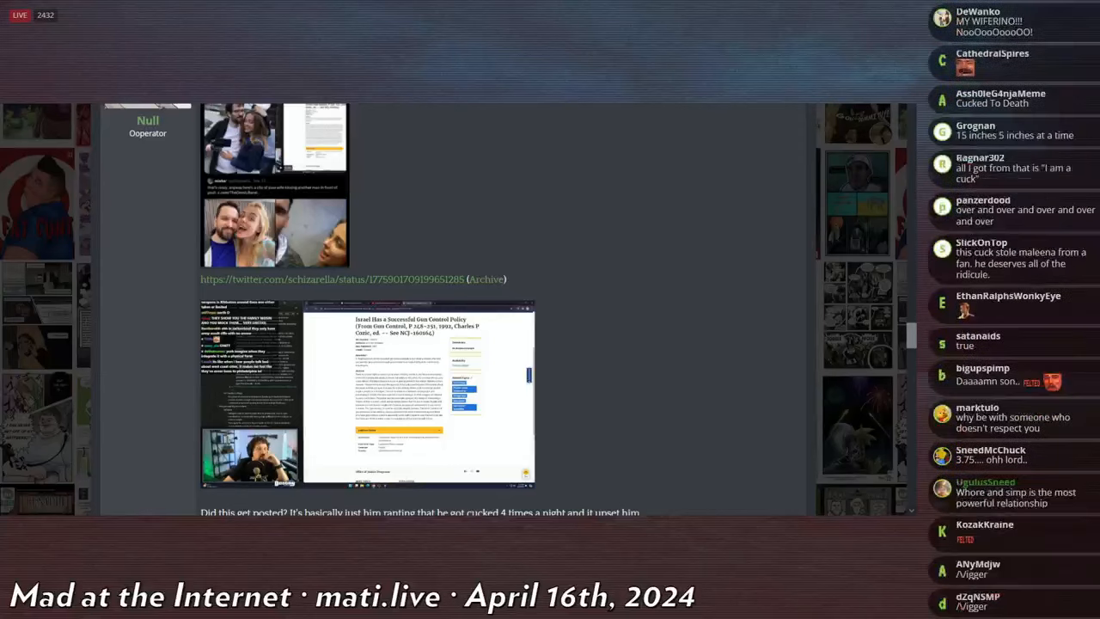
scroll(down, 3)
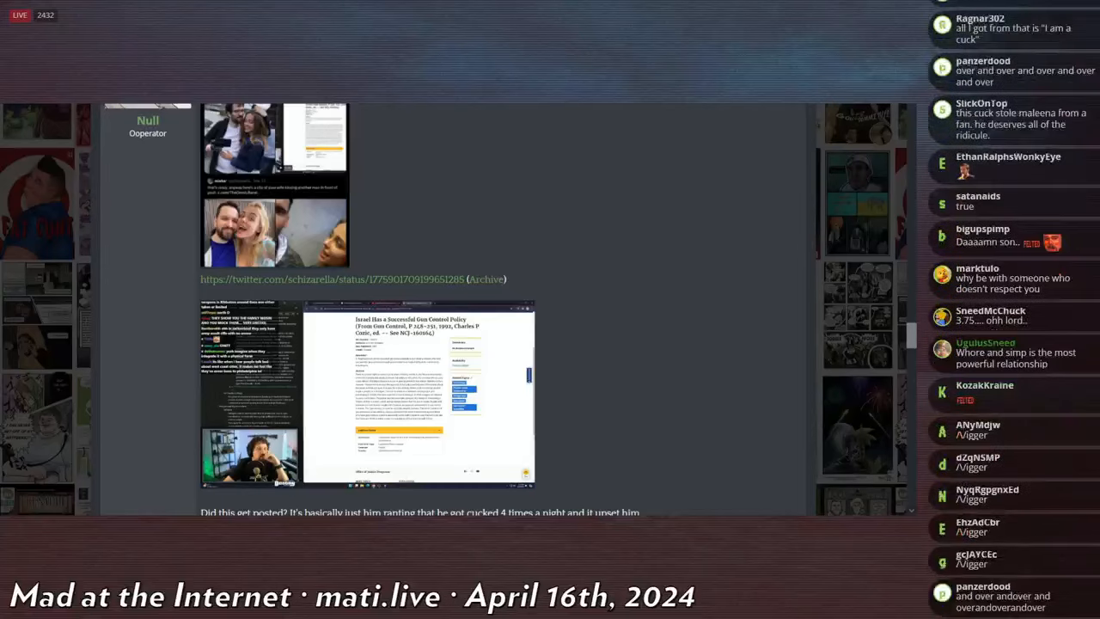
scroll(down, 3)
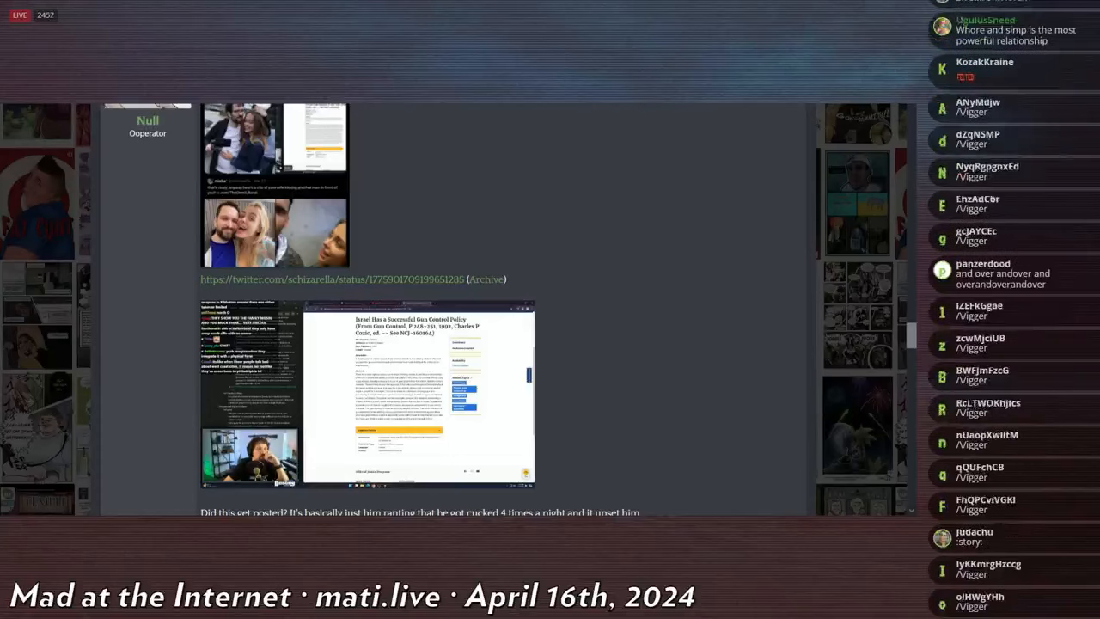
scroll(down, 3)
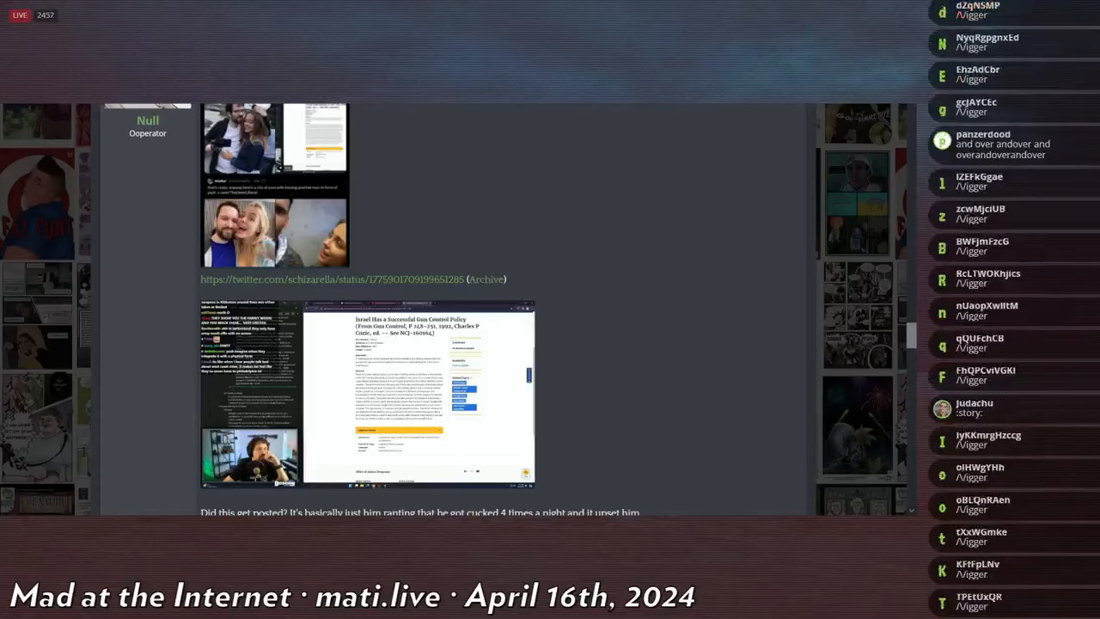
scroll(down, 3)
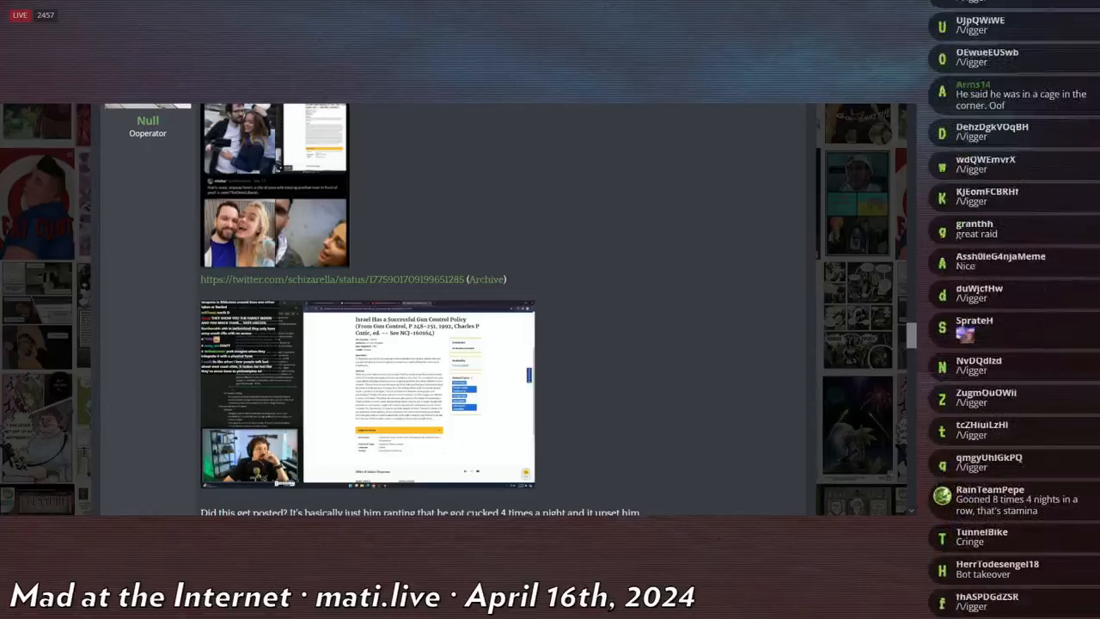
scroll(down, 3)
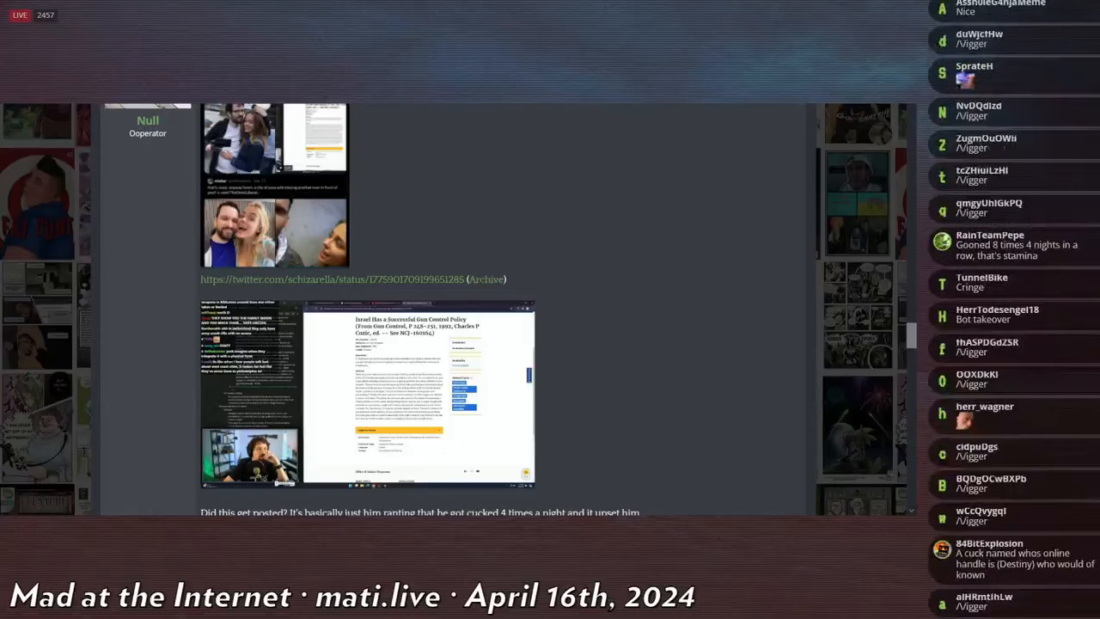
scroll(down, 3)
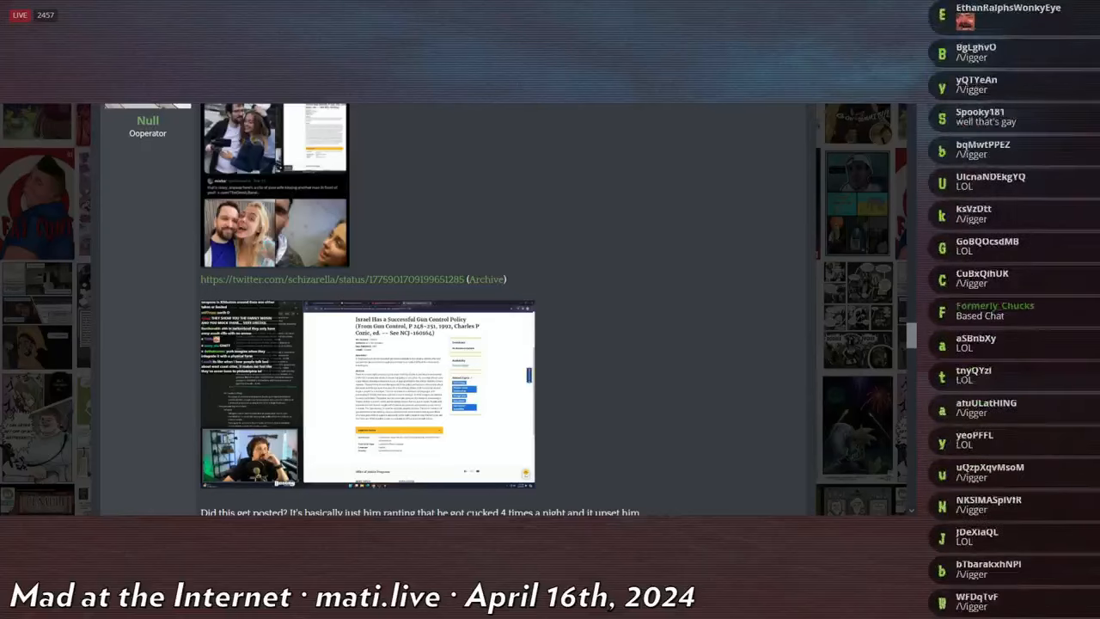
scroll(down, 3)
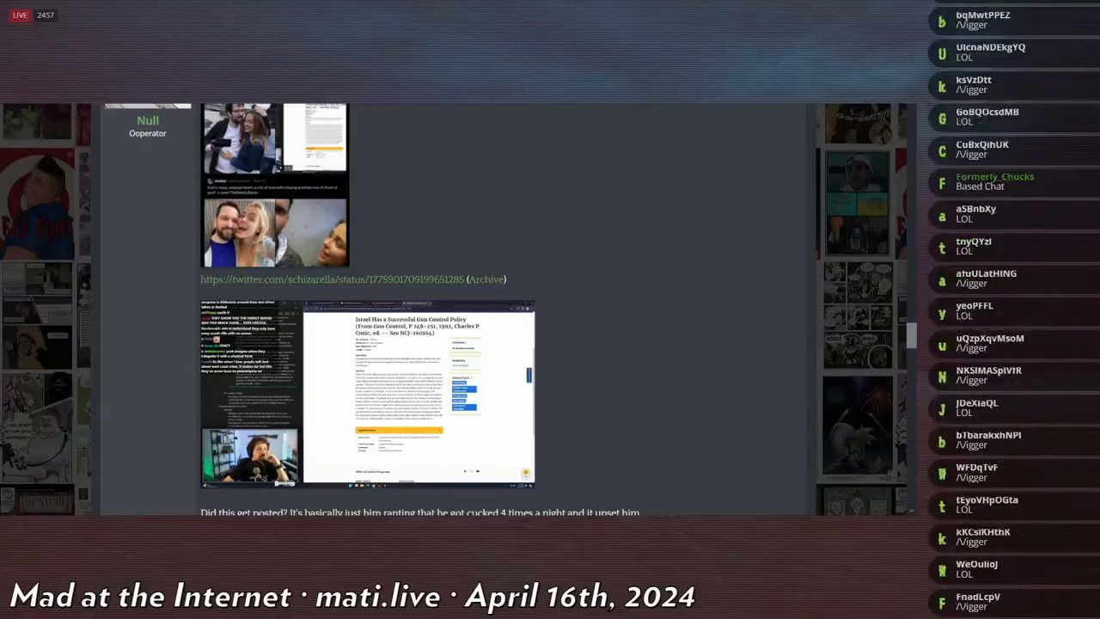
scroll(down, 3)
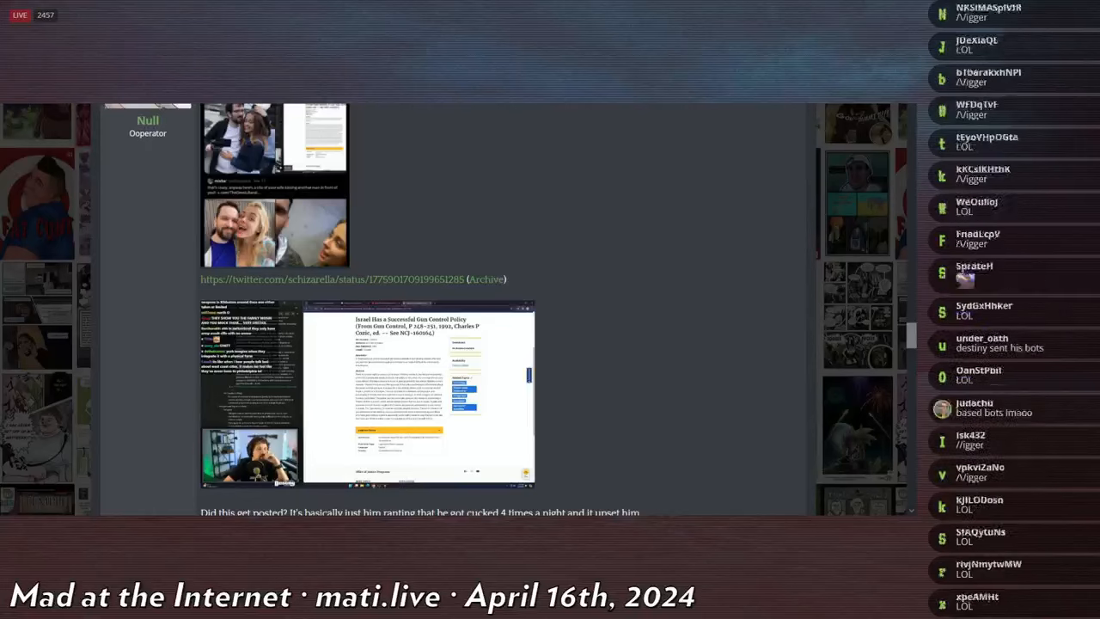
scroll(down, 3)
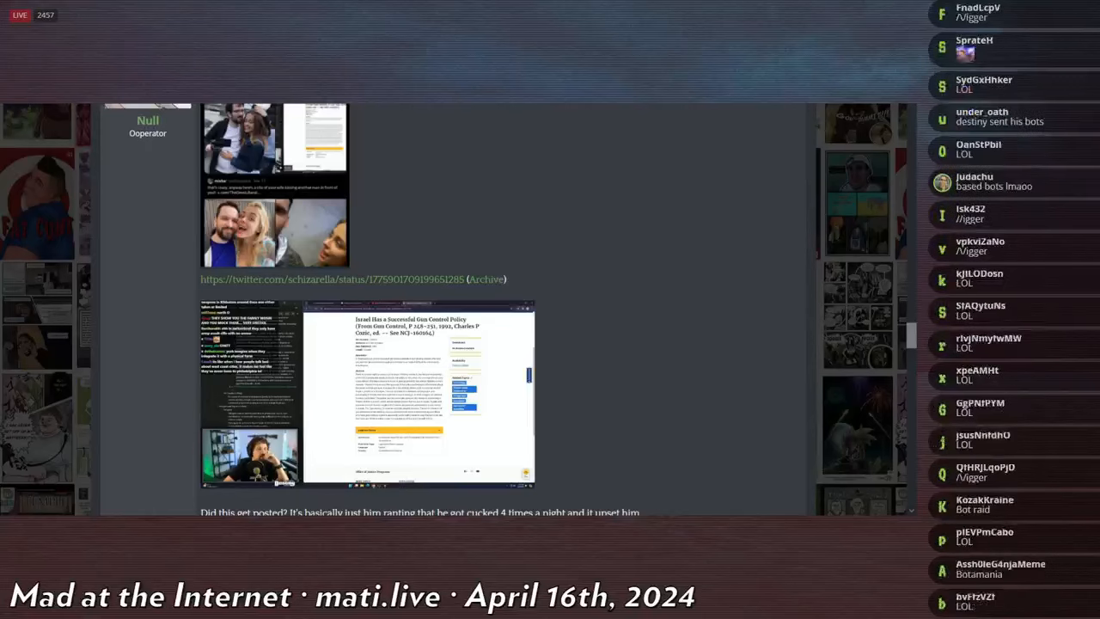
scroll(down, 3)
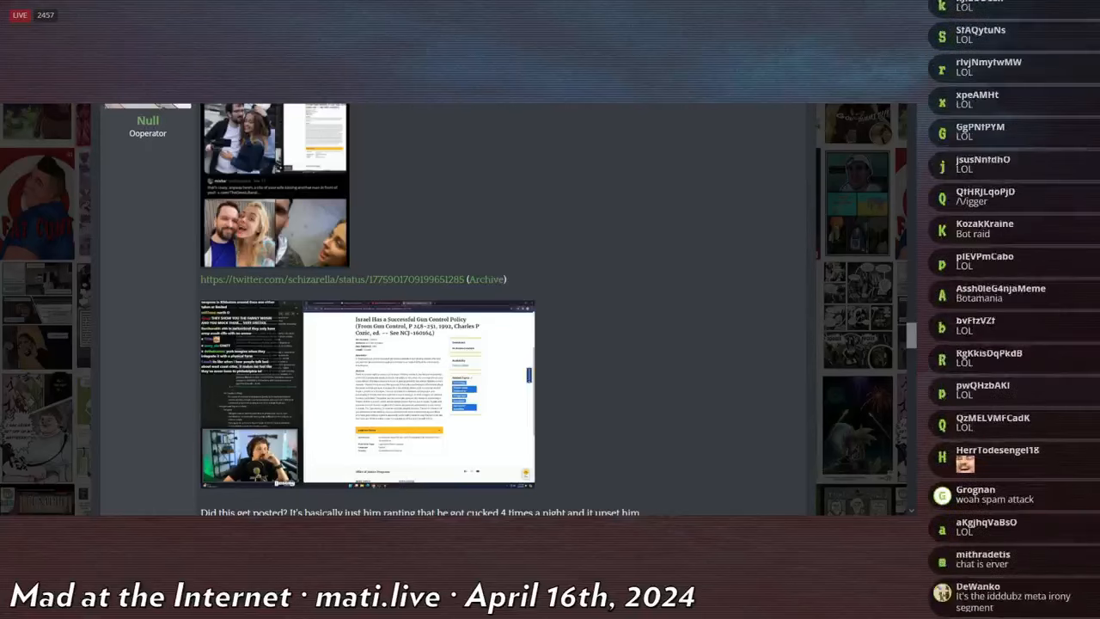
scroll(down, 3)
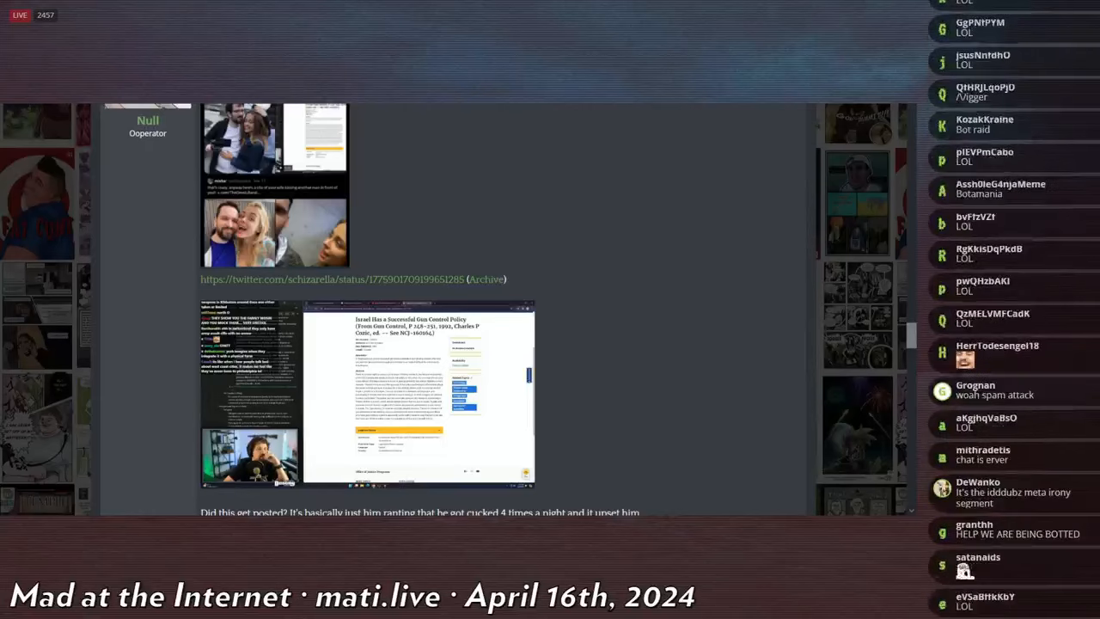
scroll(down, 3)
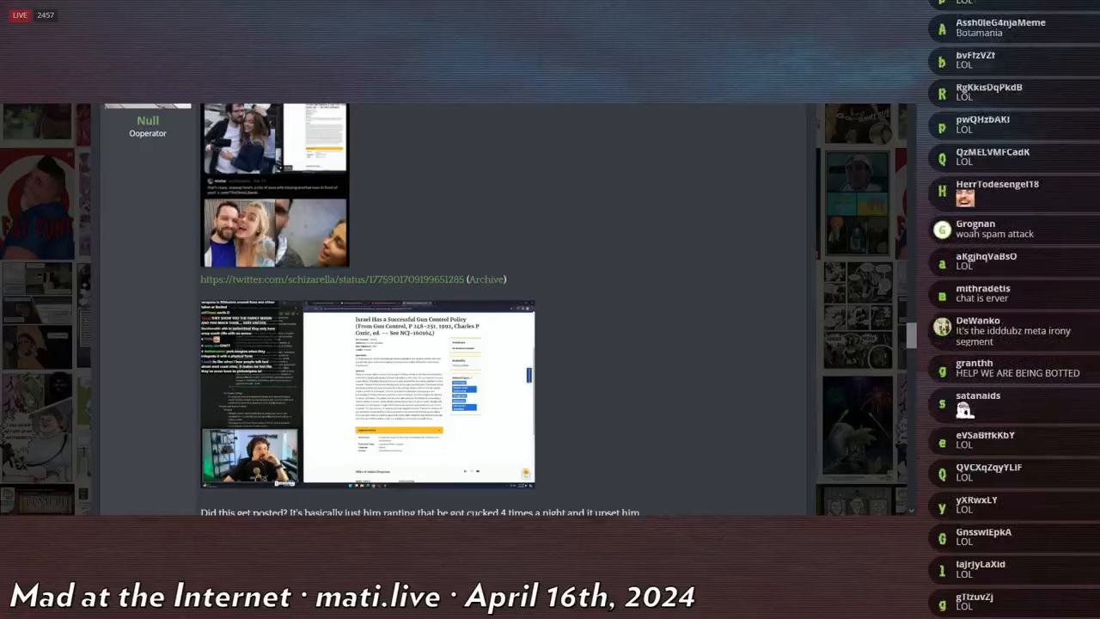
scroll(down, 3)
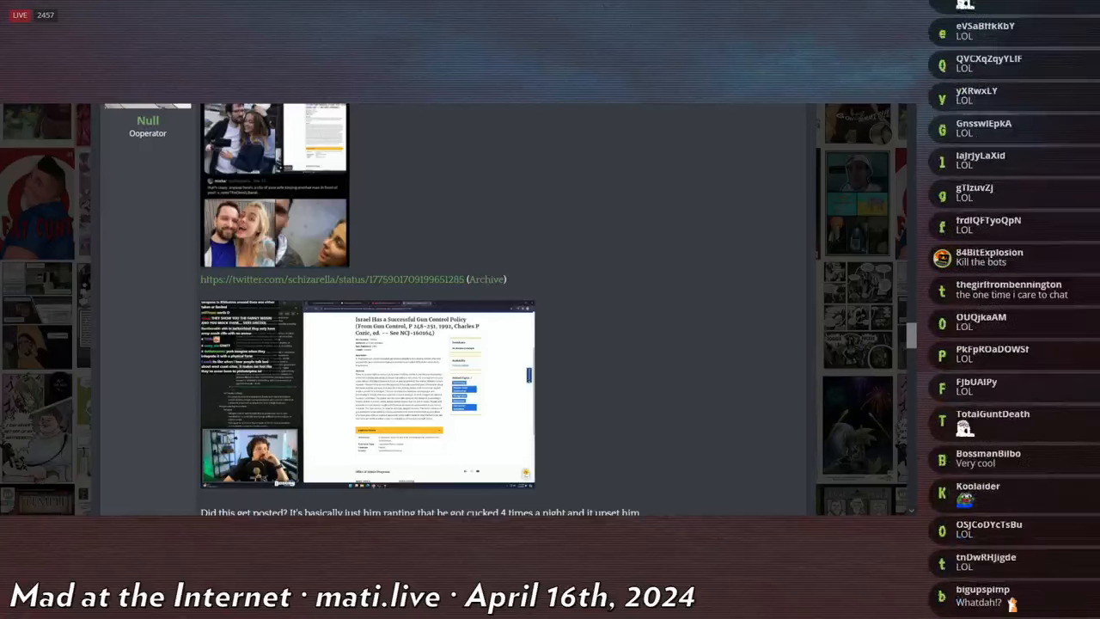
scroll(down, 3)
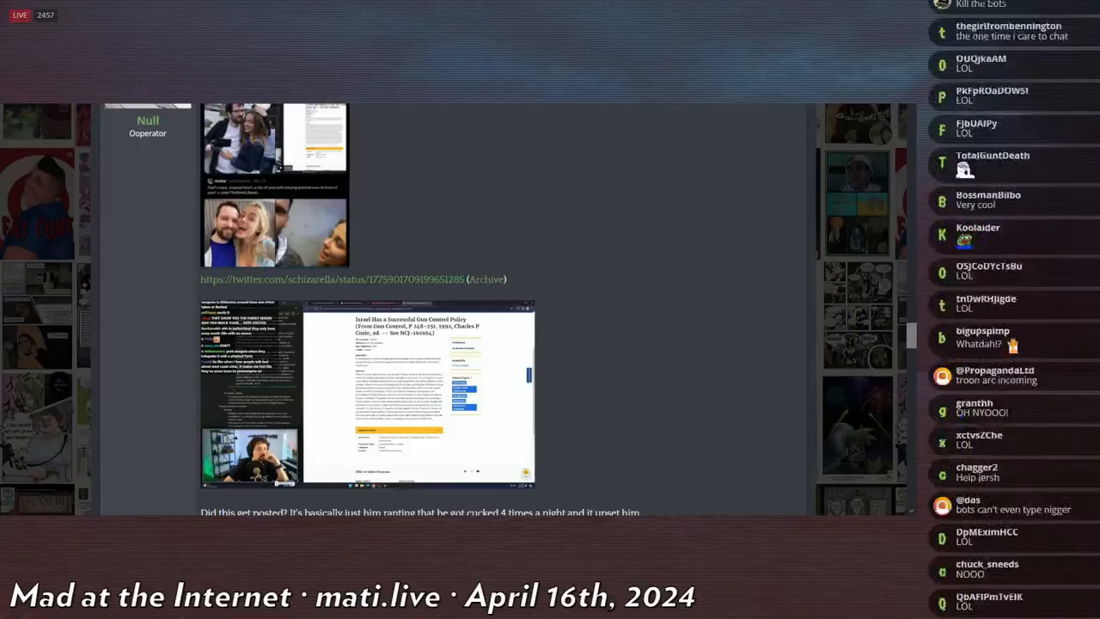
scroll(down, 3)
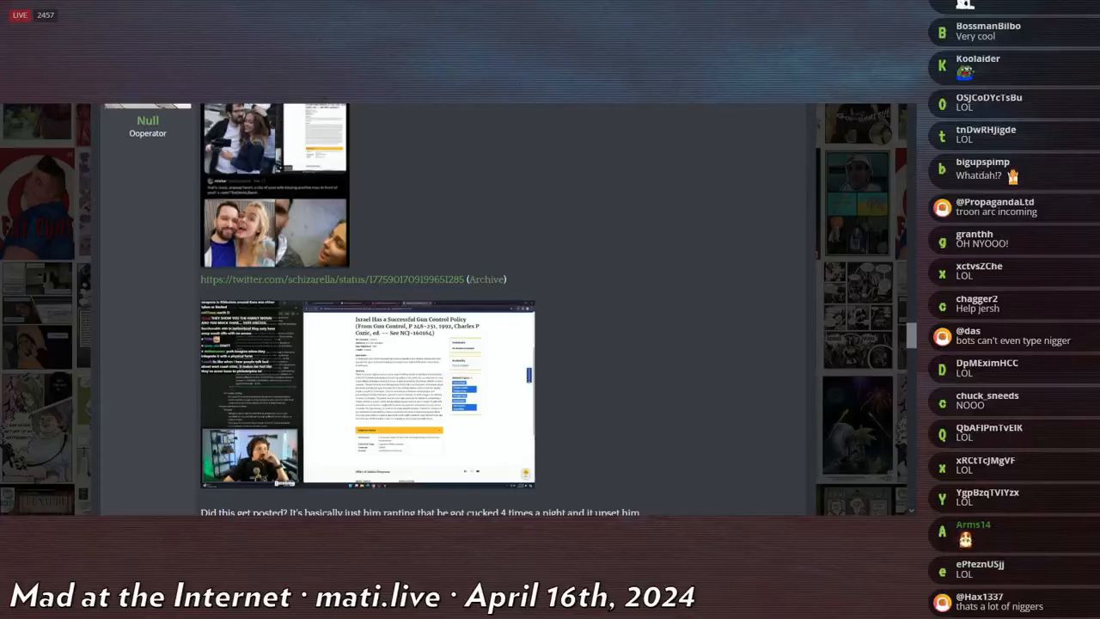
scroll(down, 3)
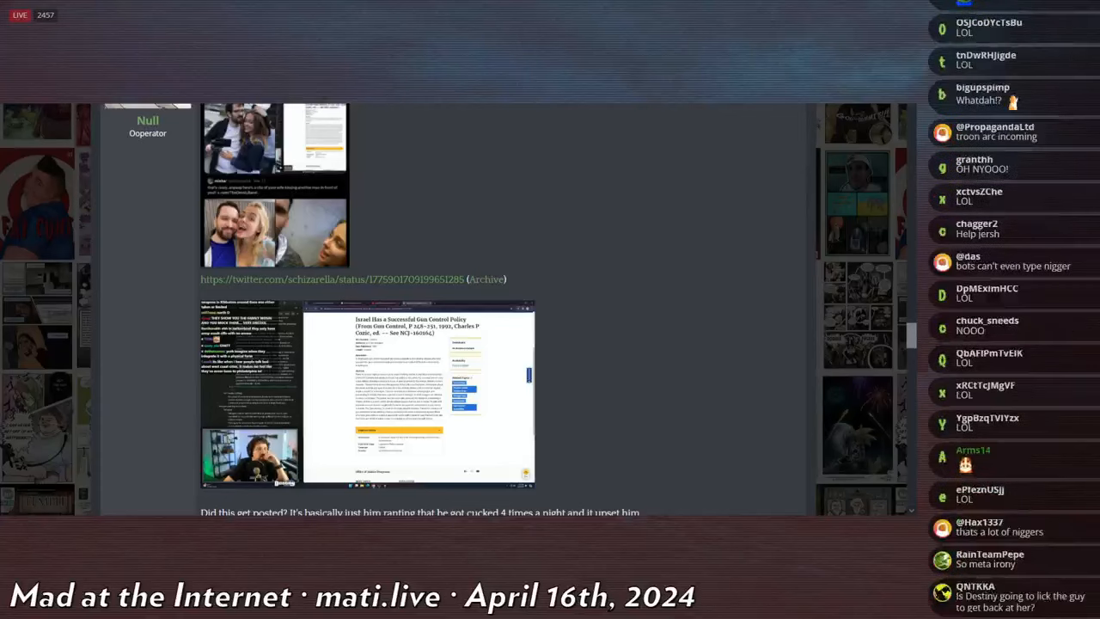
scroll(down, 3)
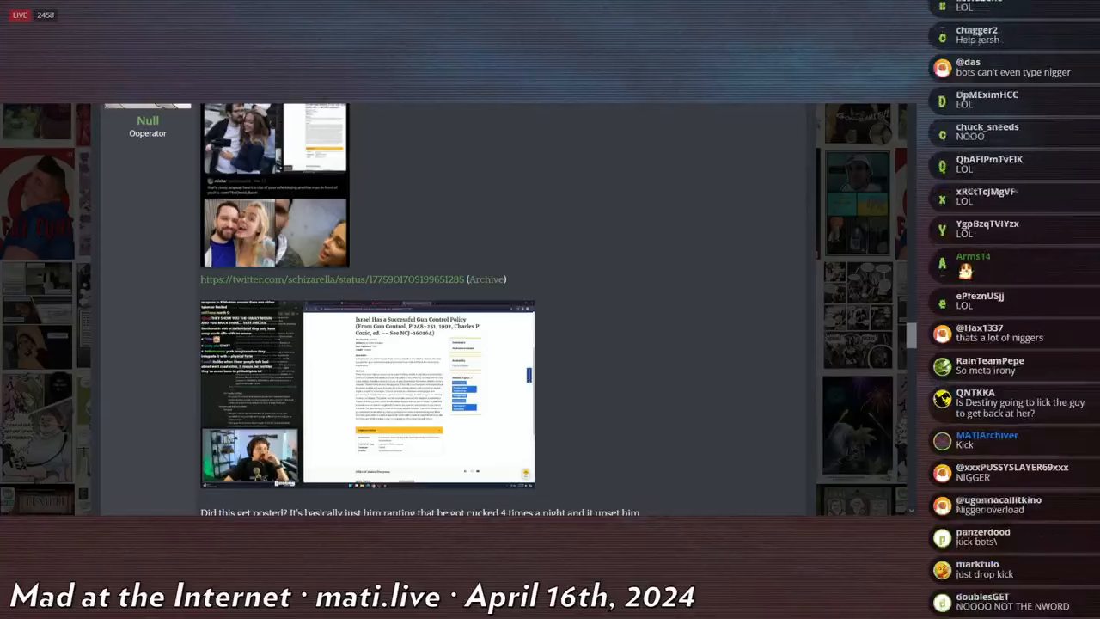
scroll(down, 3)
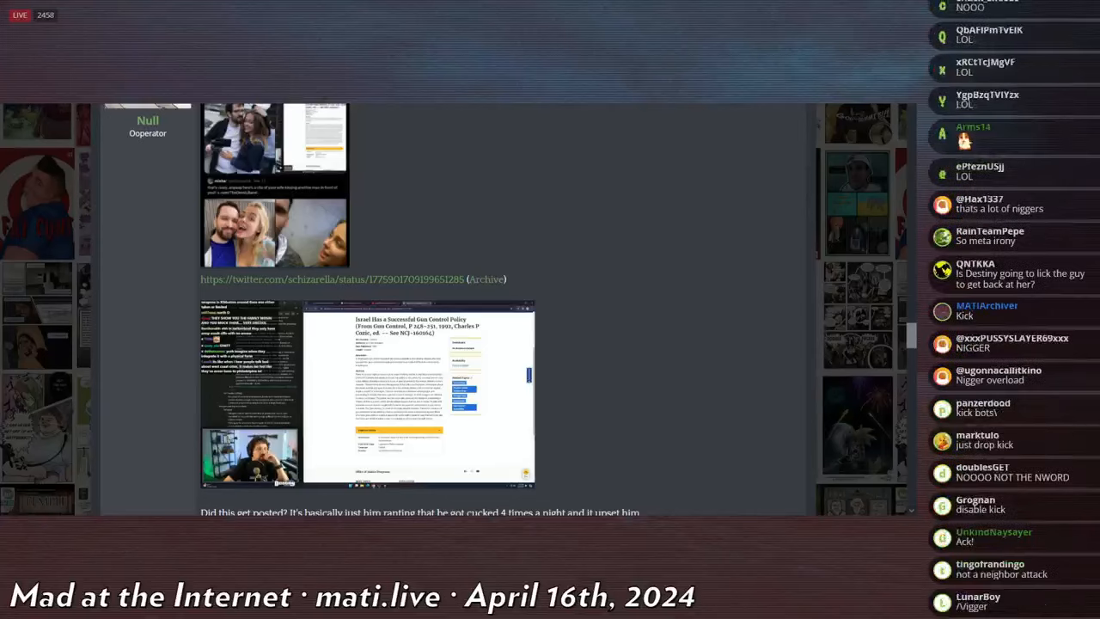
scroll(down, 3)
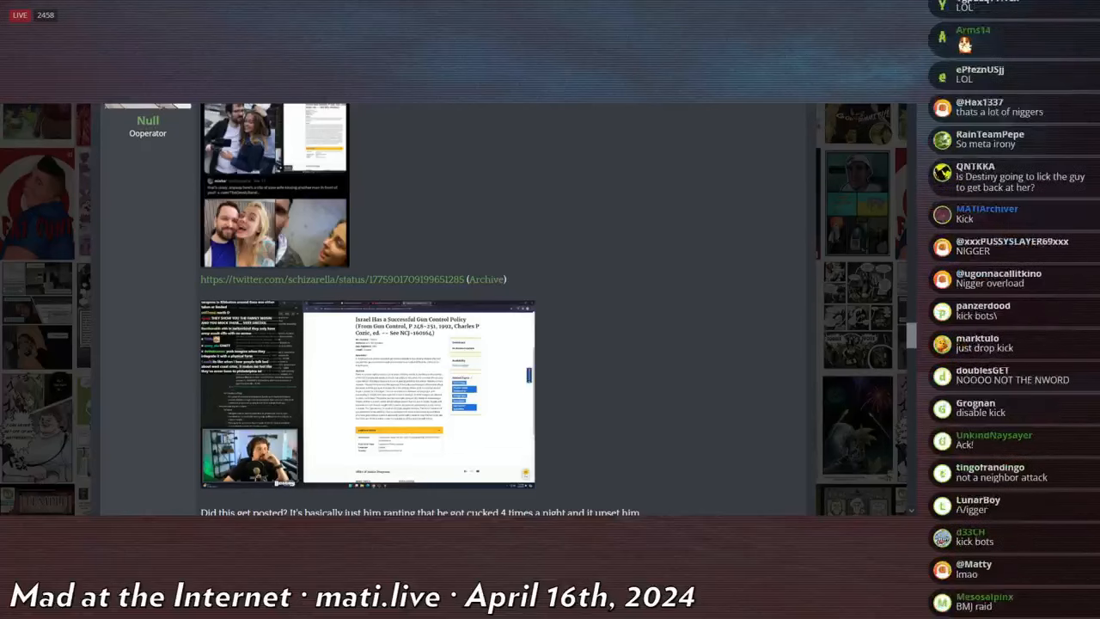
scroll(down, 3)
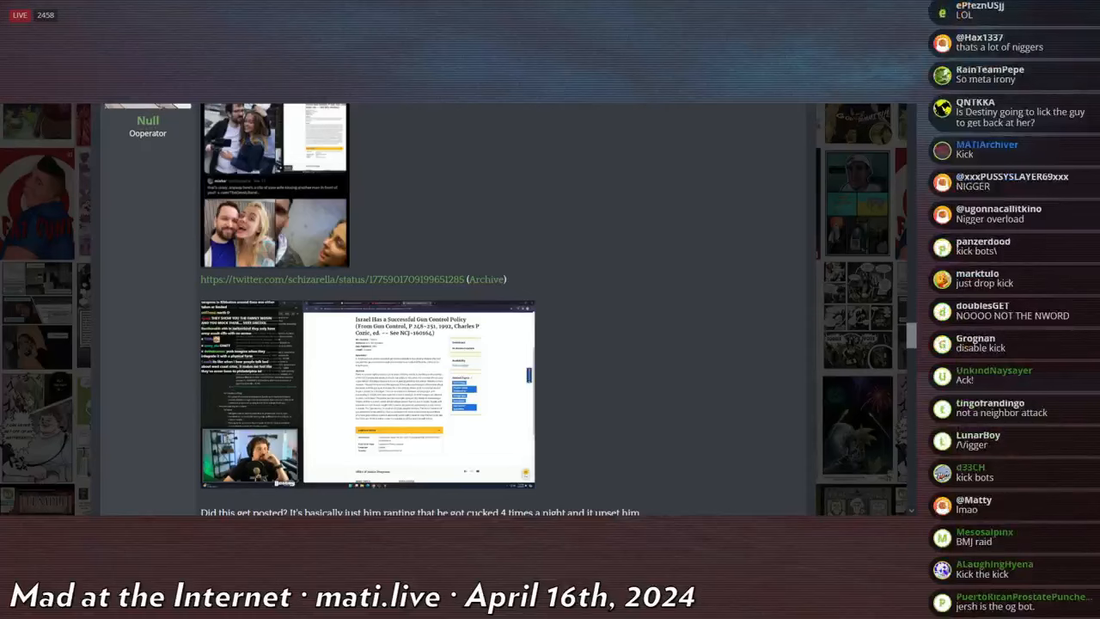
scroll(down, 3)
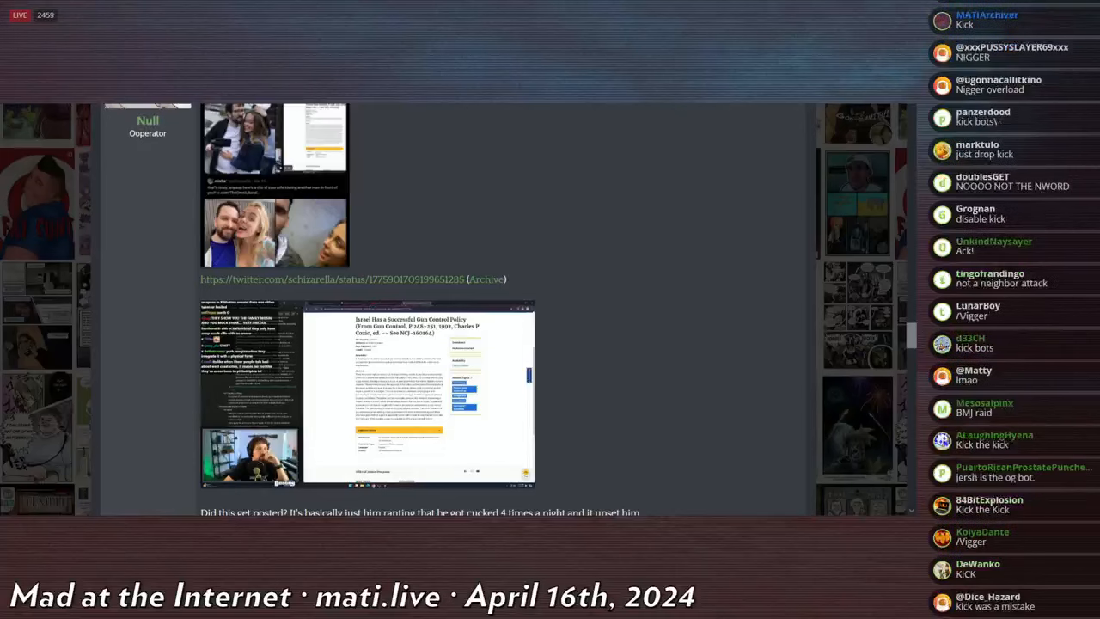
scroll(down, 3)
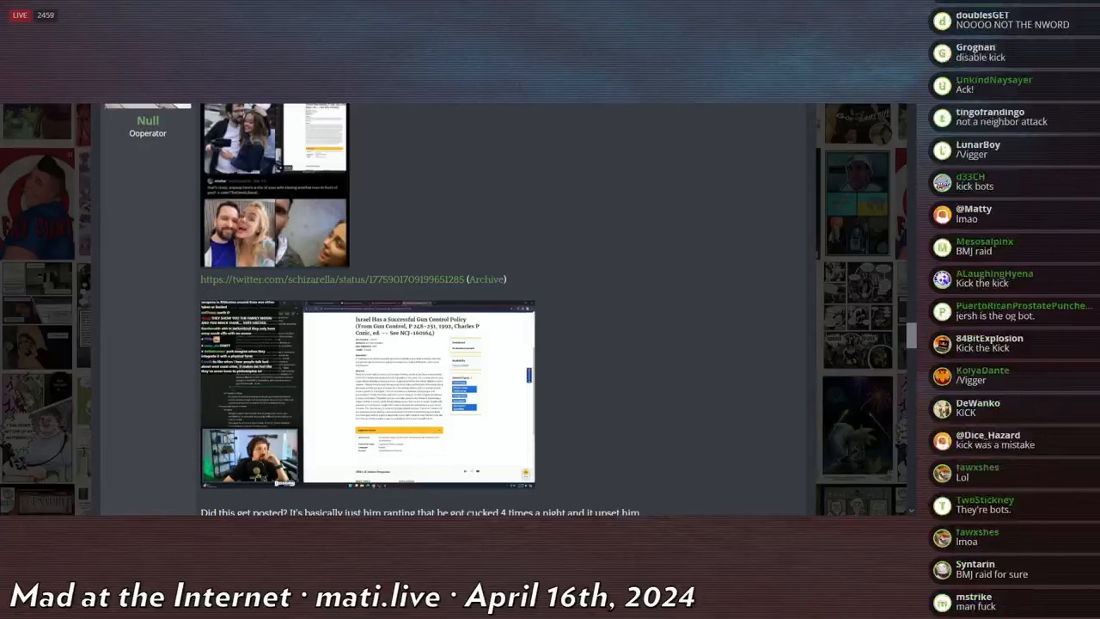
scroll(down, 3)
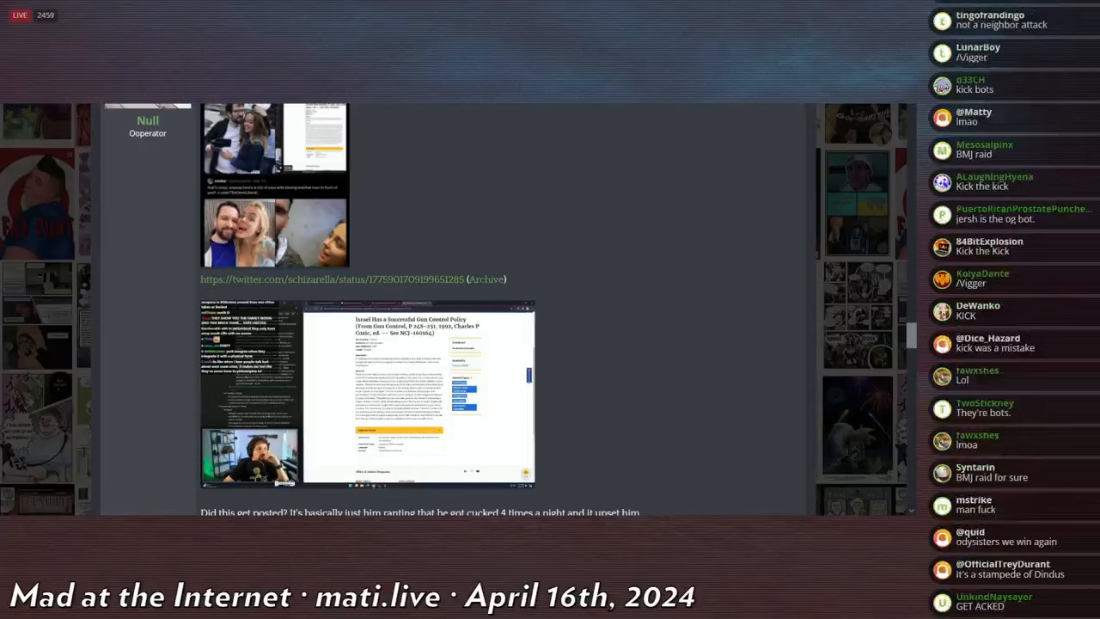